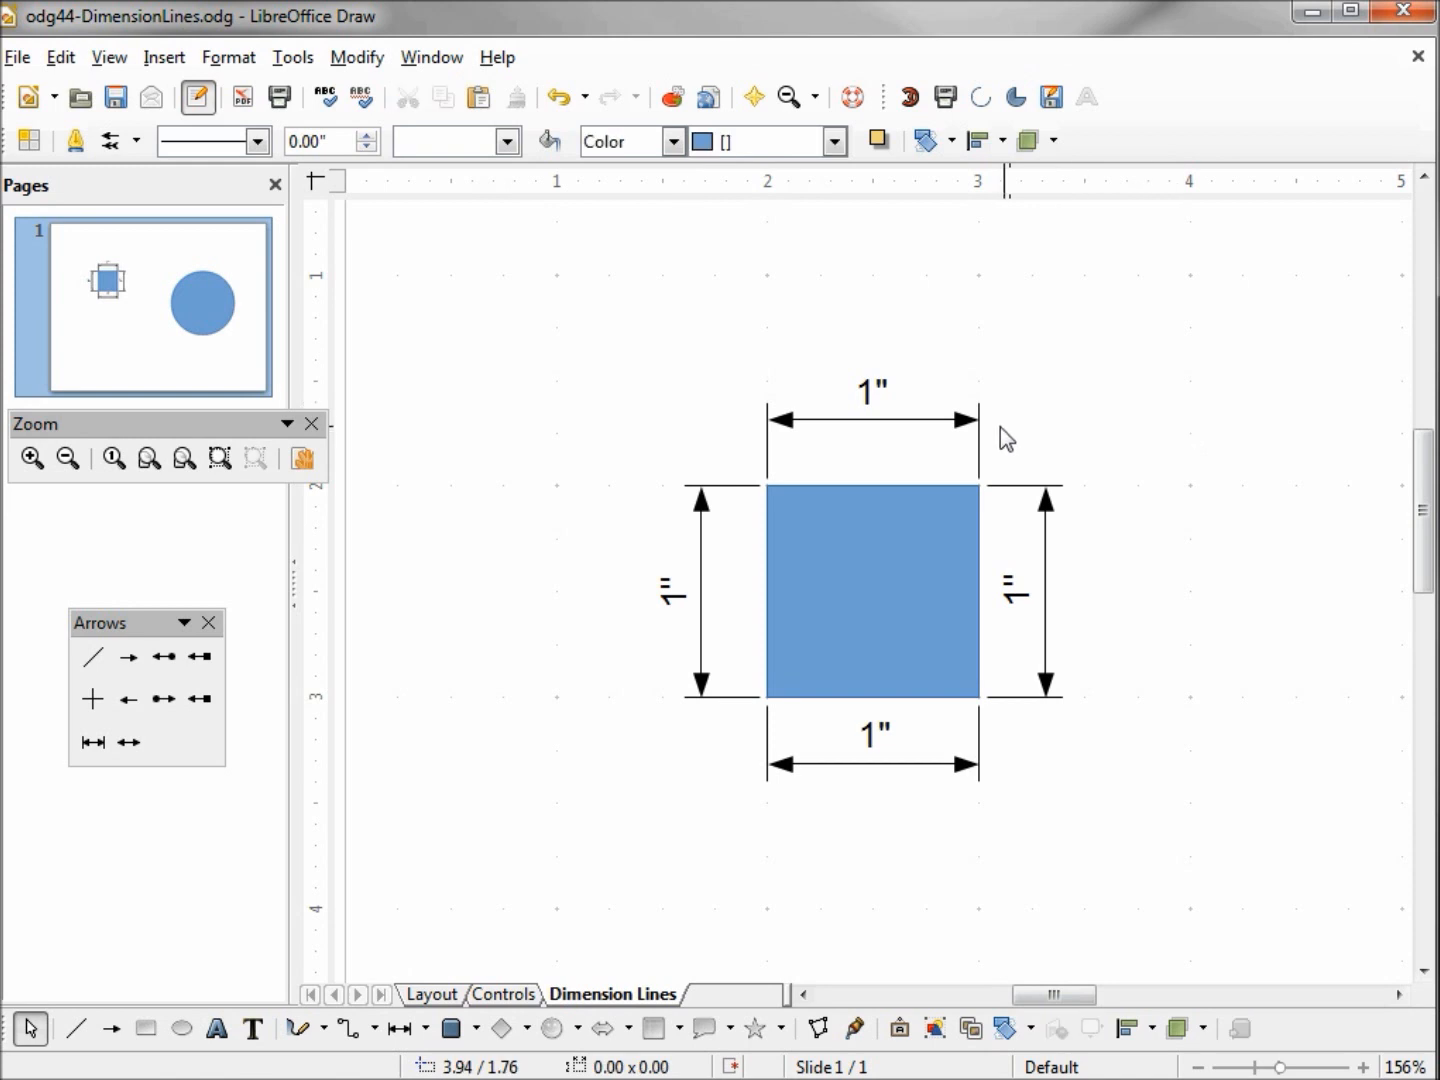
mouse_move(963, 434)
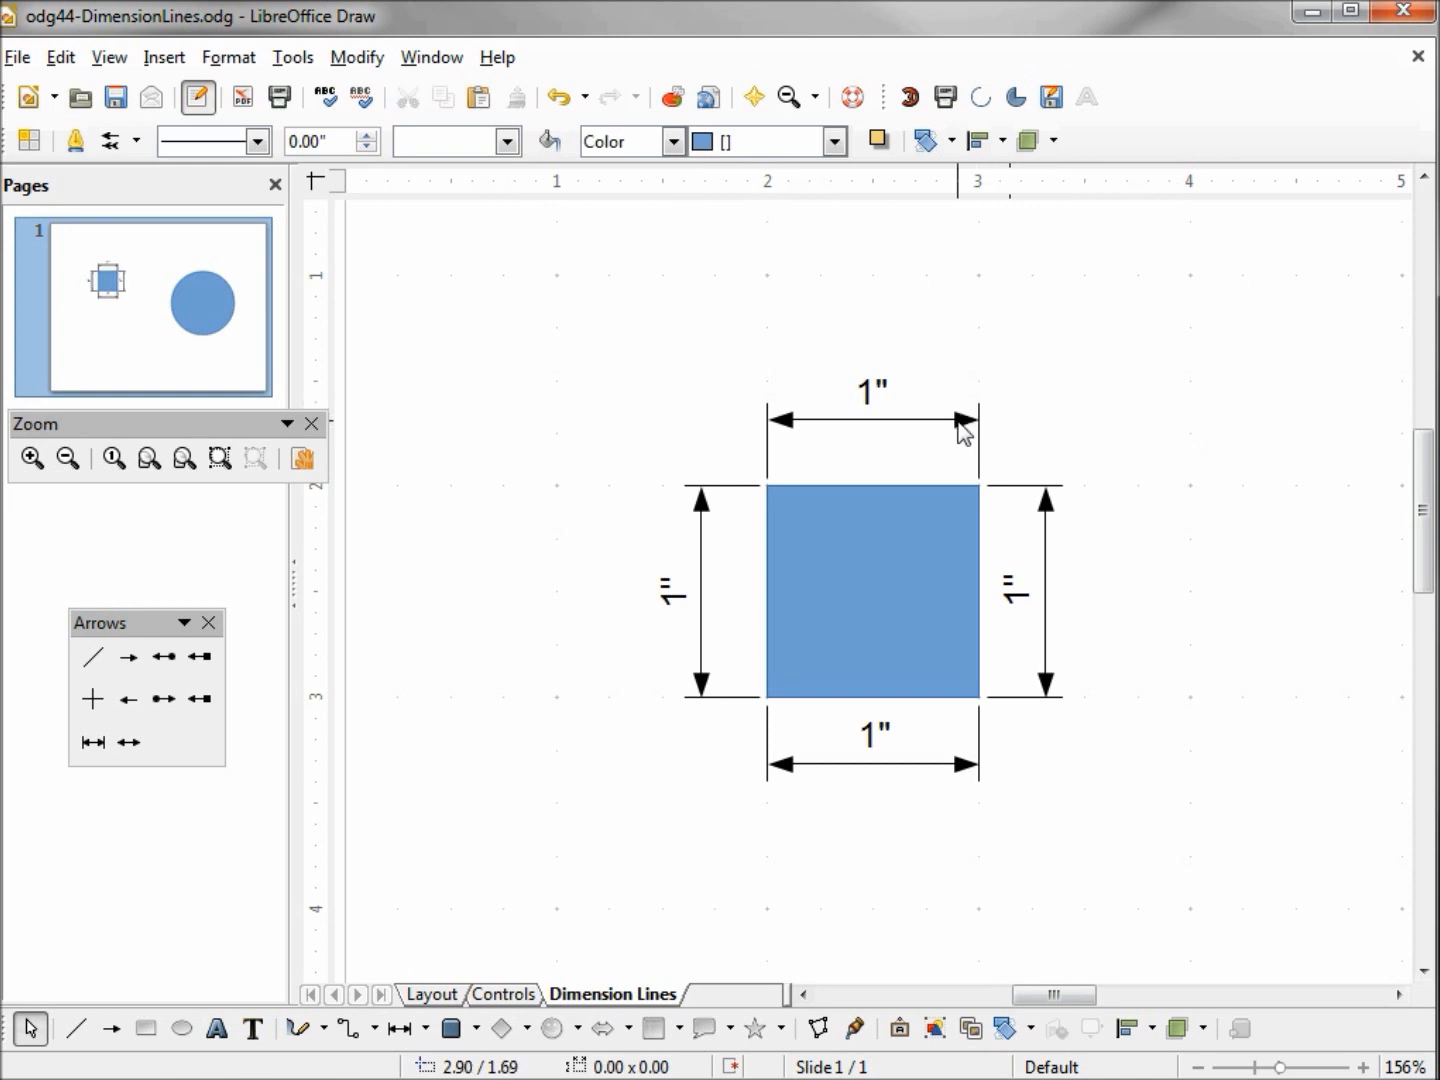
Set the top dimension line's guide distance to 0.25 inch in its Dimensions settings.
right_click(960, 432)
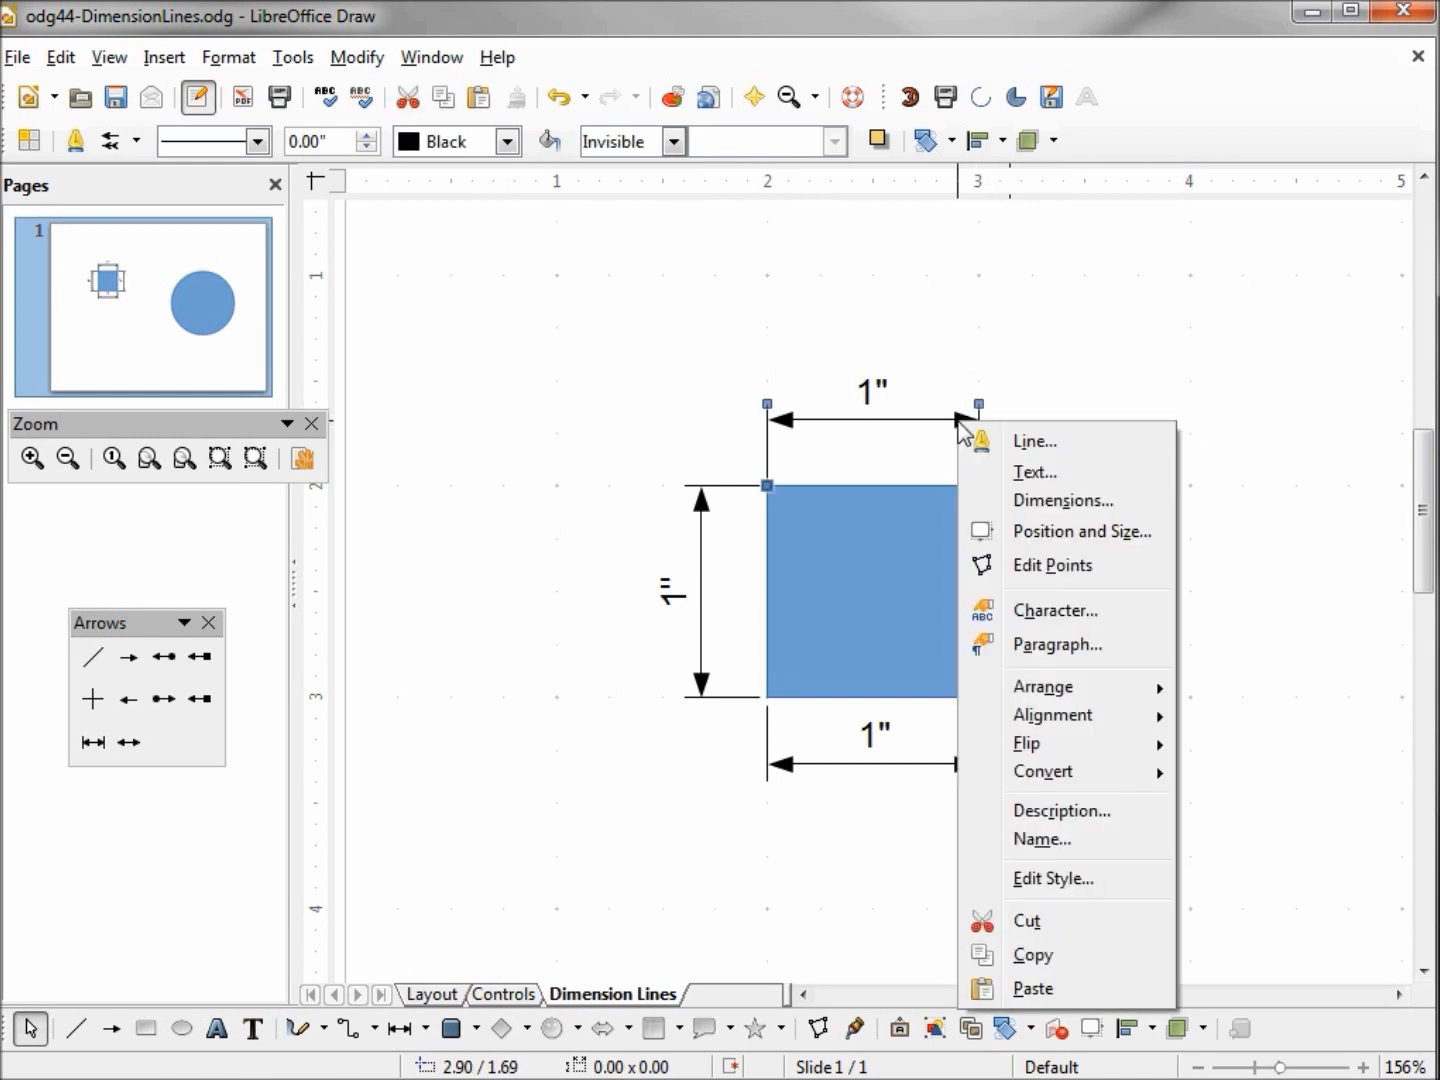
mouse_move(1040, 500)
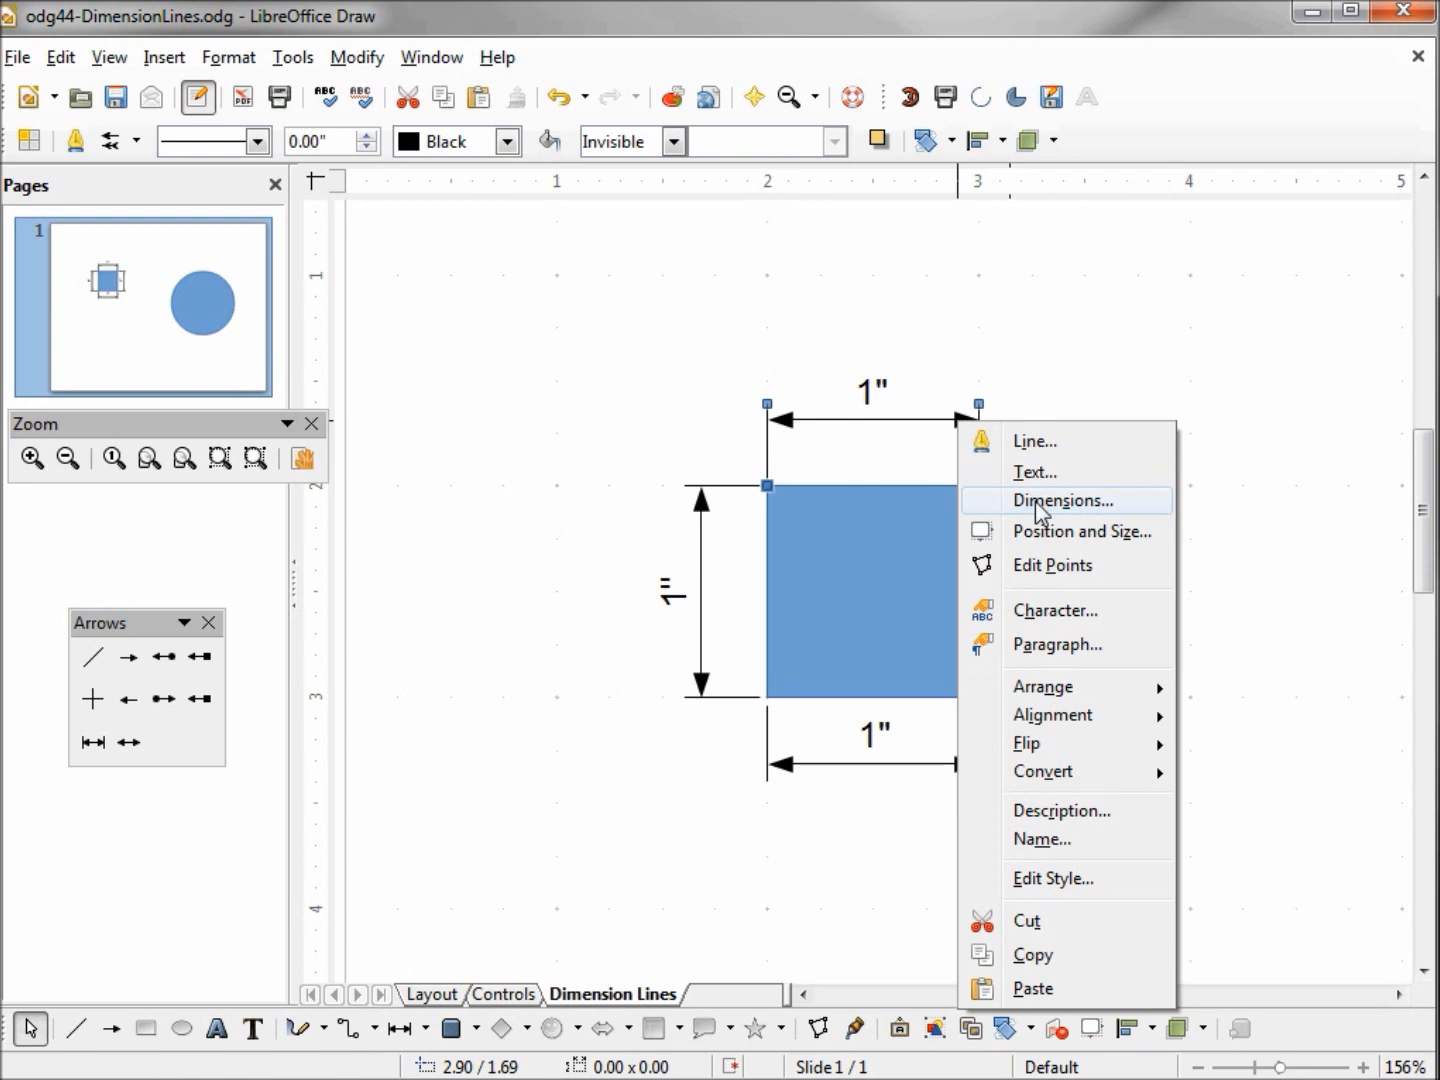
click(1062, 500)
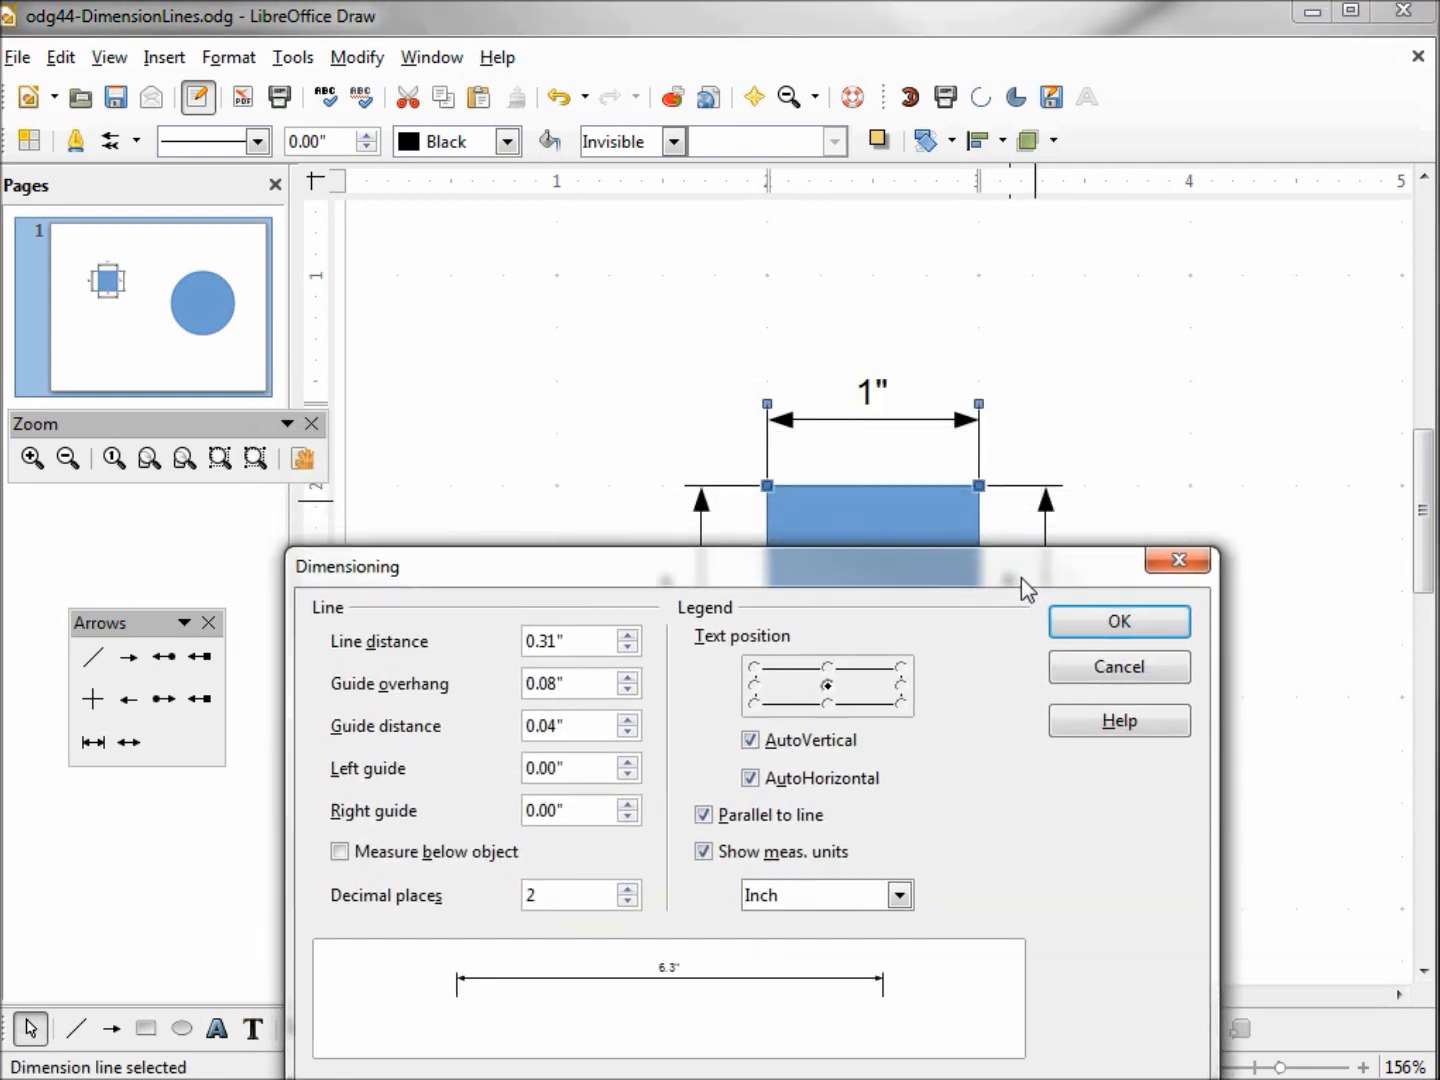
drag(1030, 580, 1018, 565)
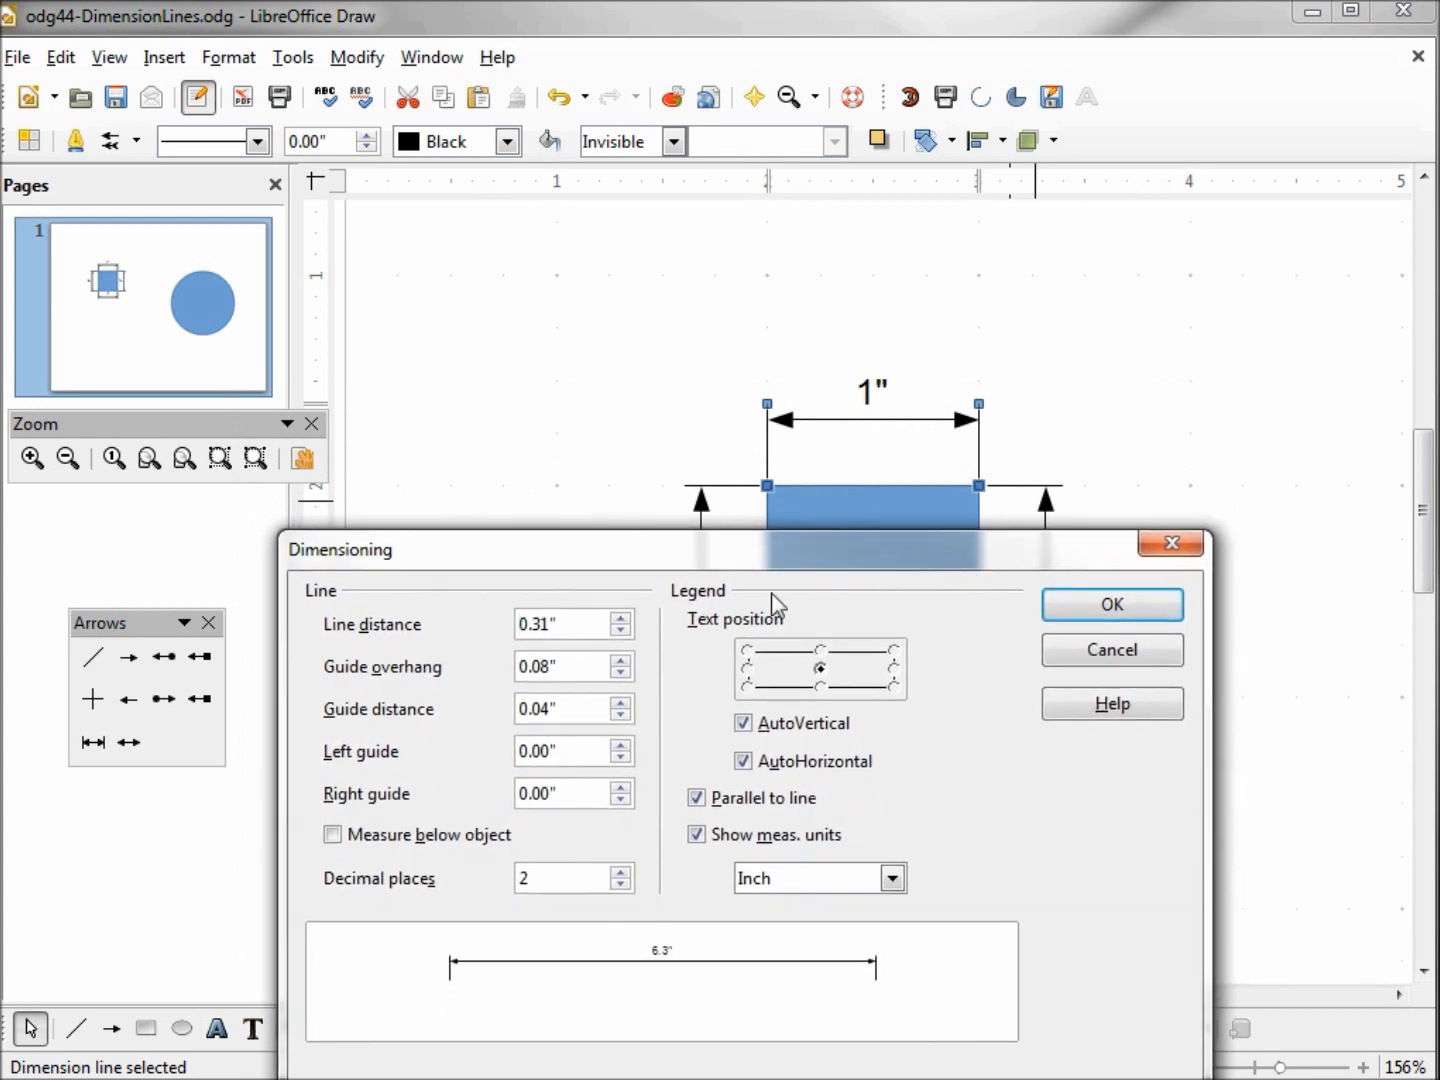
mouse_move(505, 725)
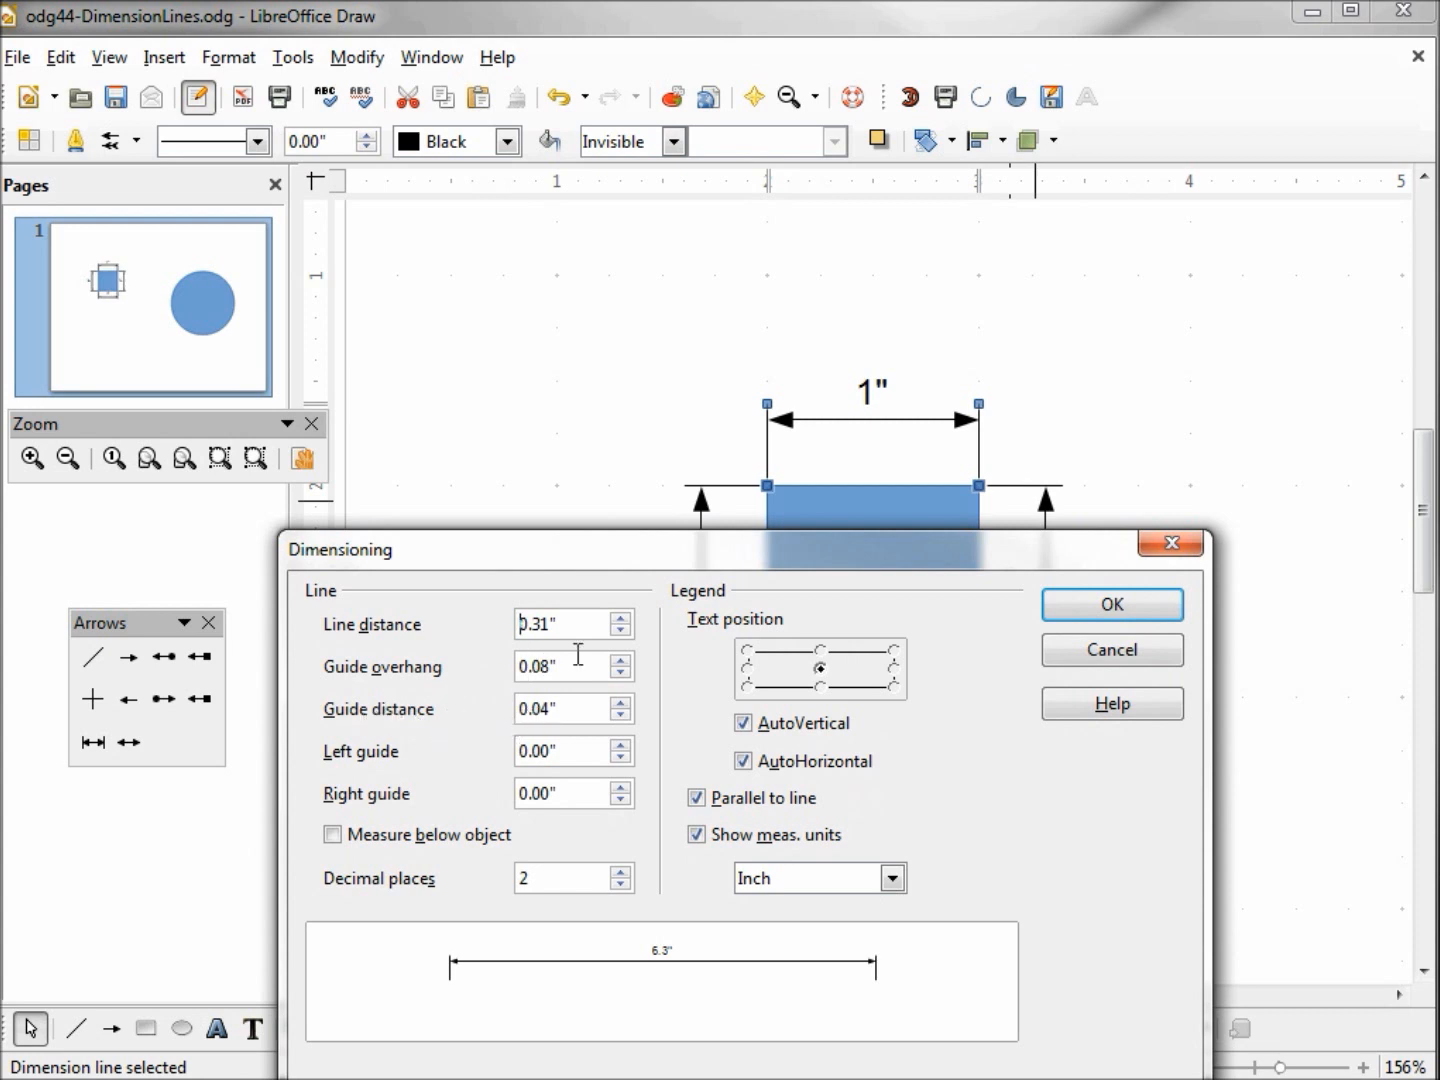
mouse_move(980, 497)
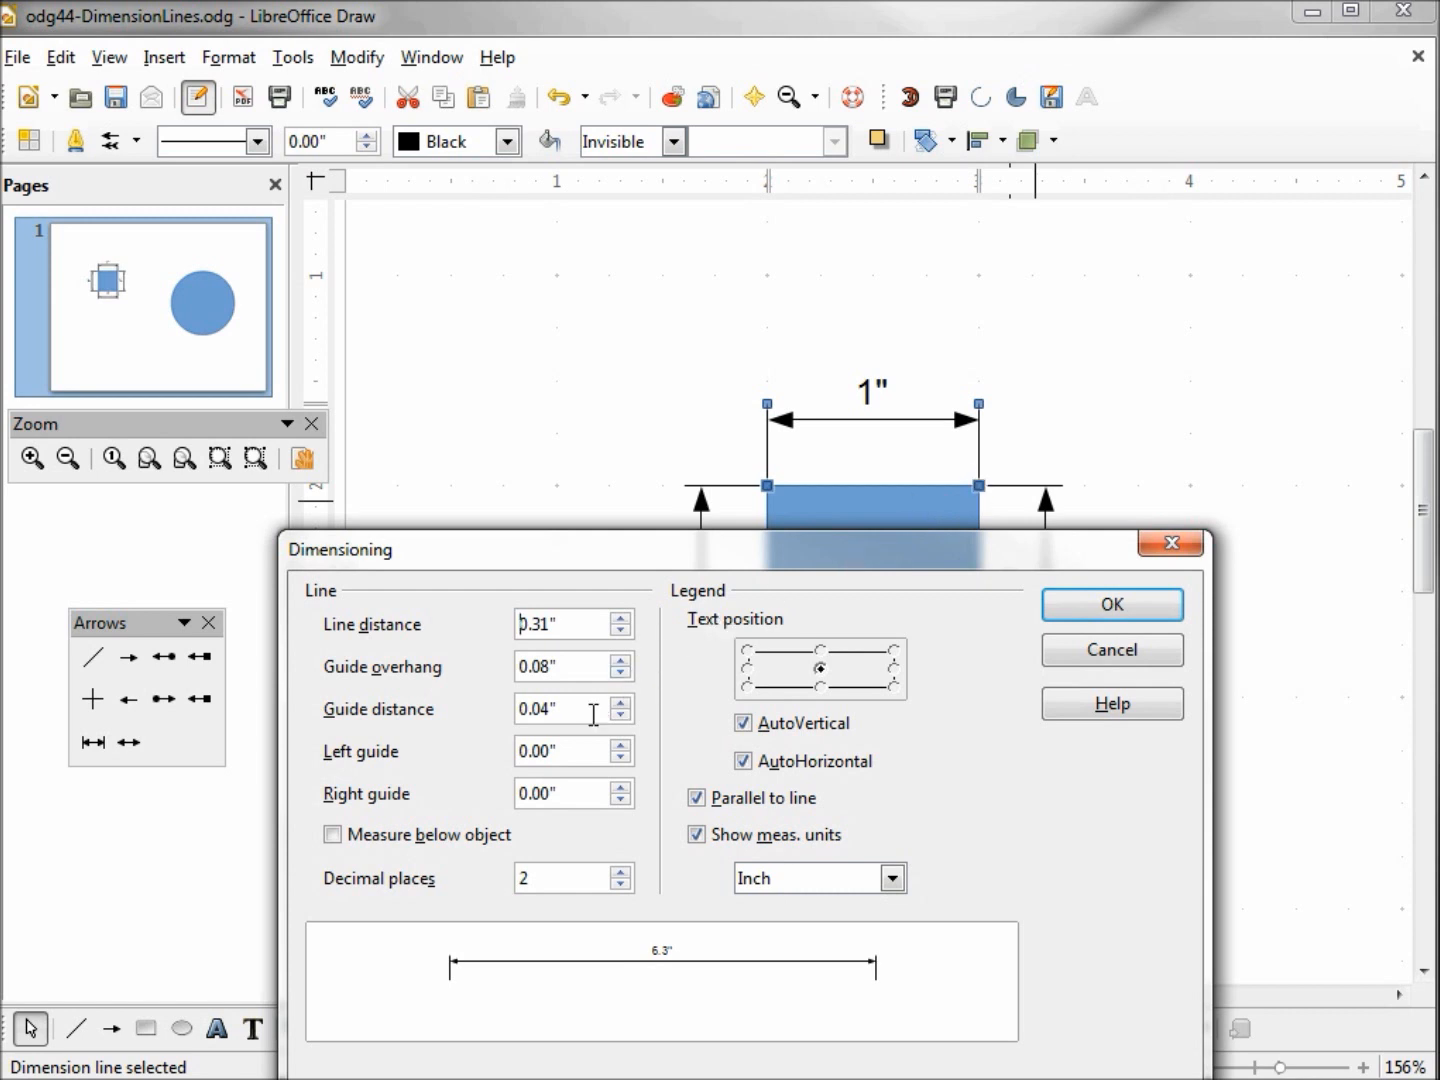
triple_click(560, 708)
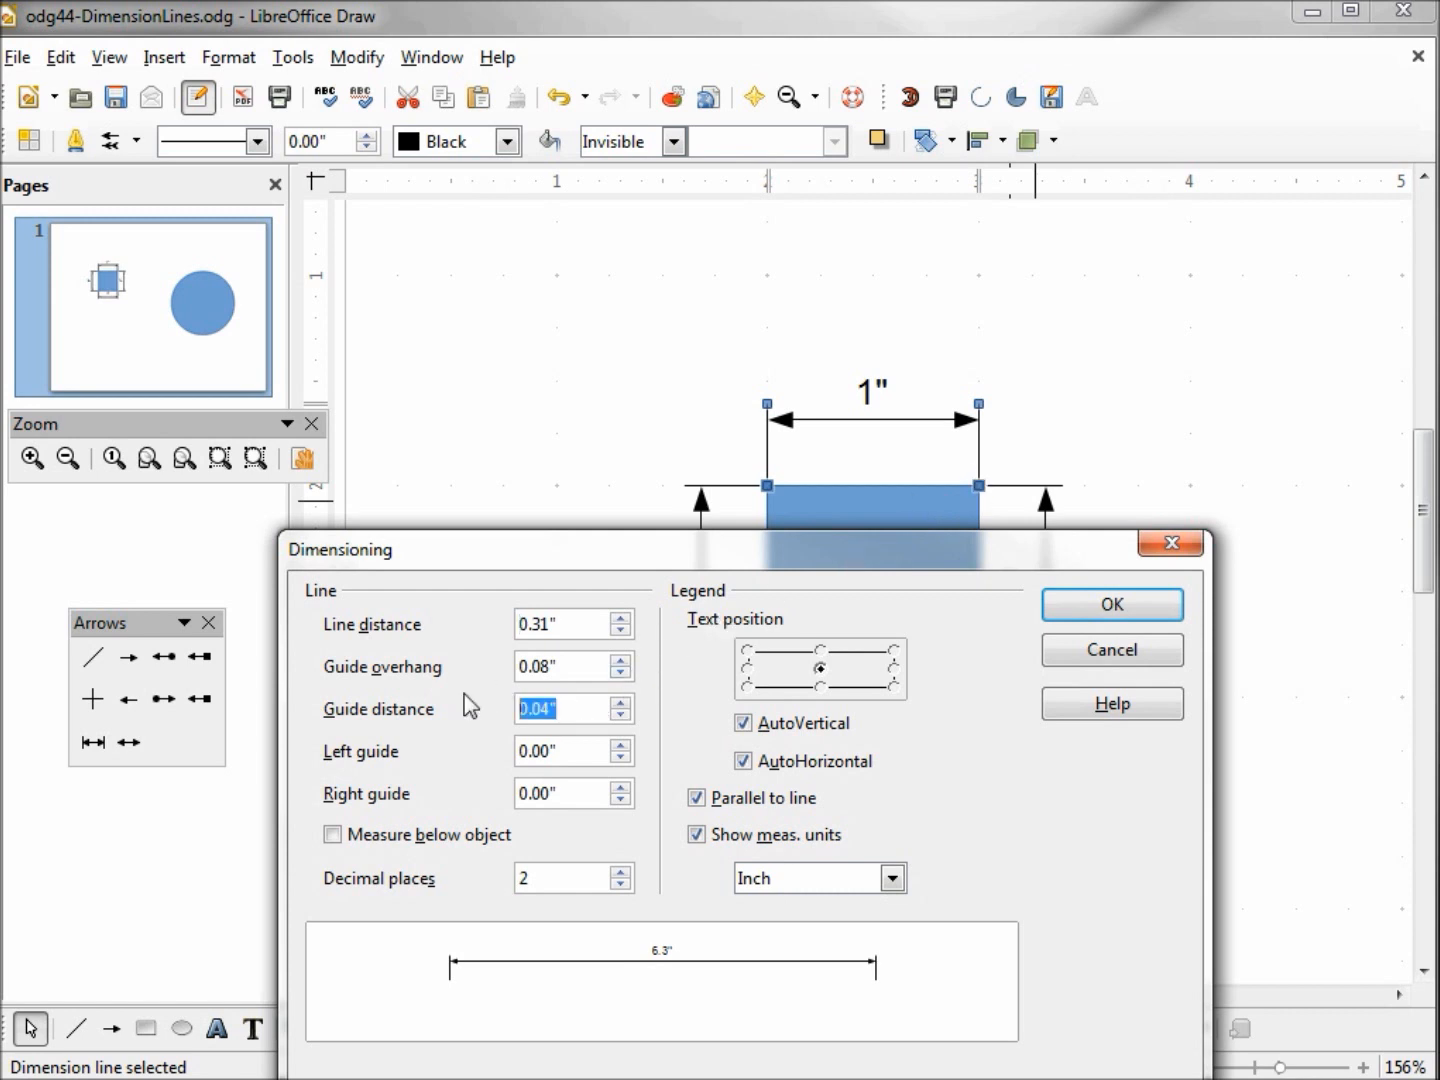
text(.25)
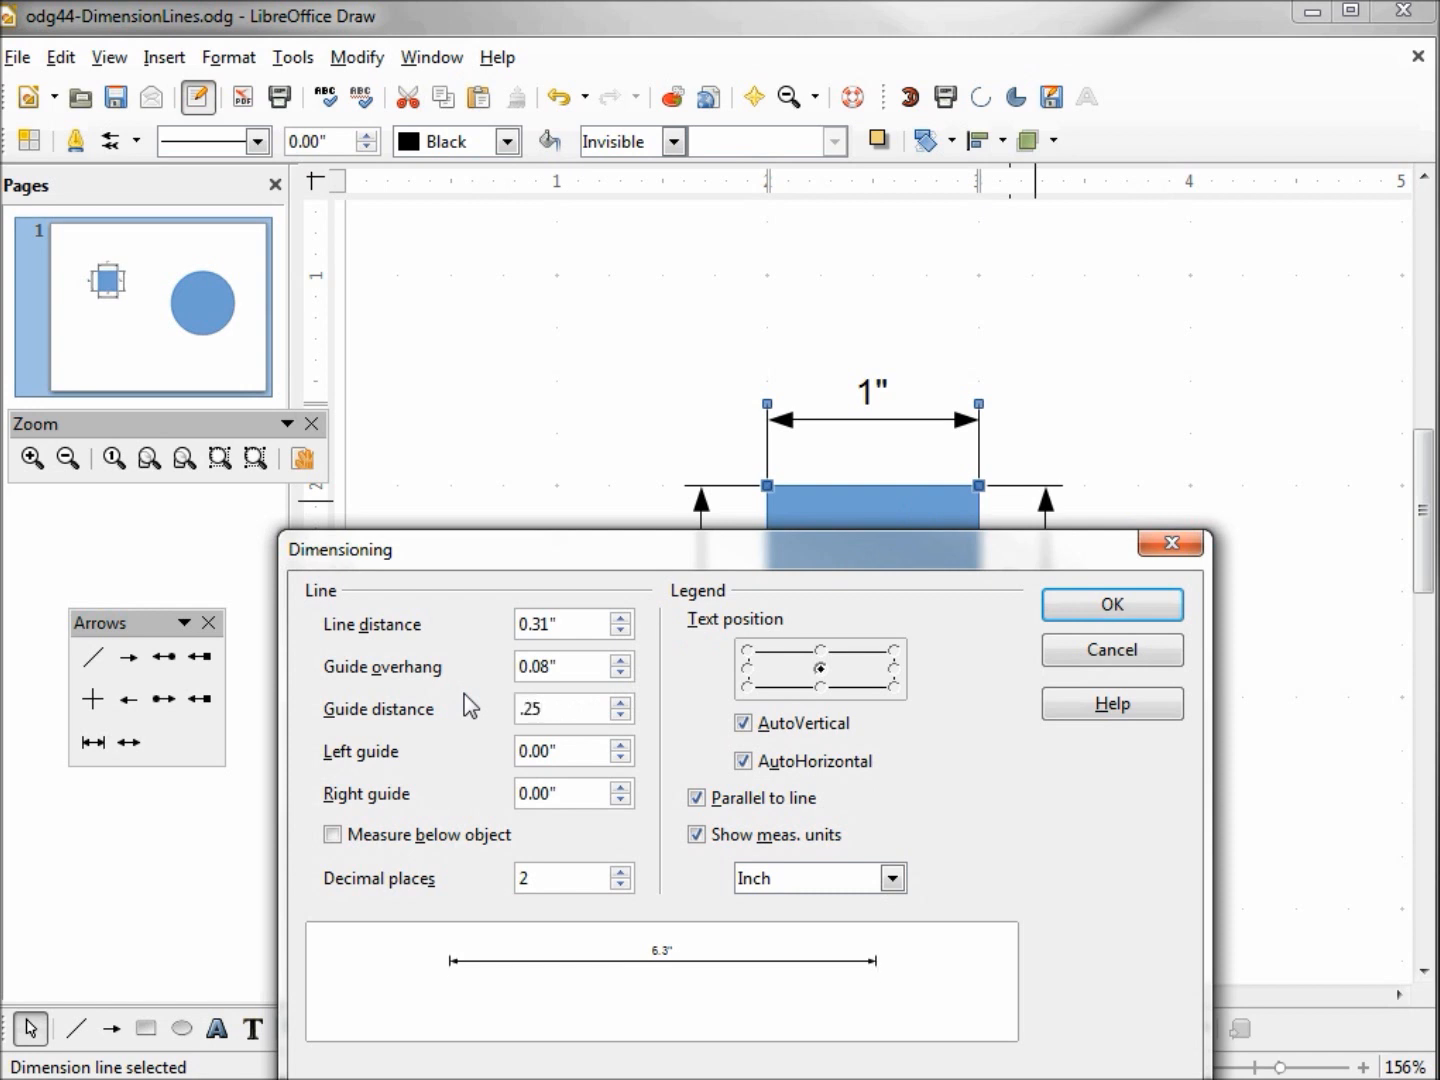
click(1110, 604)
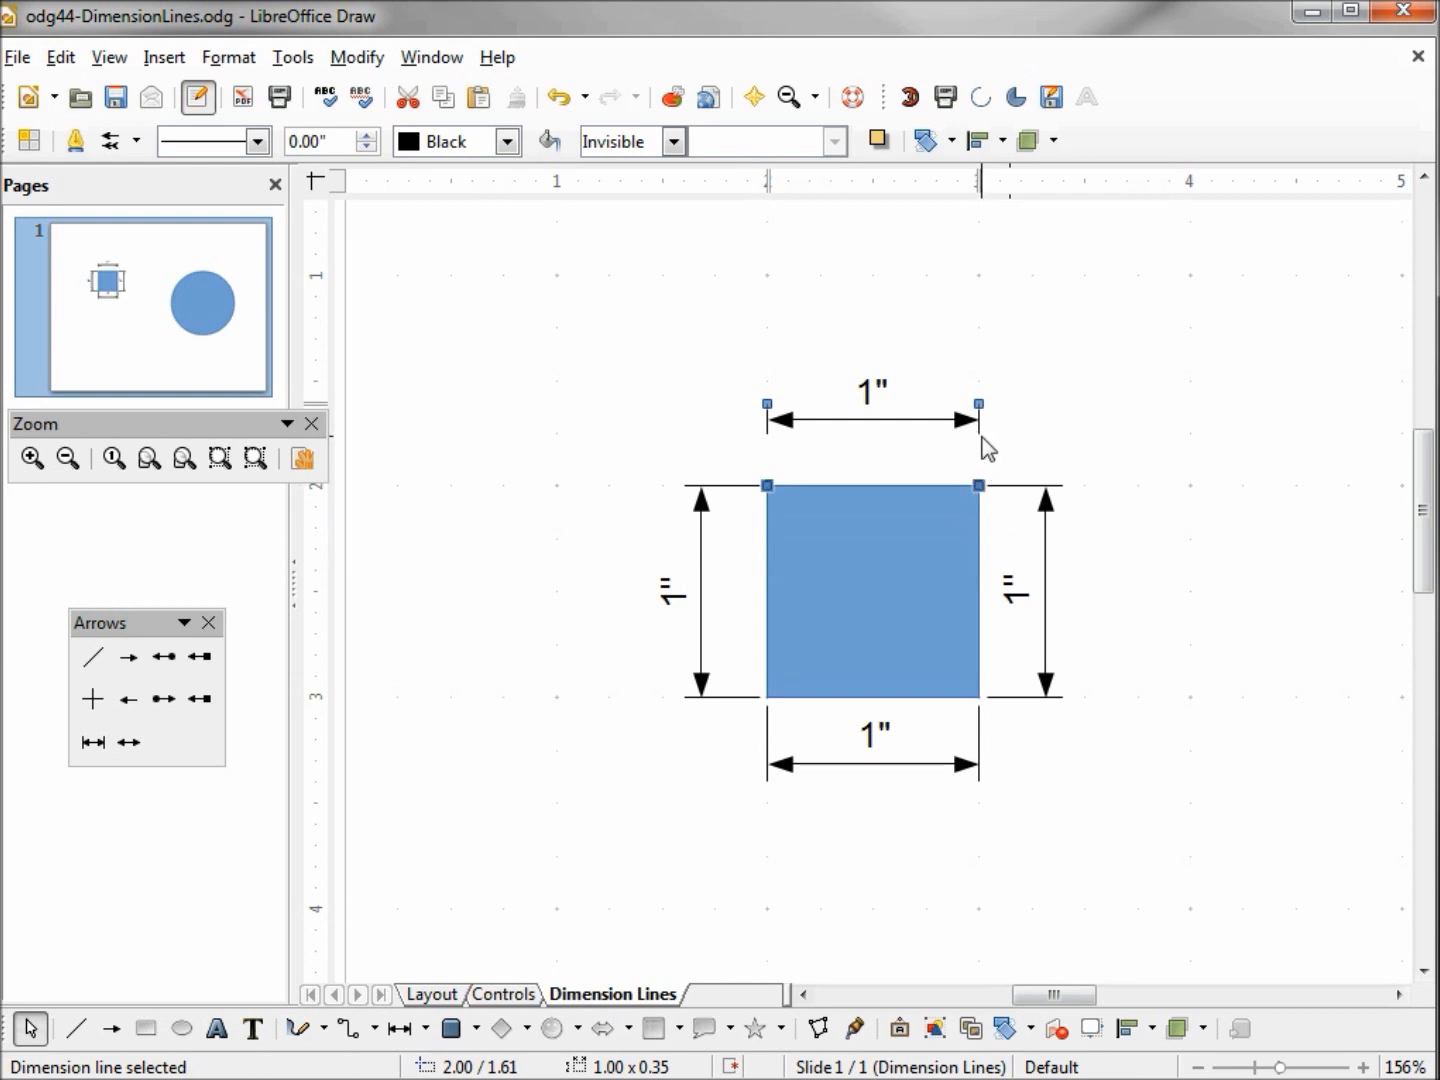
mouse_move(965, 419)
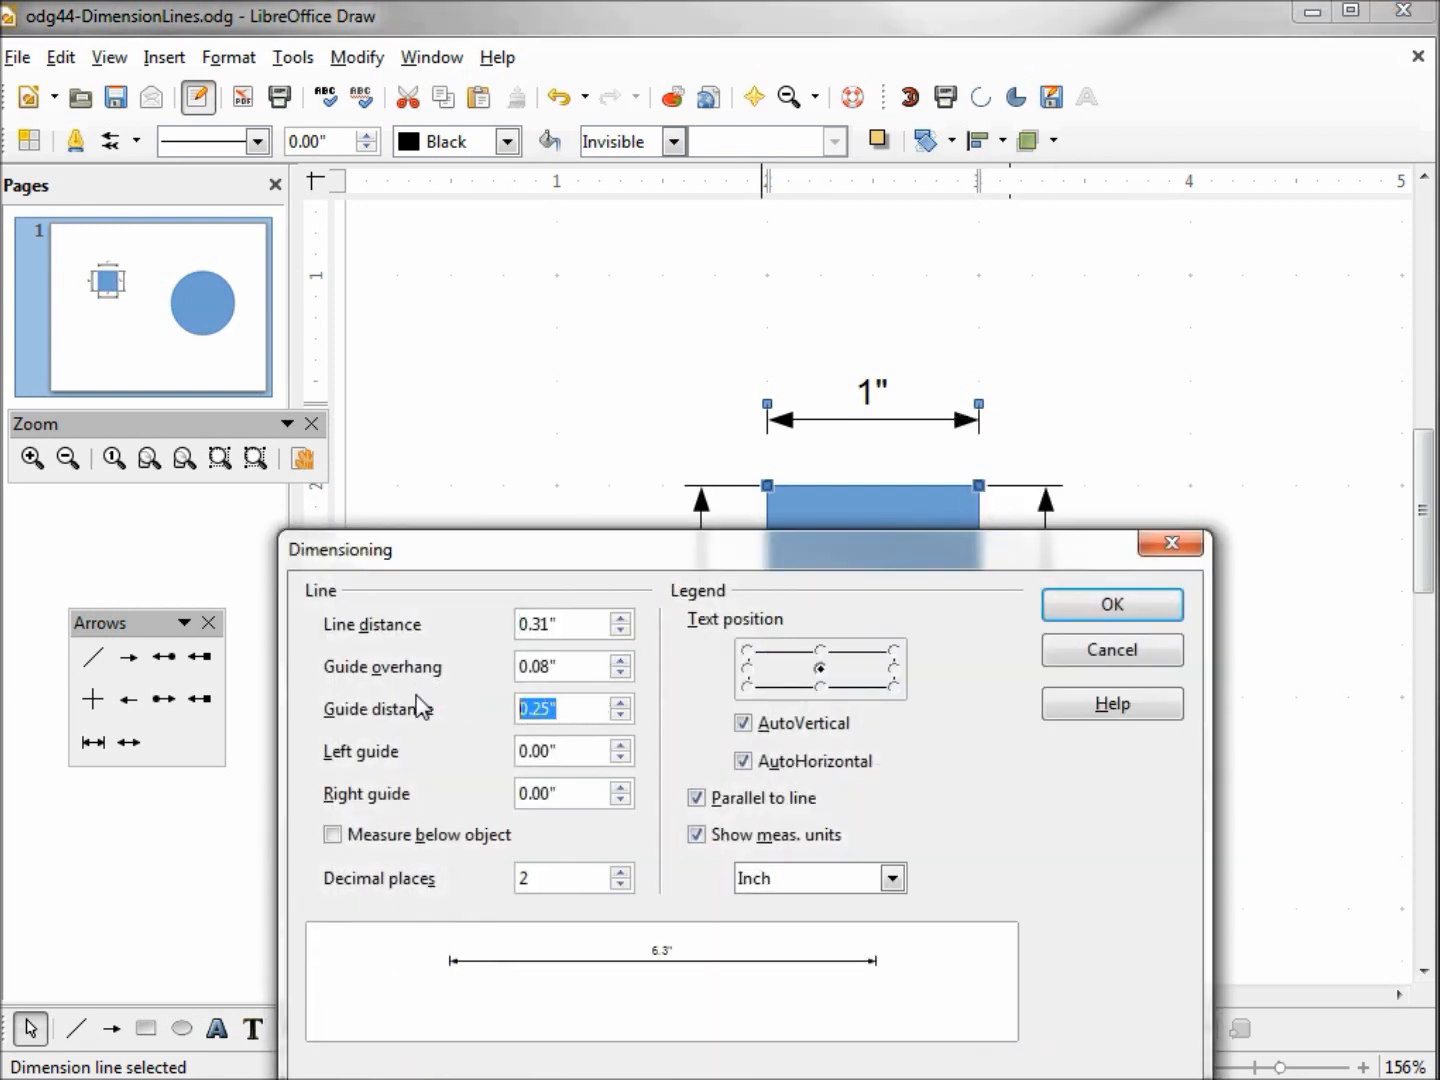
Set the top dimension's guide distance to 0.04 and guide overhang to 0.25 inch.
text(.04)
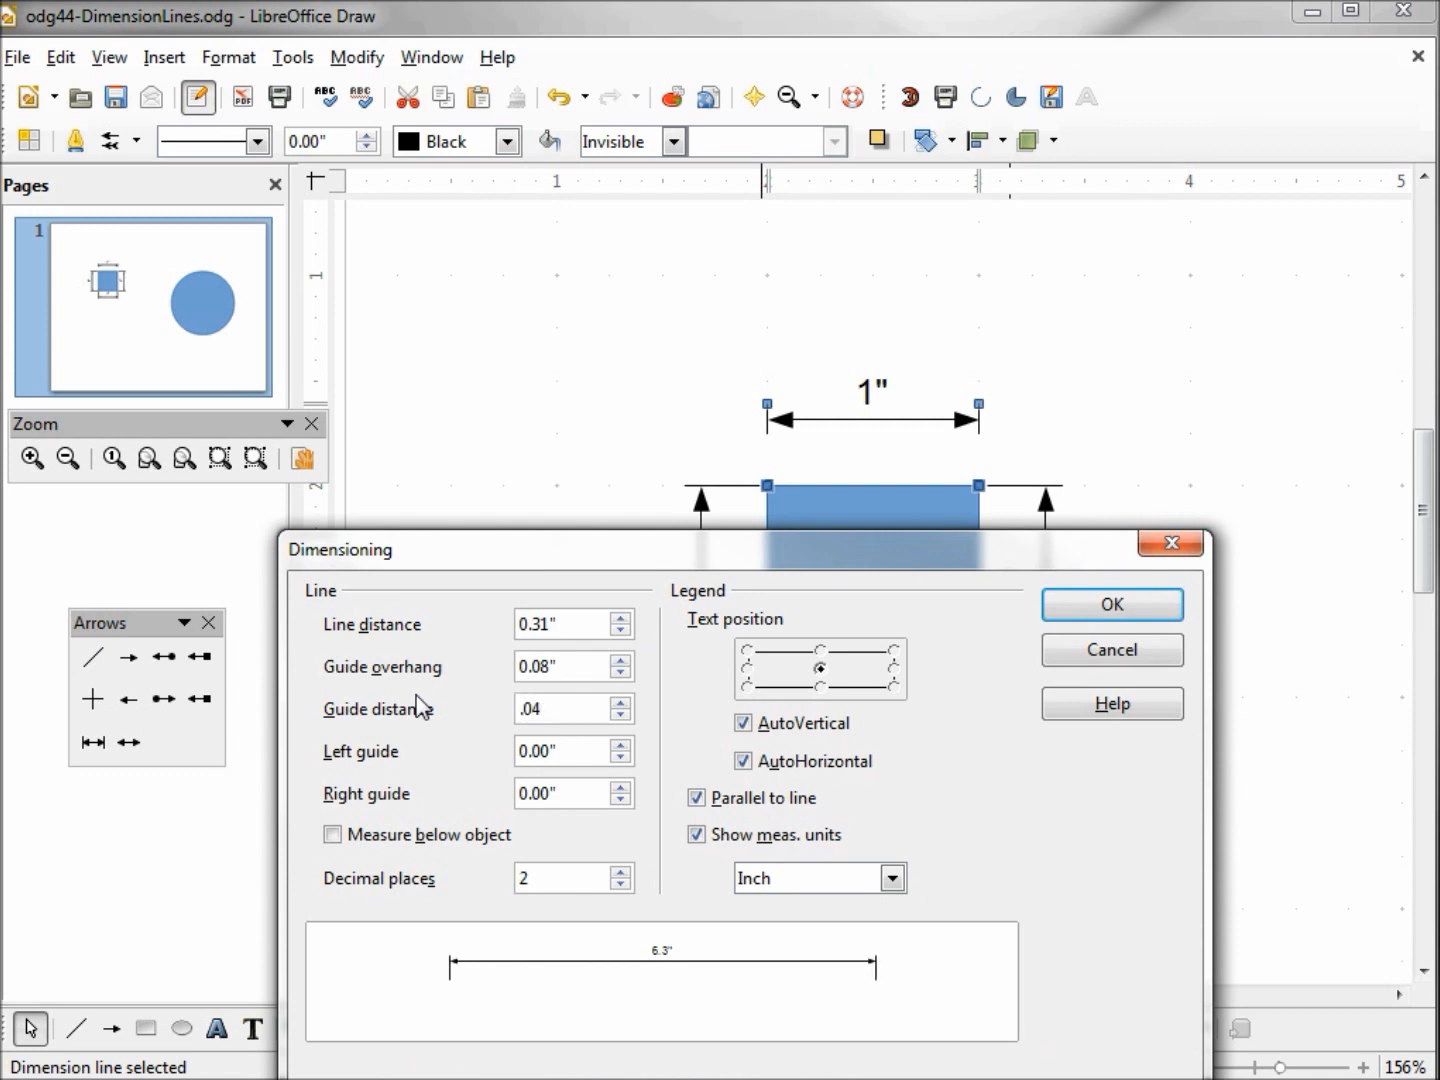
click(560, 708)
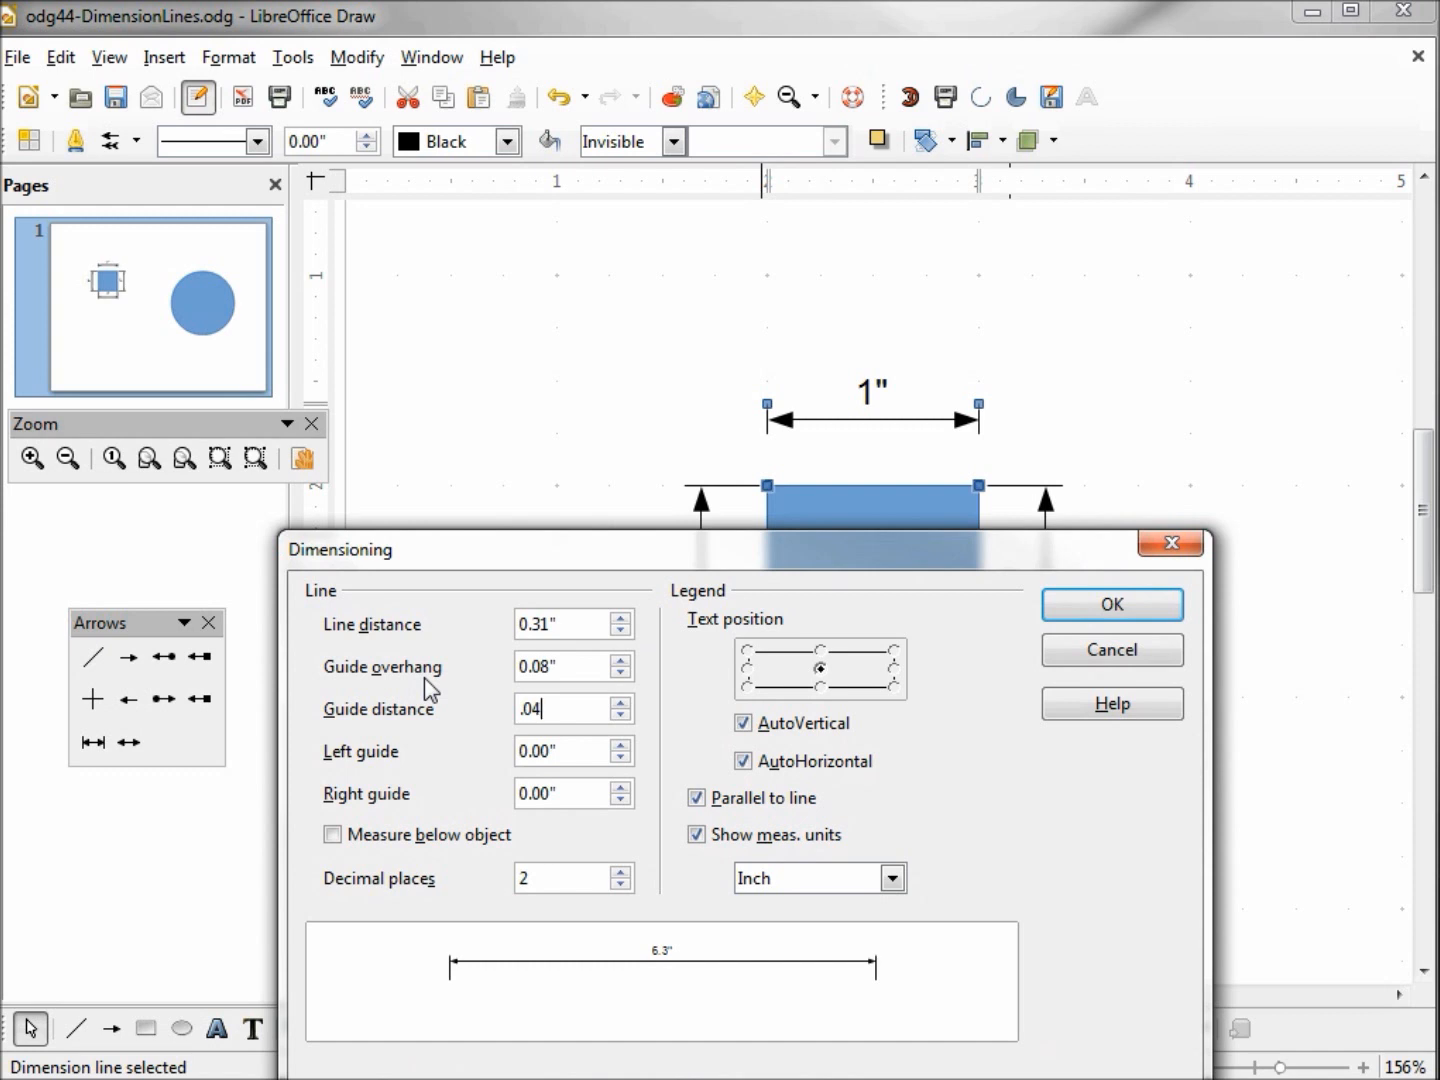
mouse_move(985, 397)
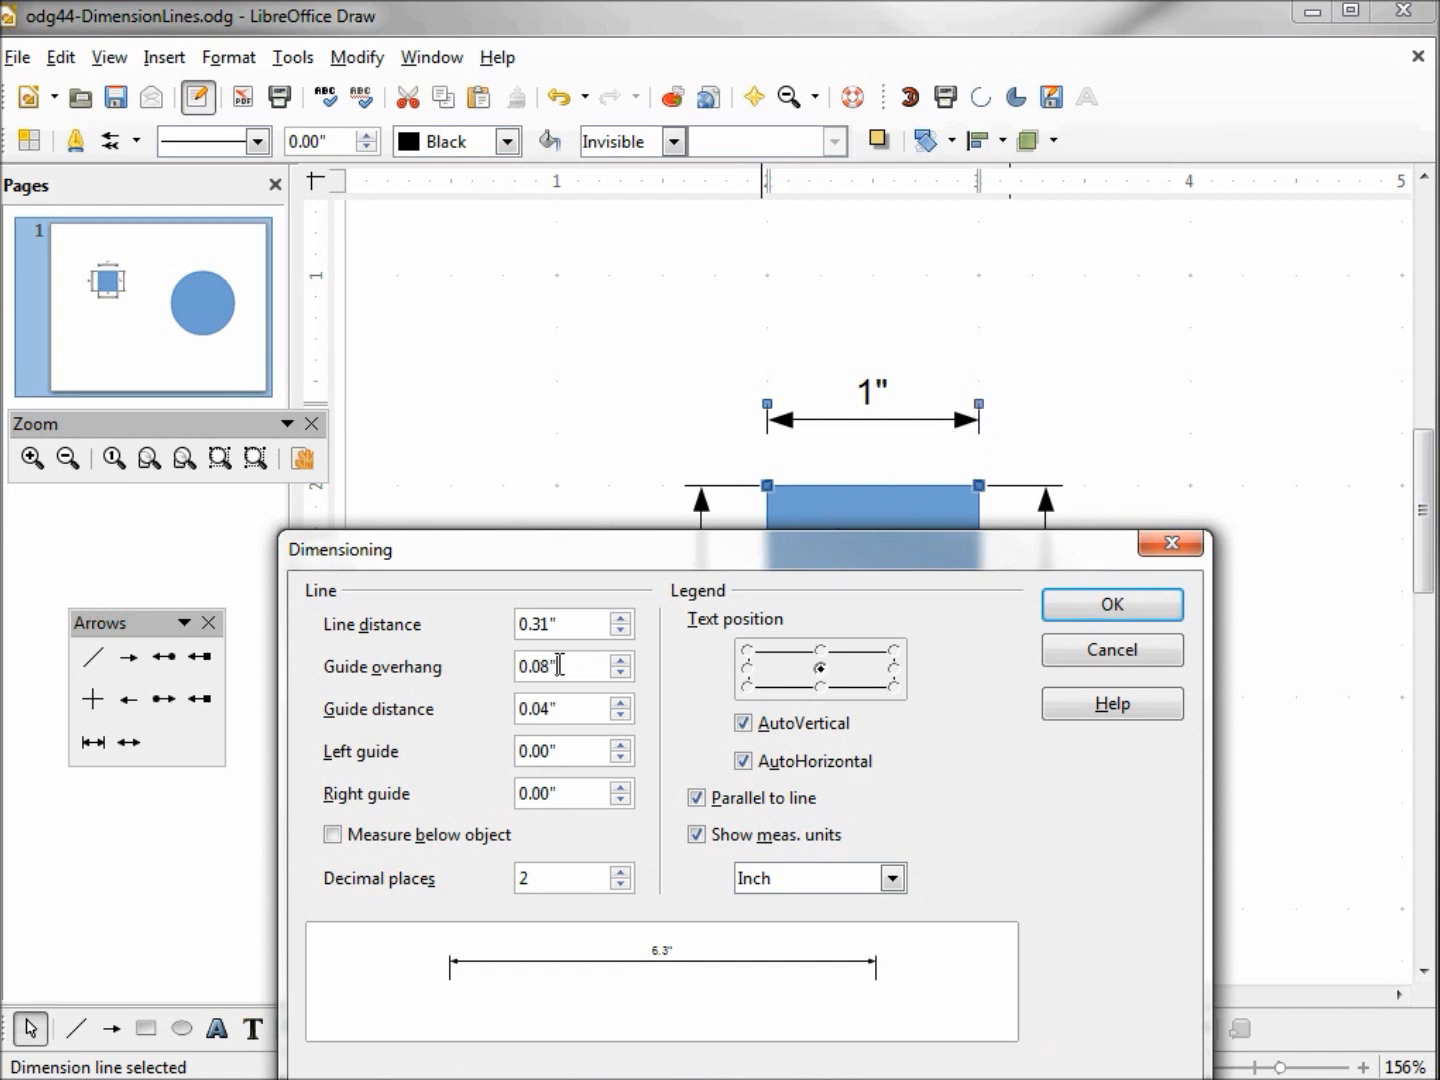
text(.25)
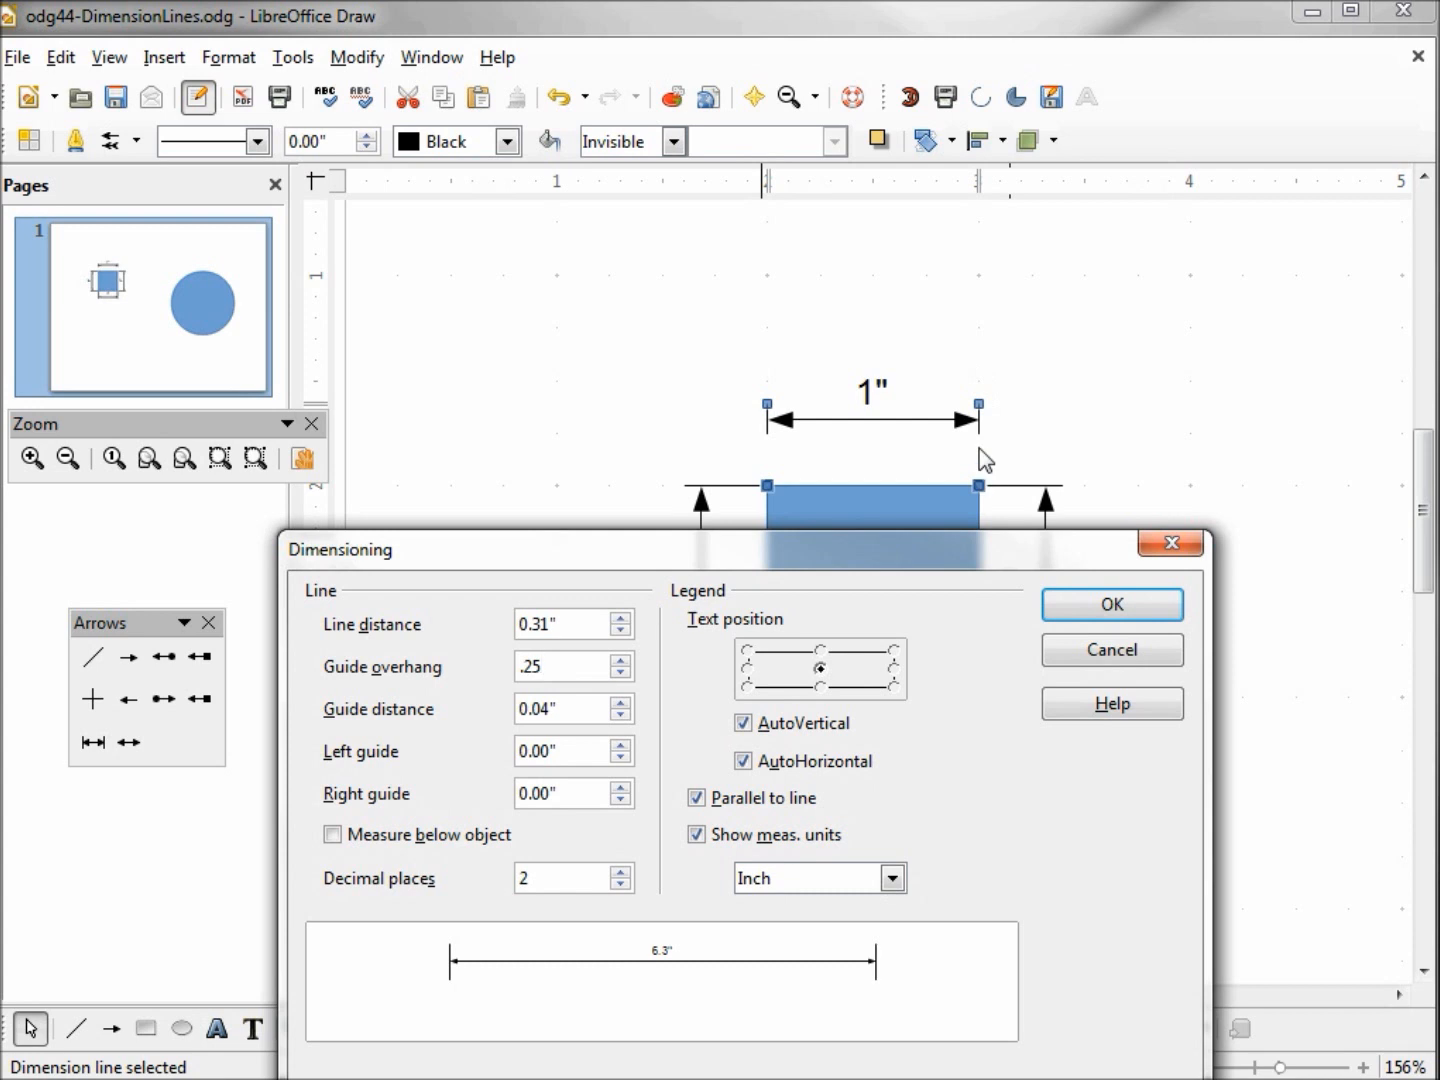
click(1110, 604)
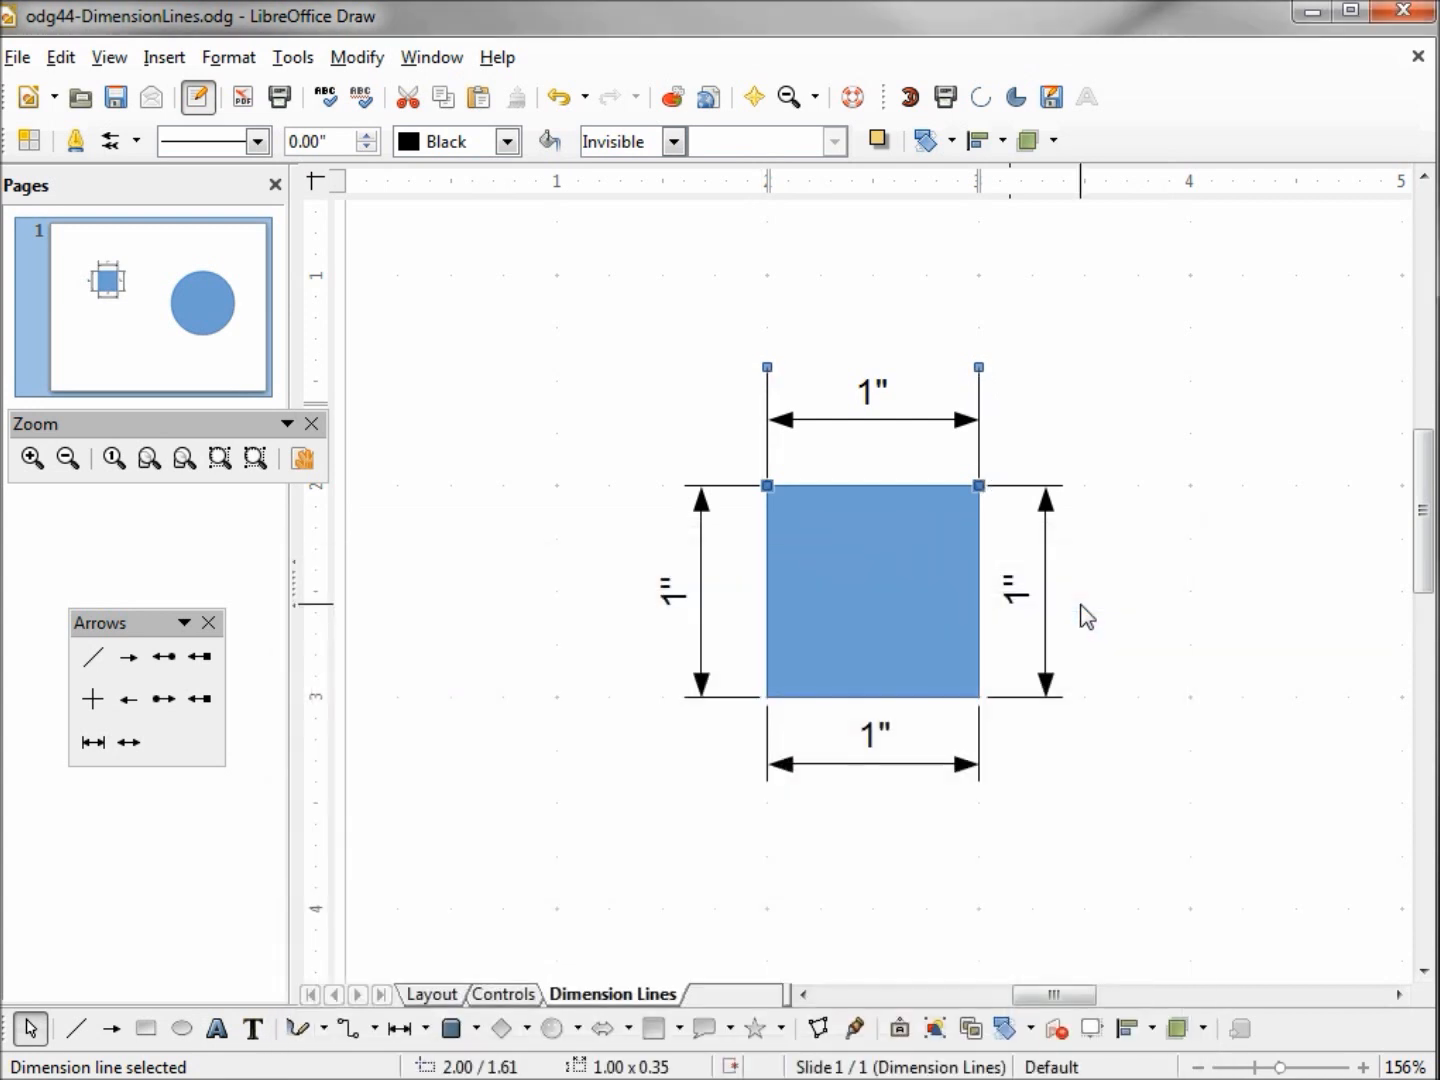
mouse_move(991, 444)
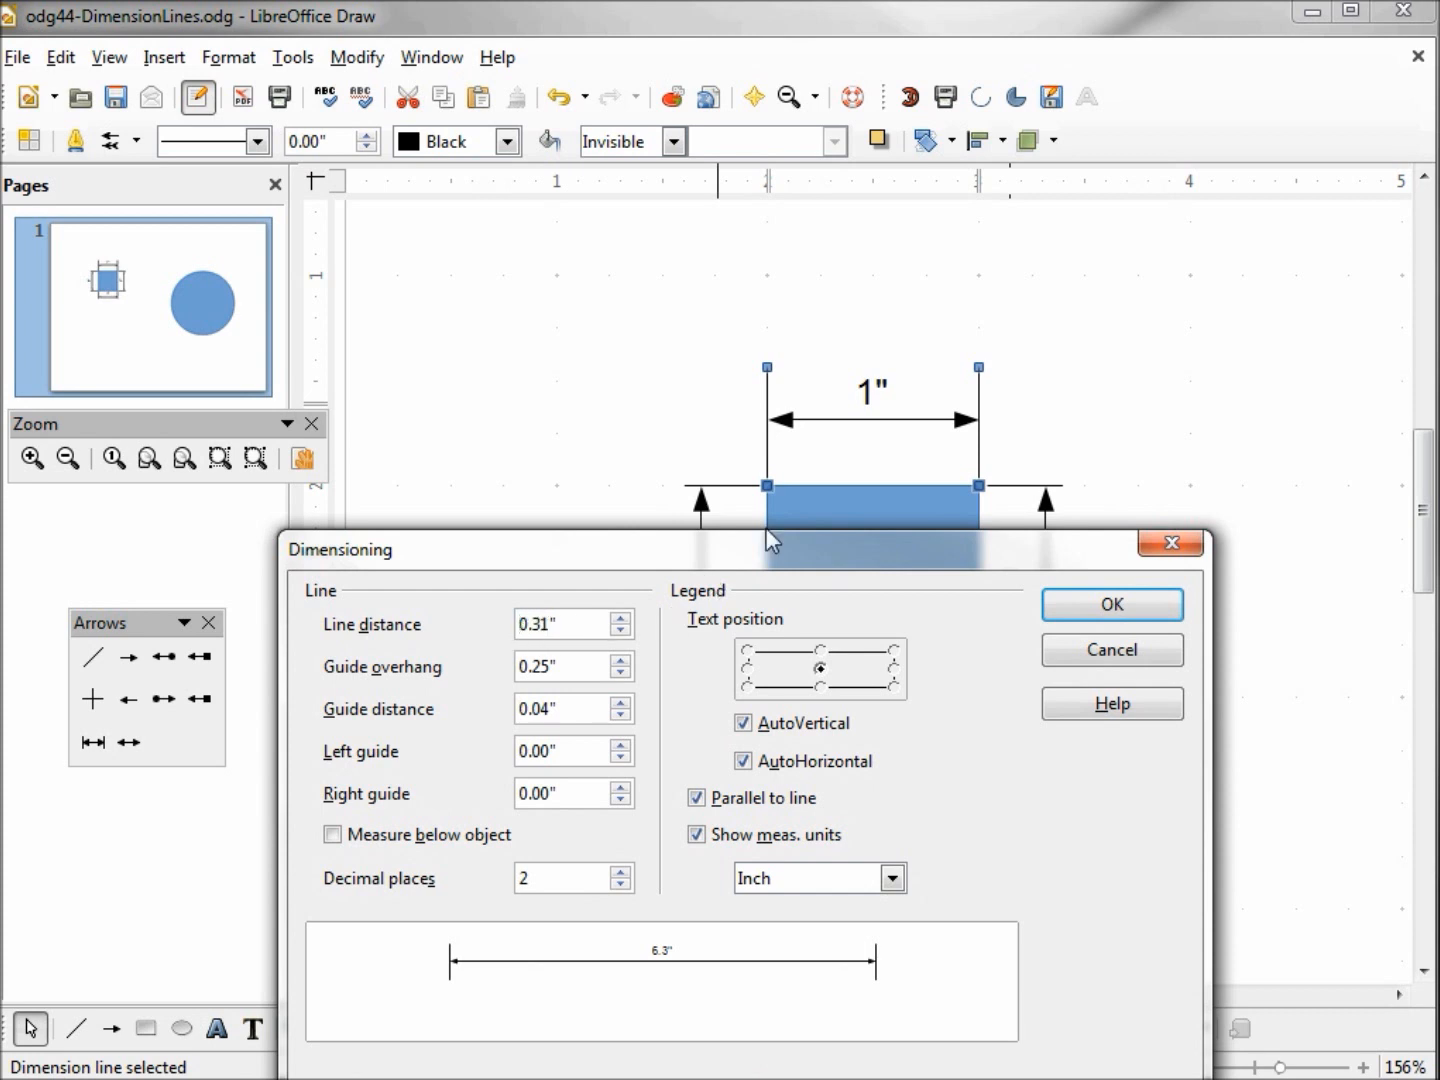
mouse_move(868, 460)
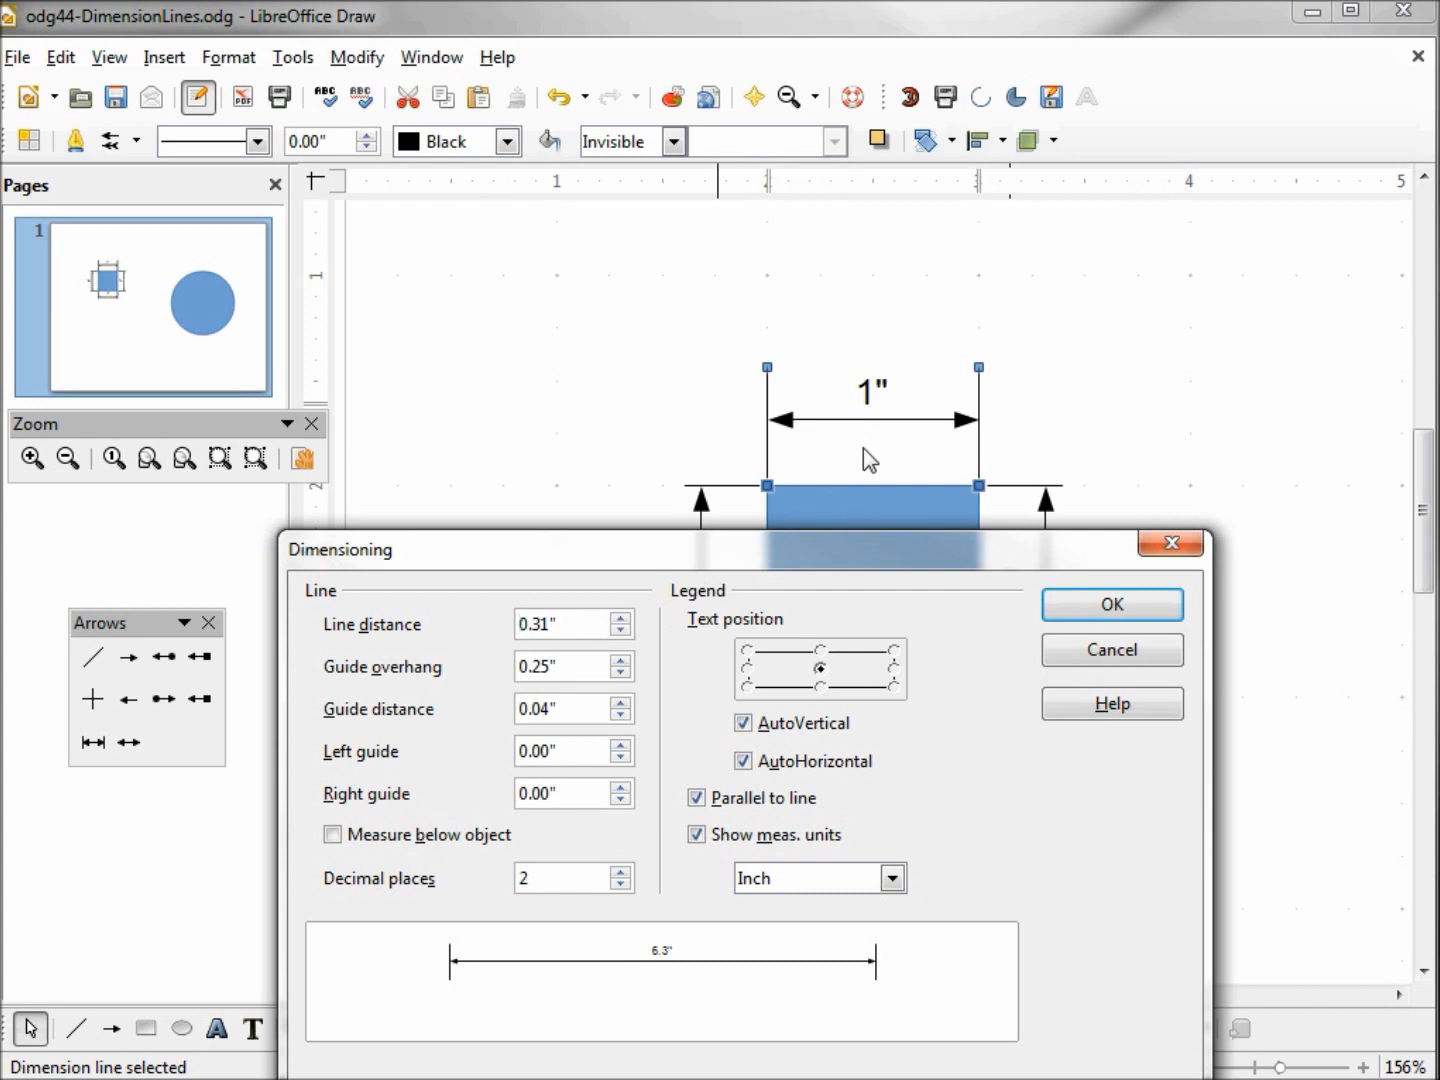
mouse_move(990, 410)
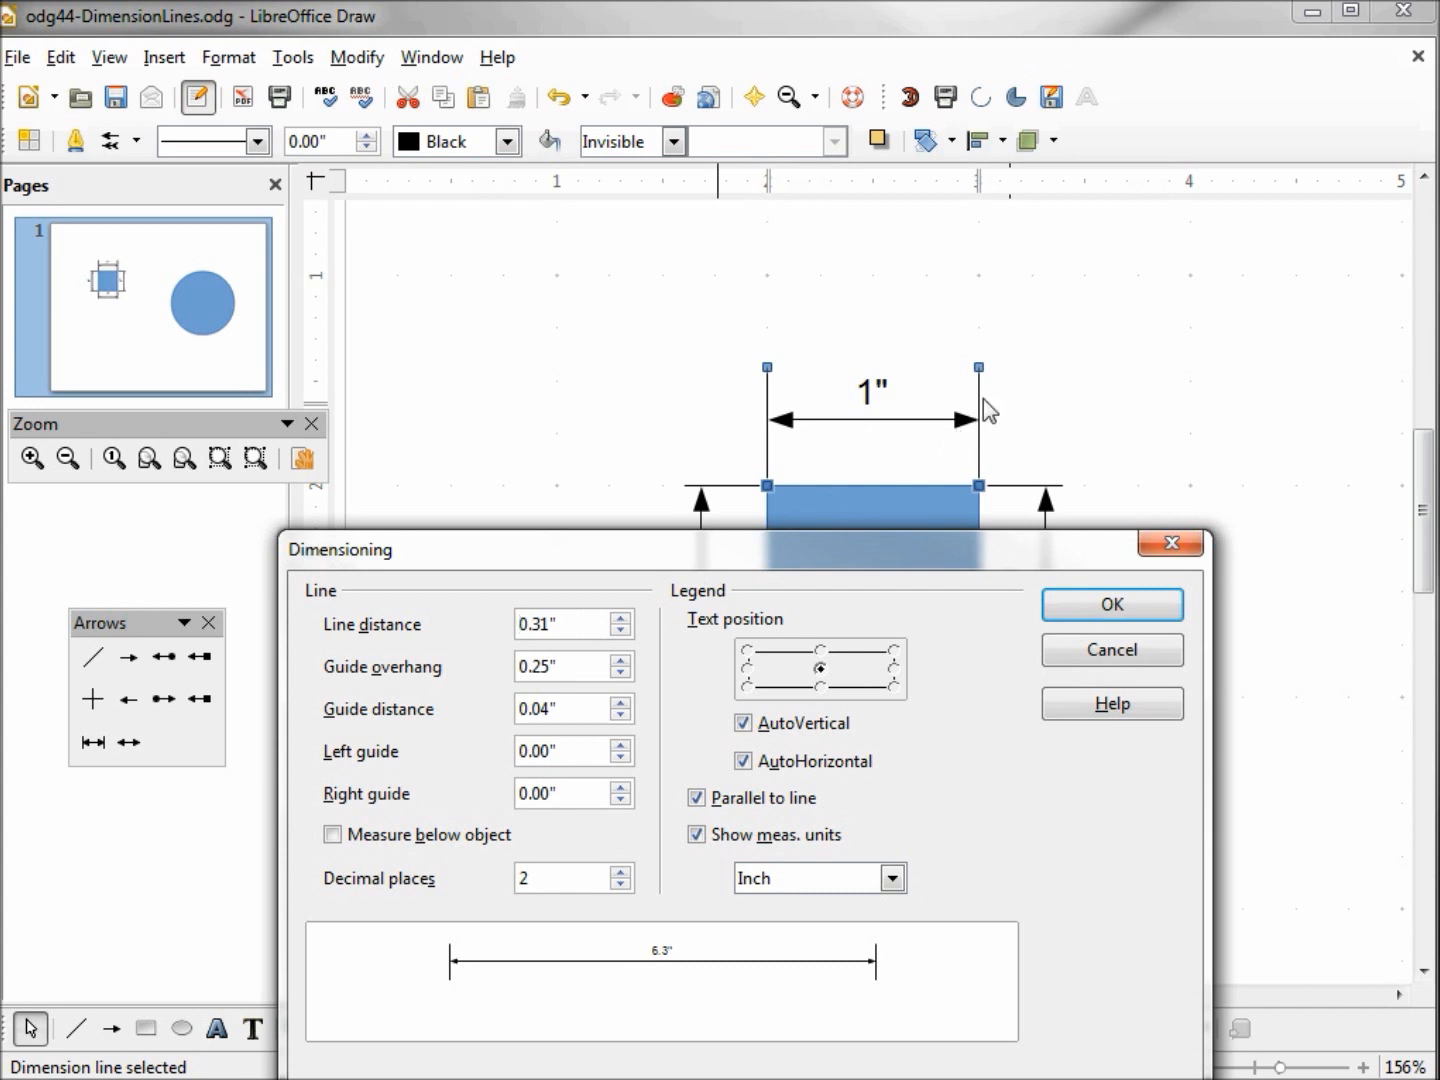
mouse_move(985, 388)
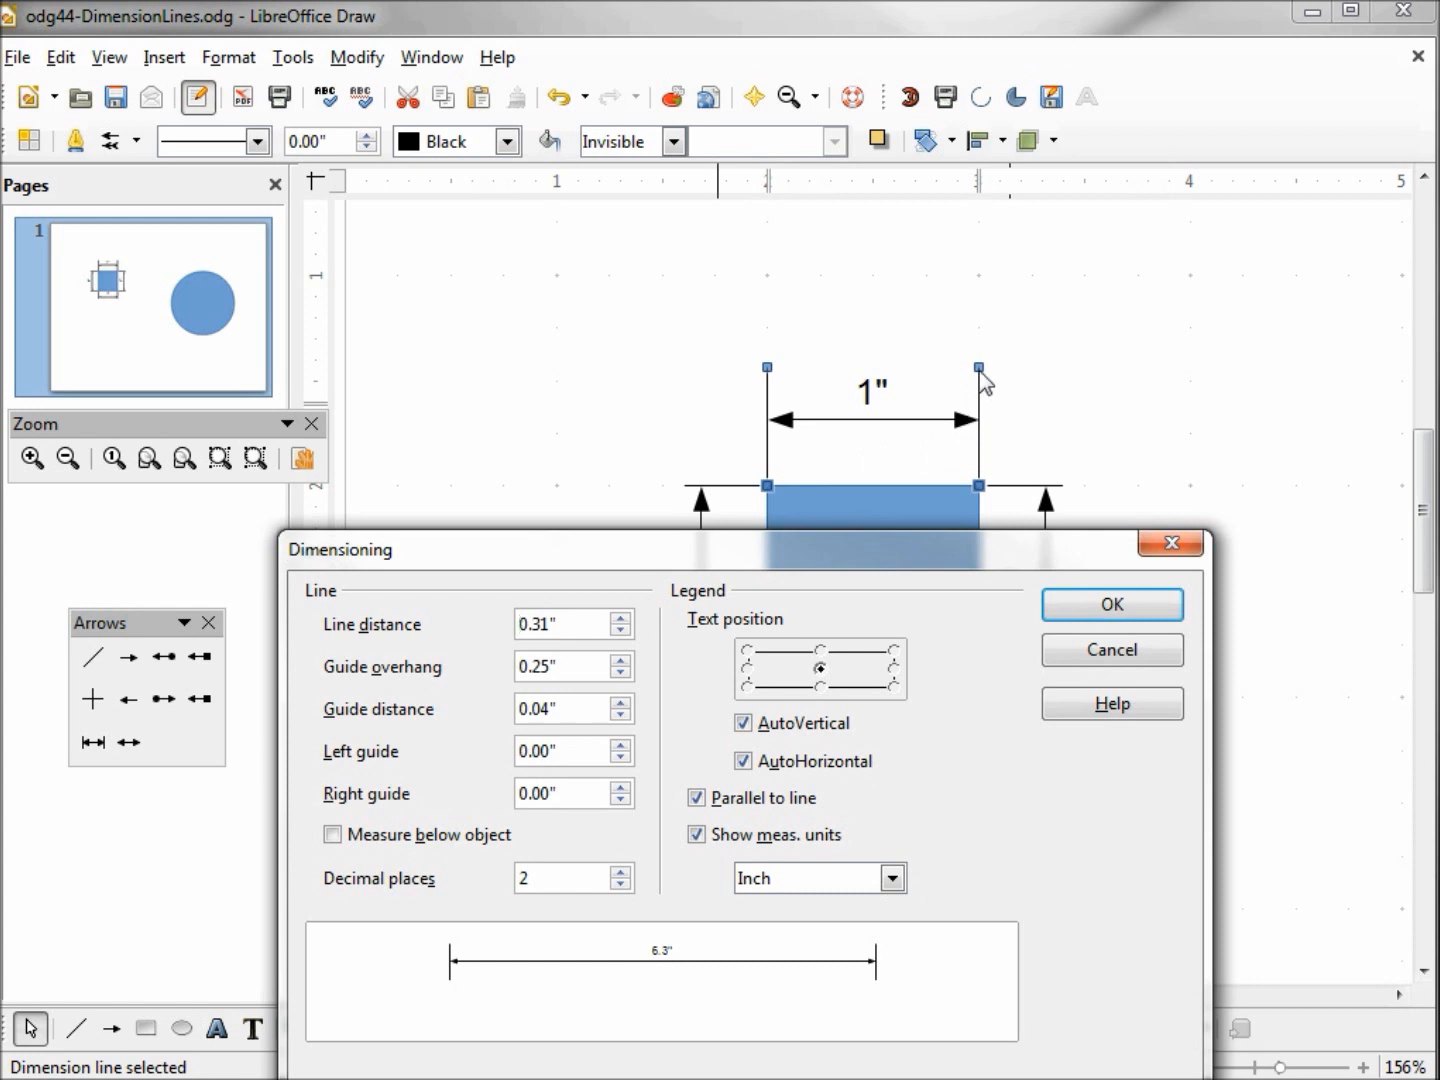
Reduce the top dimension line's line distance to 0.2 inch.
triple_click(565, 623)
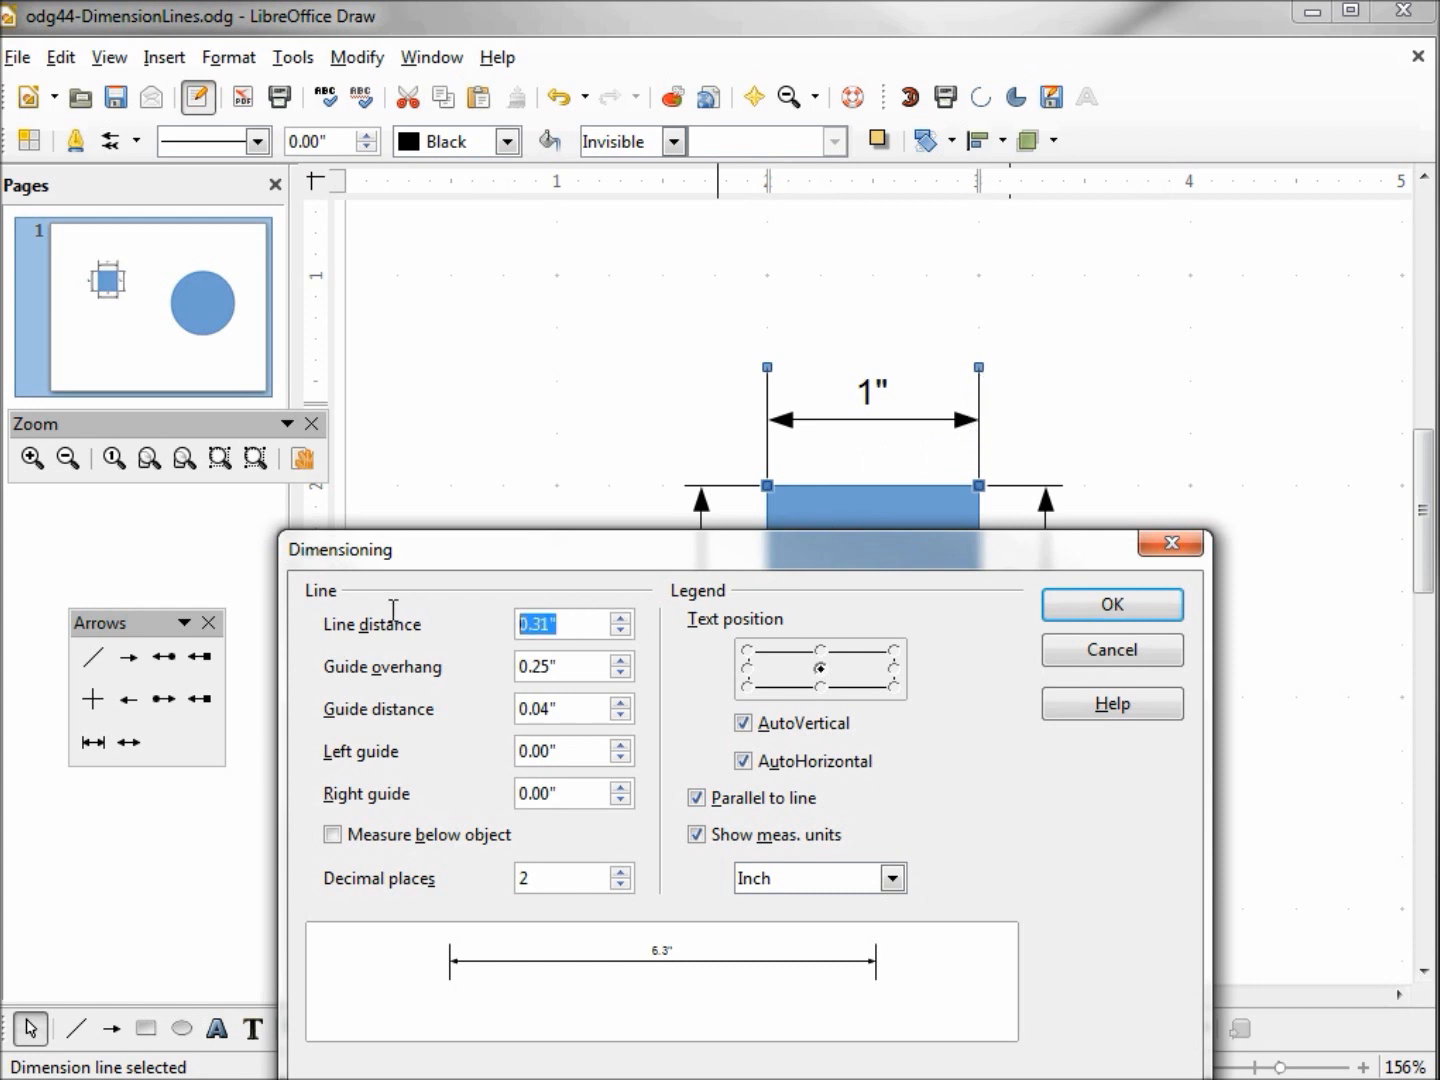
text(.2)
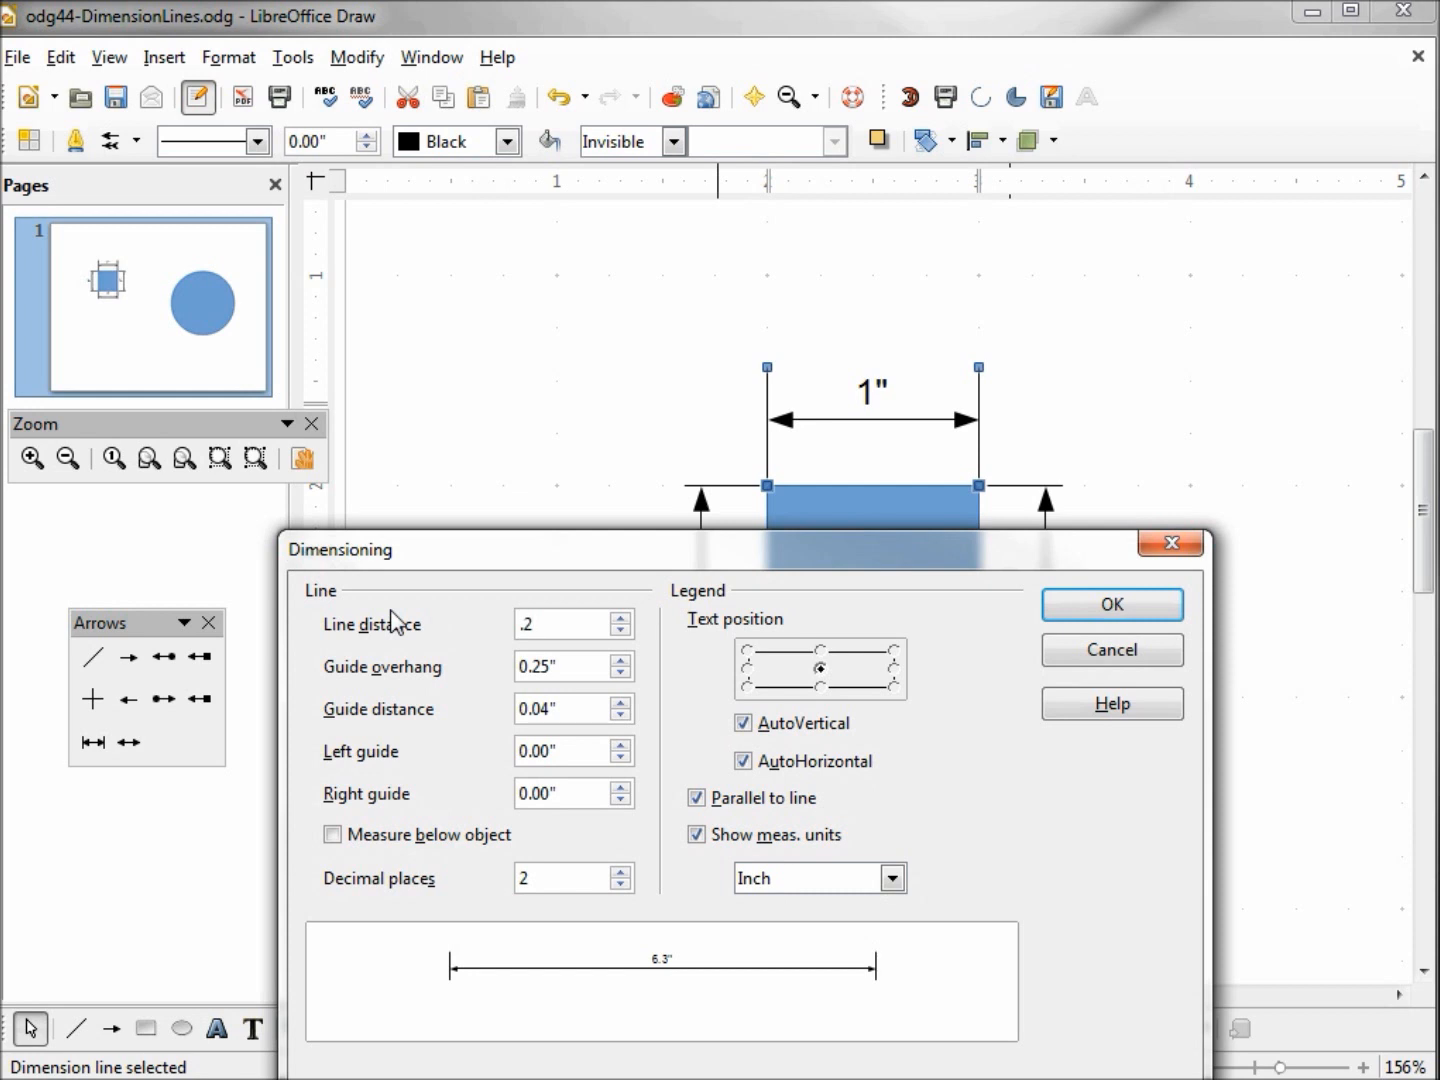
click(1110, 604)
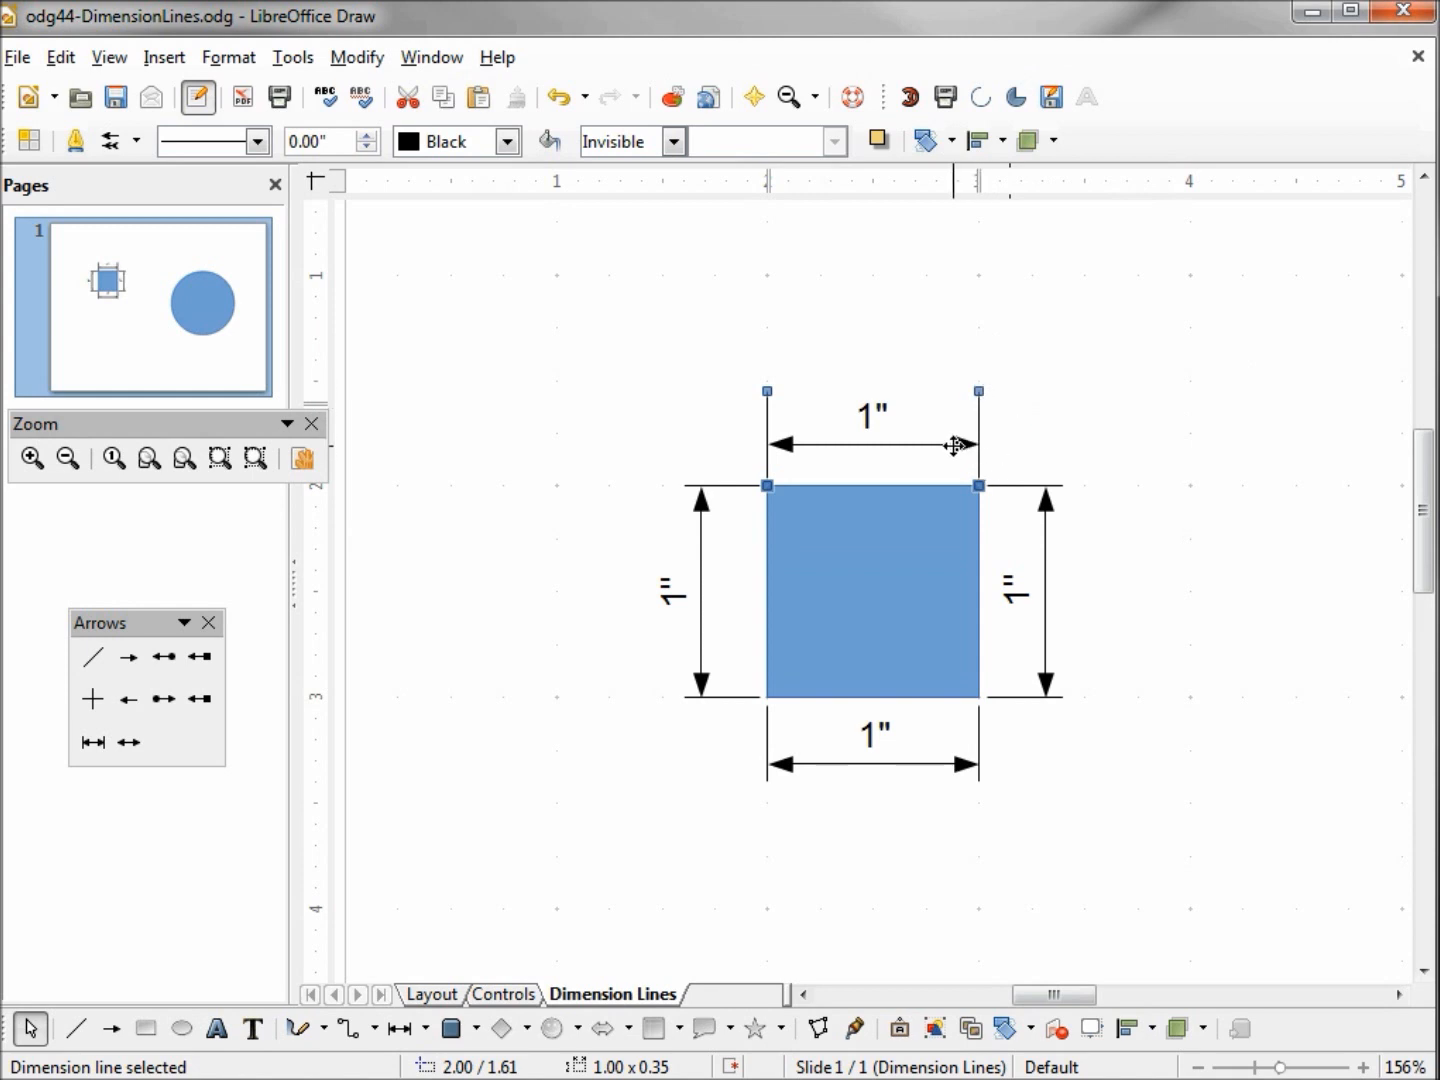
mouse_move(958, 486)
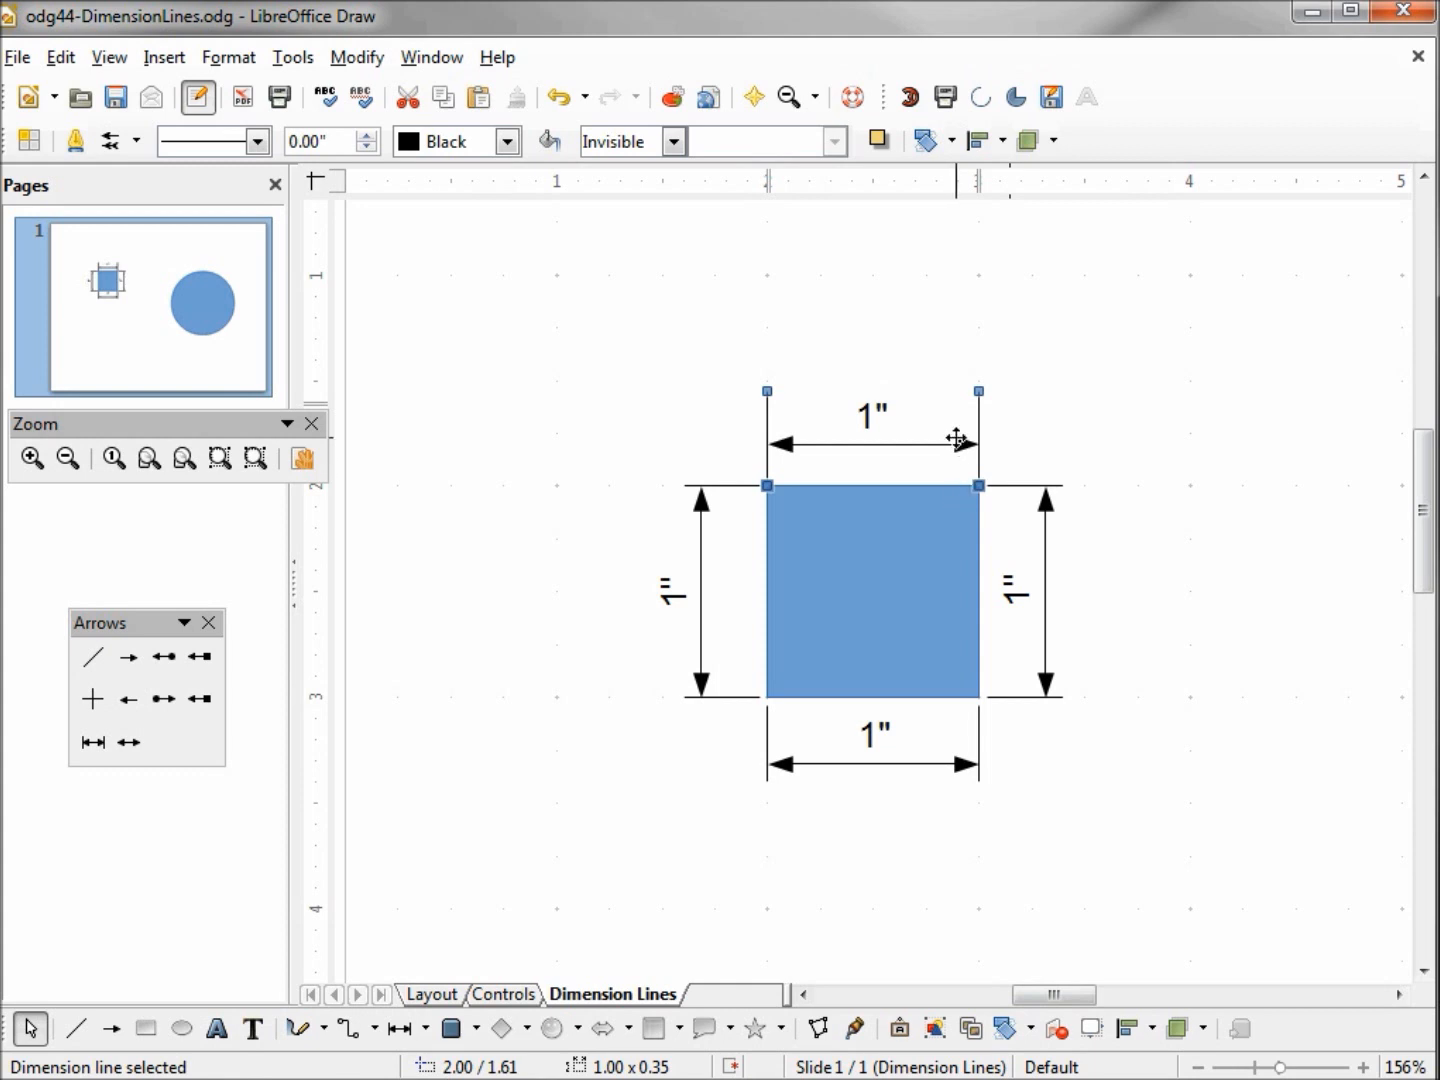
Reopen the Dimensions settings of the top dimension line.
right_click(955, 440)
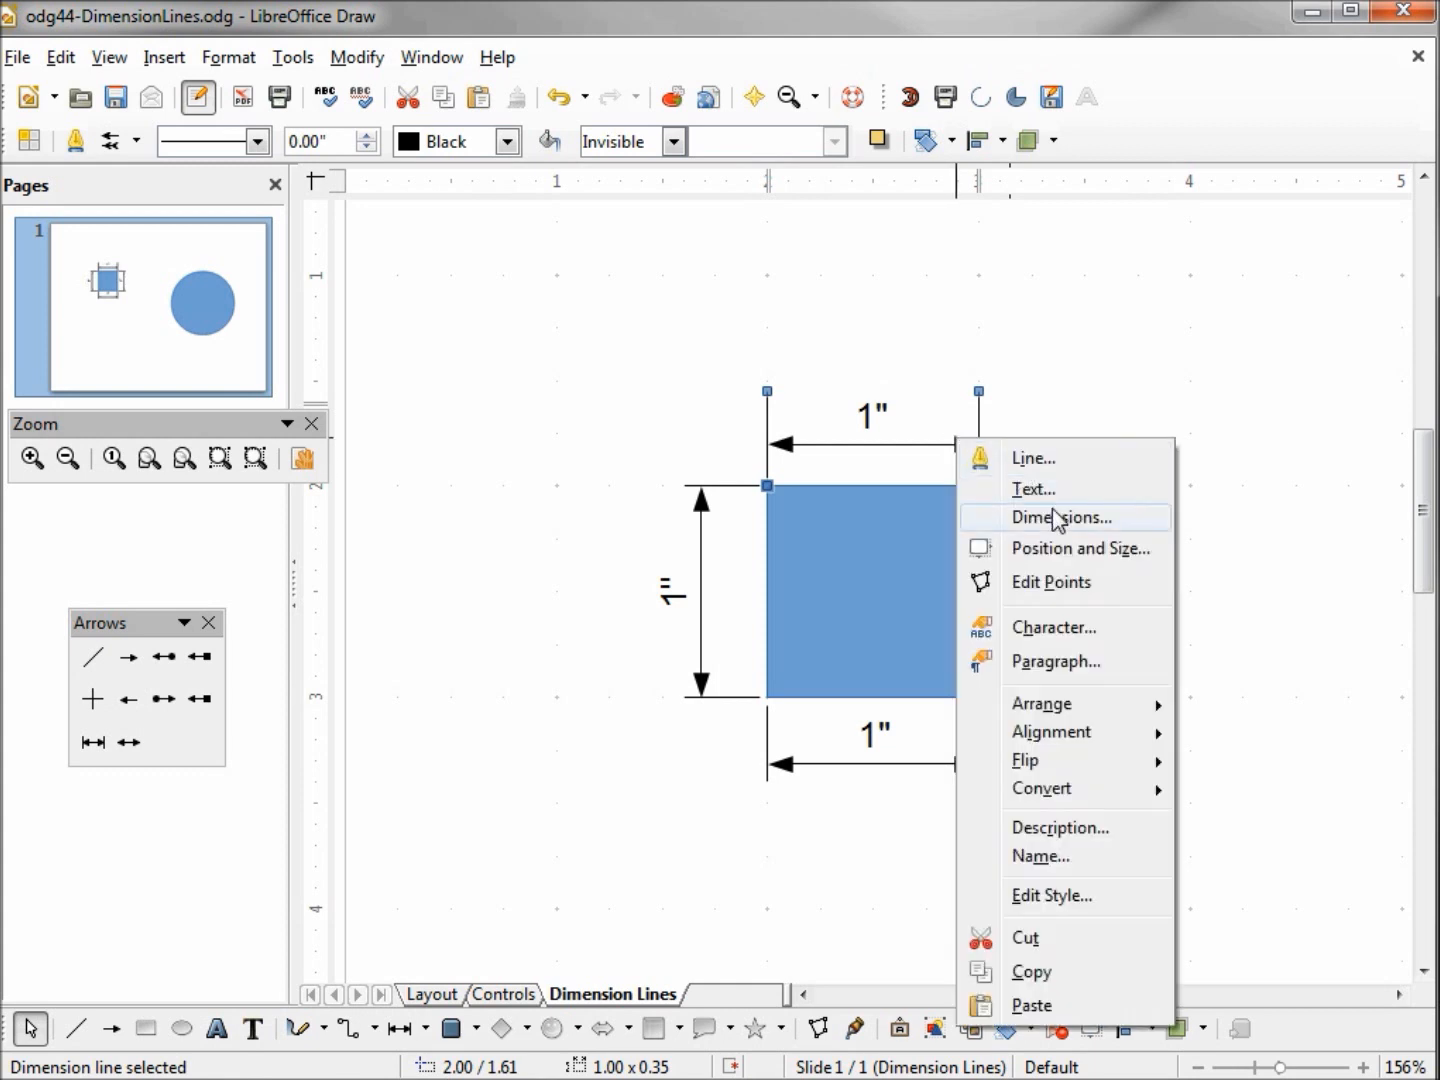
click(1062, 517)
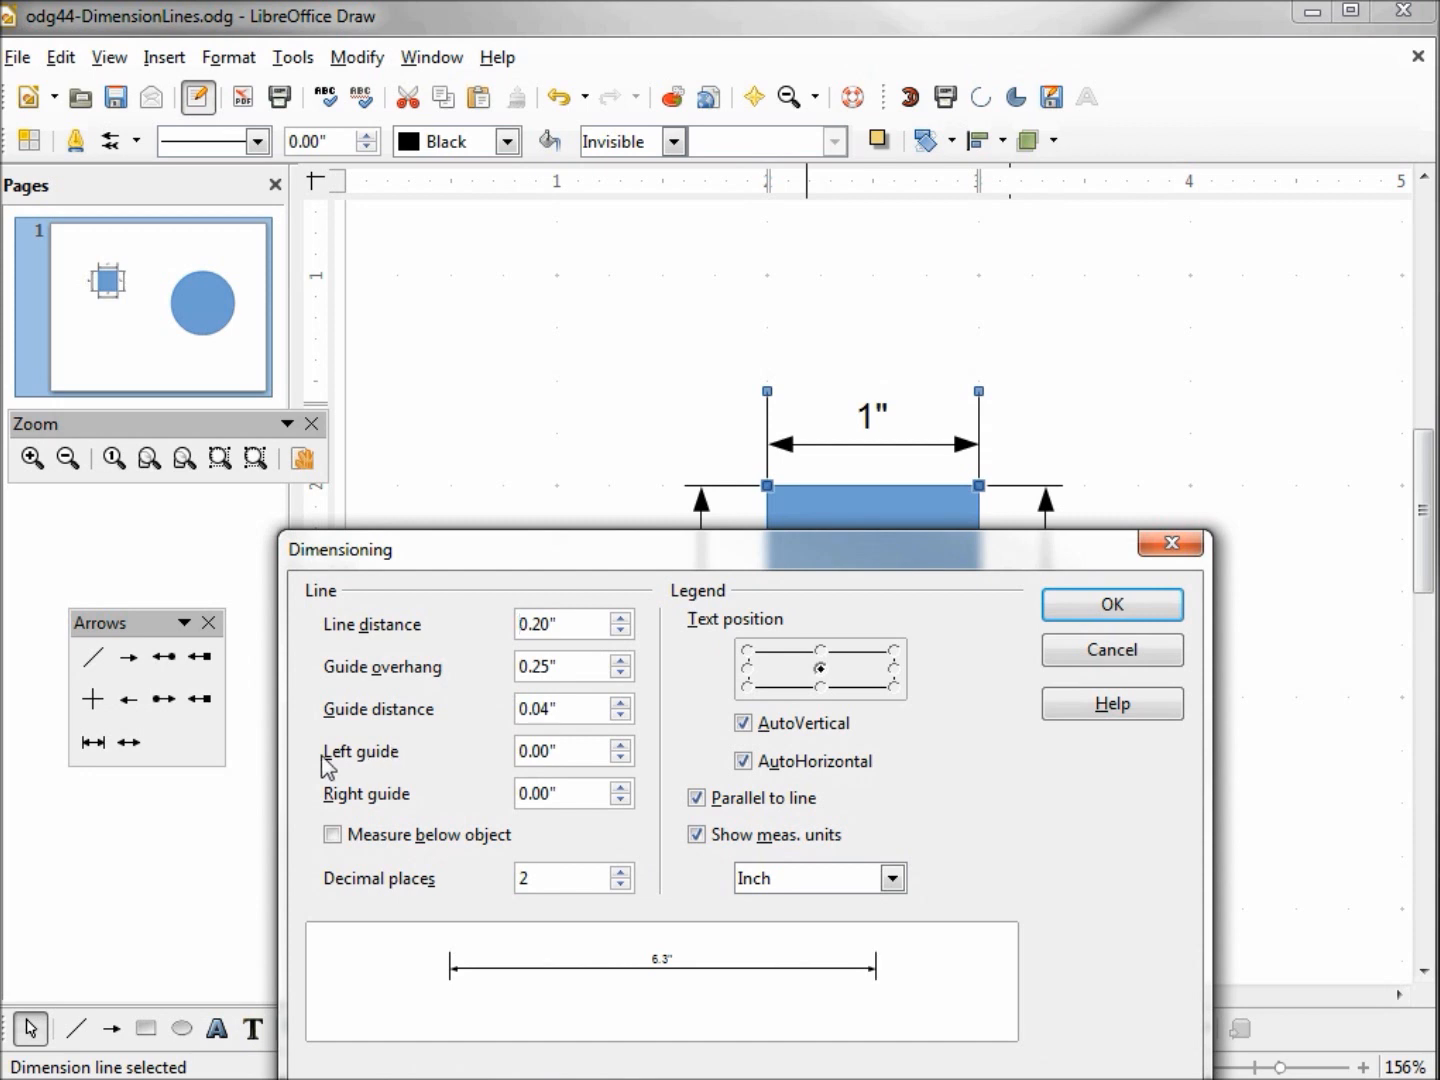
mouse_move(405, 812)
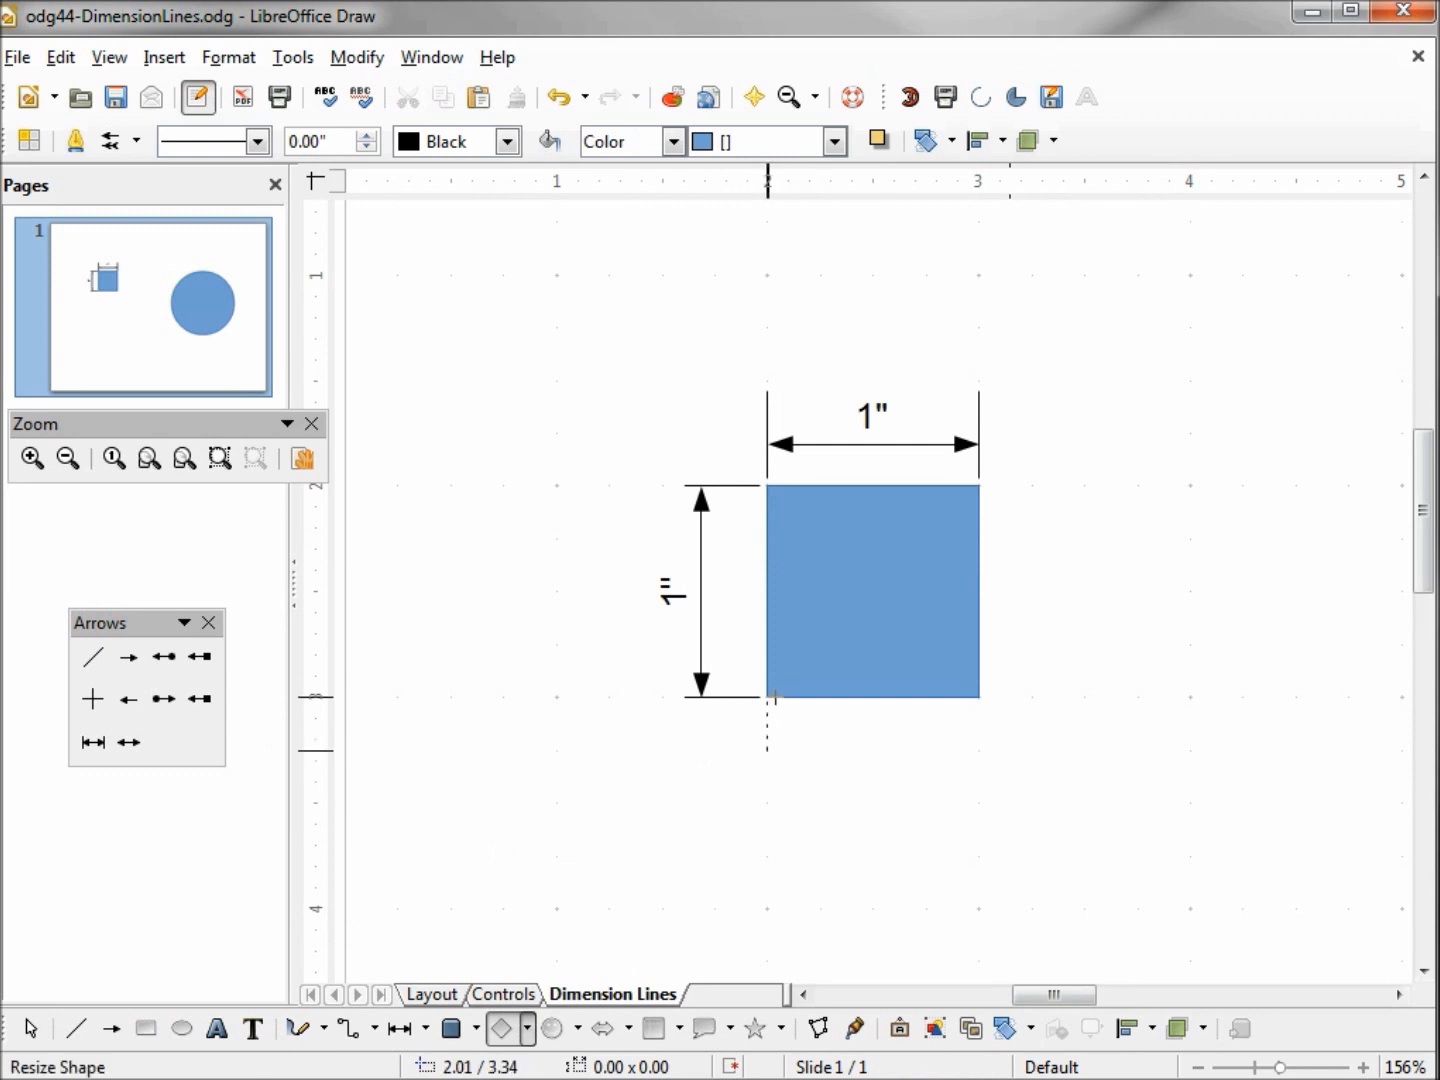
Draw a thin rectangle strip along the square's bottom, extending past its right side.
drag(768, 697, 1090, 755)
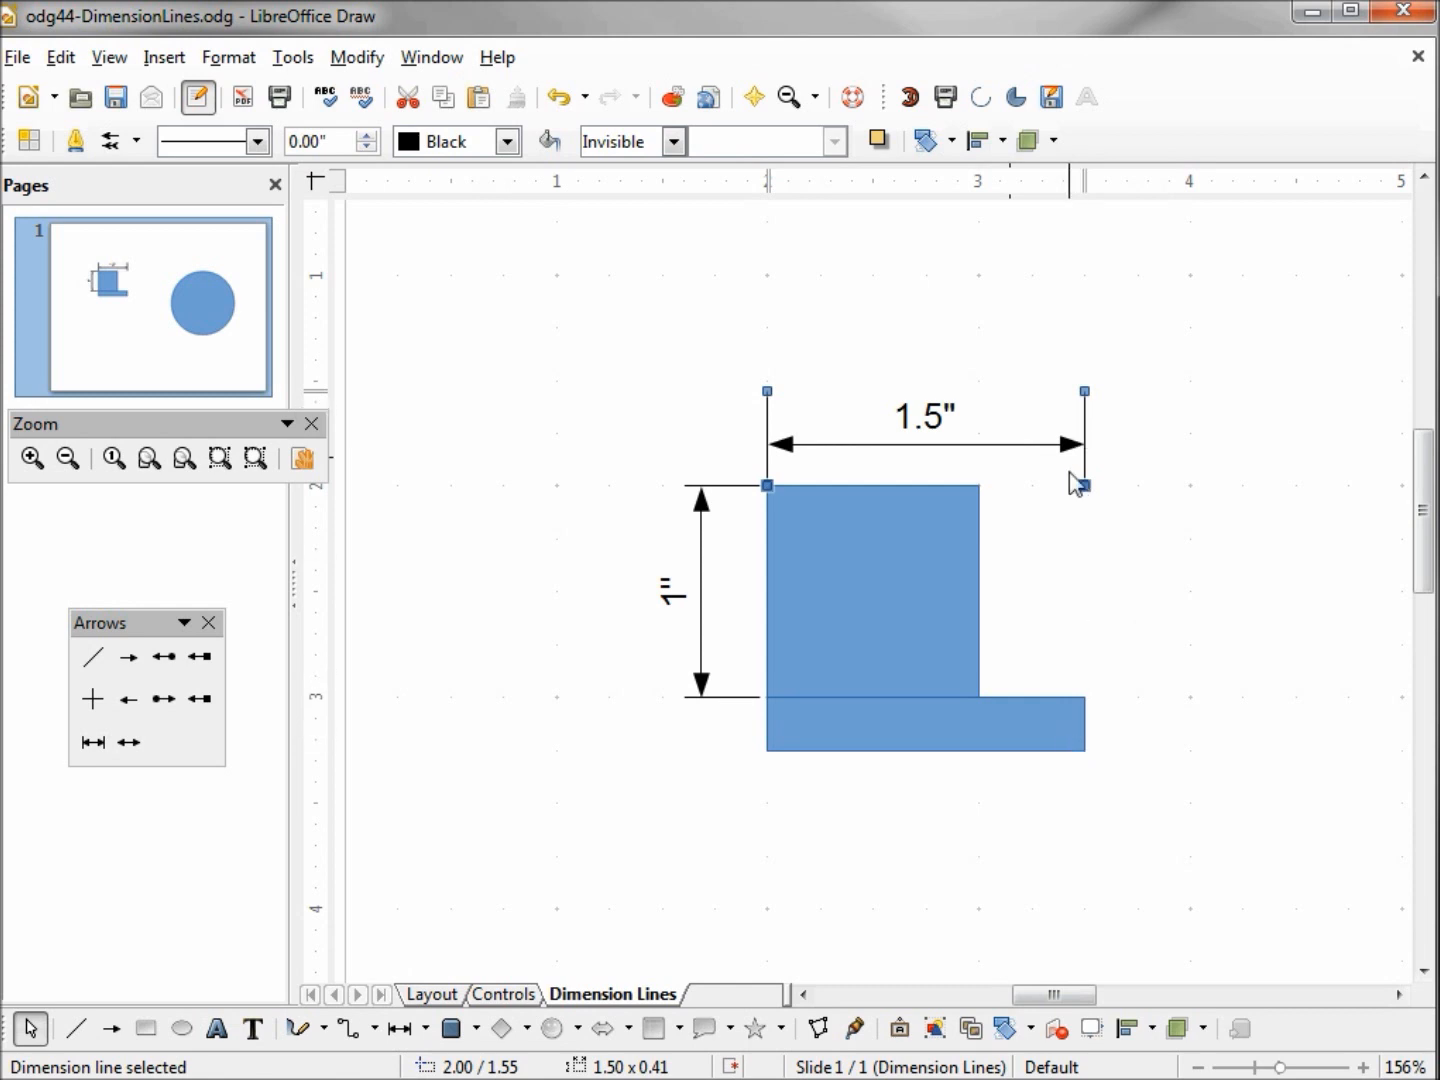
mouse_move(1113, 641)
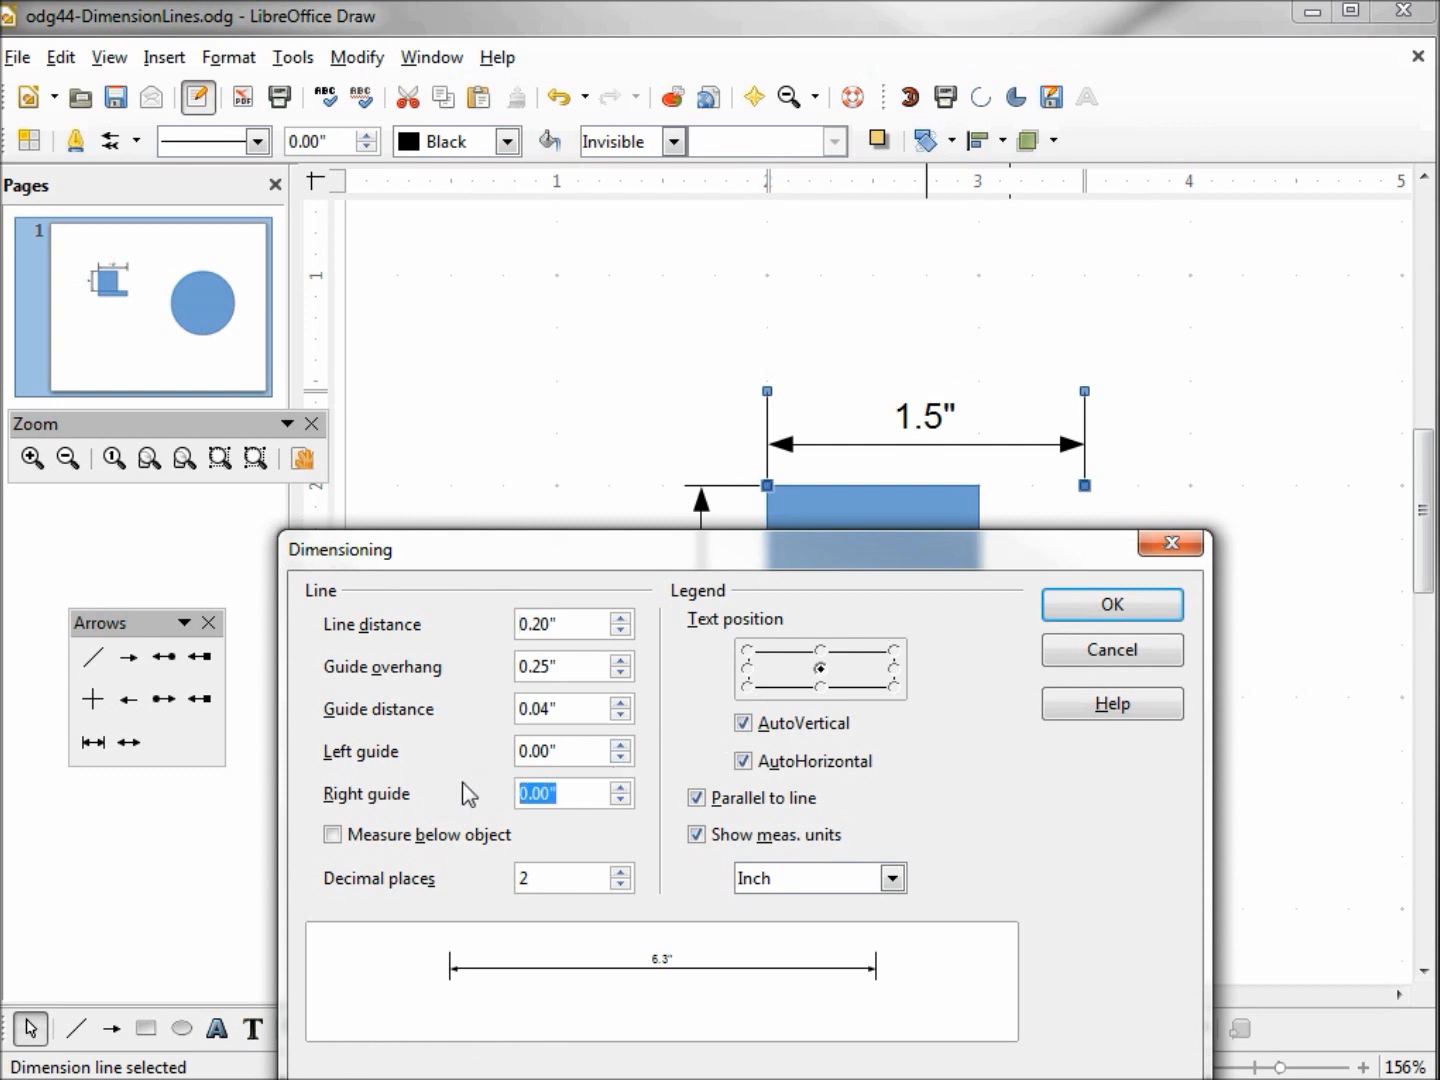
Set the top 1.5" dimension's right guide length to 1 inch.
text(1)
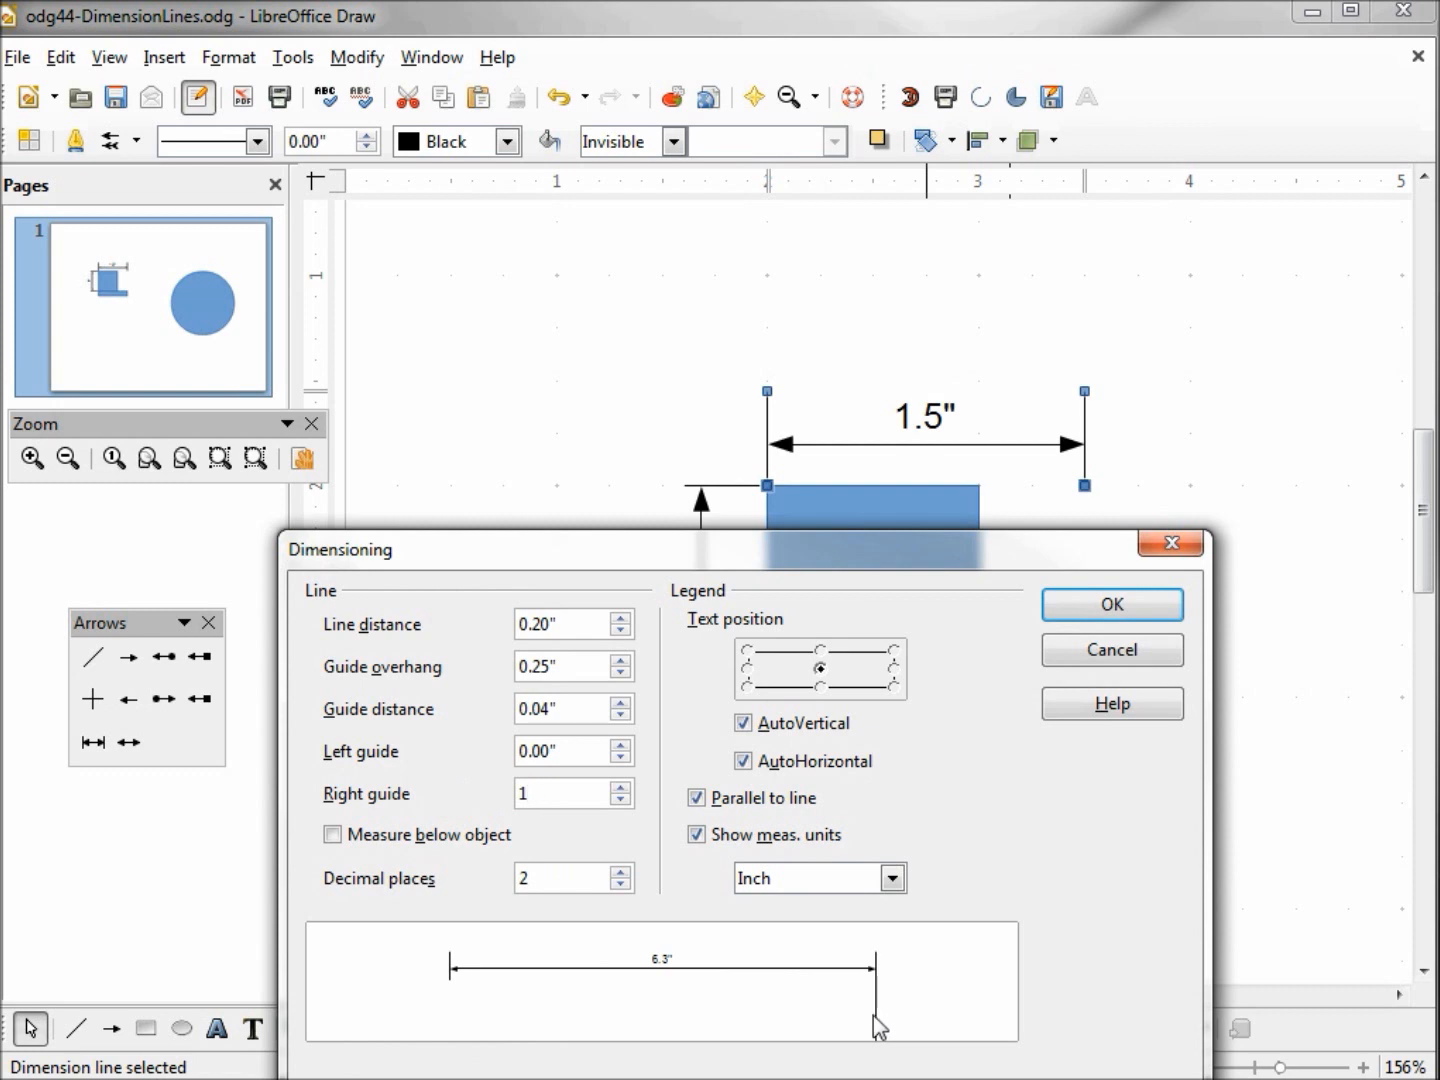
click(1110, 604)
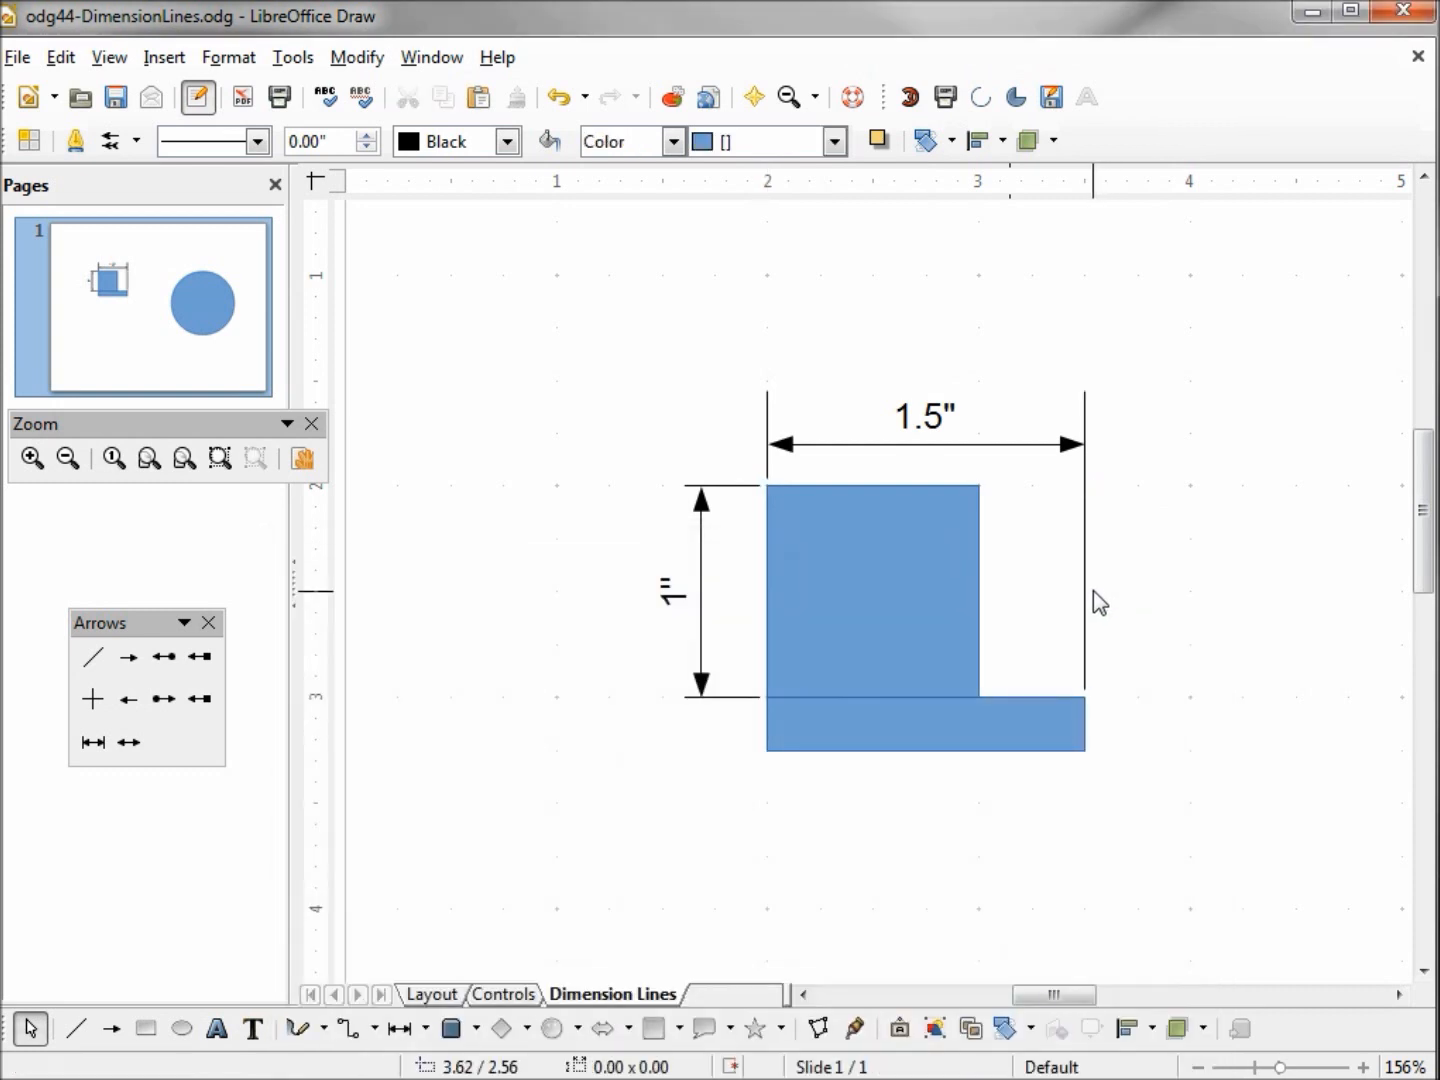
mouse_move(1088, 608)
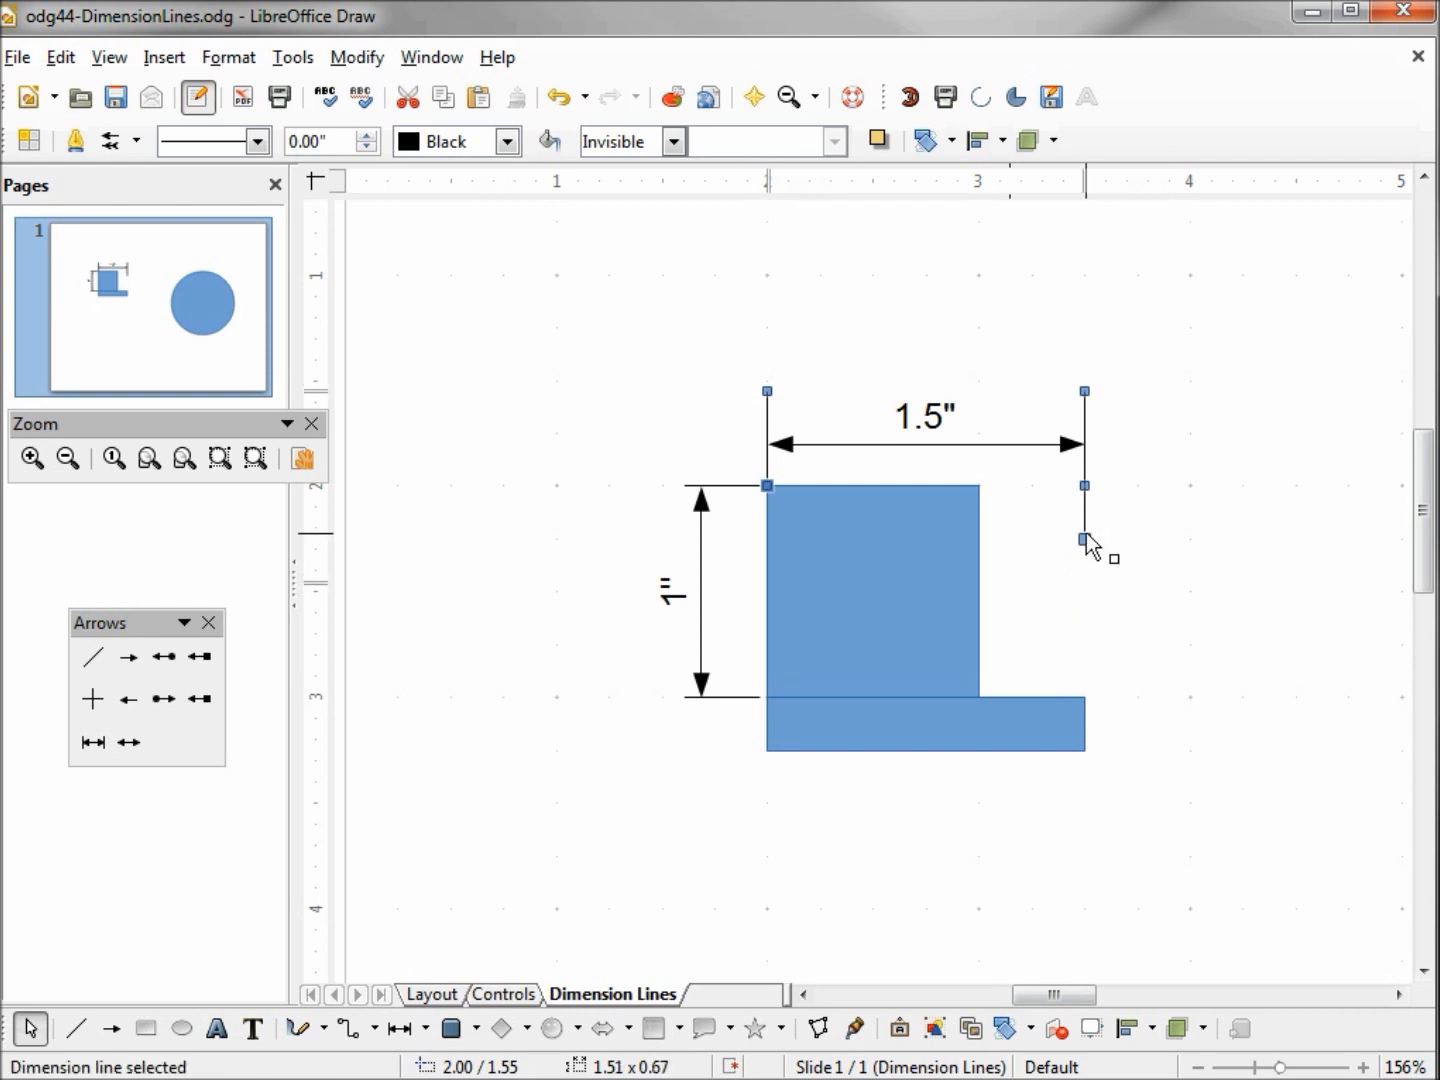
Drag the 1.5" dimension's right guide handle upward to shorten it.
drag(1110, 558, 1085, 513)
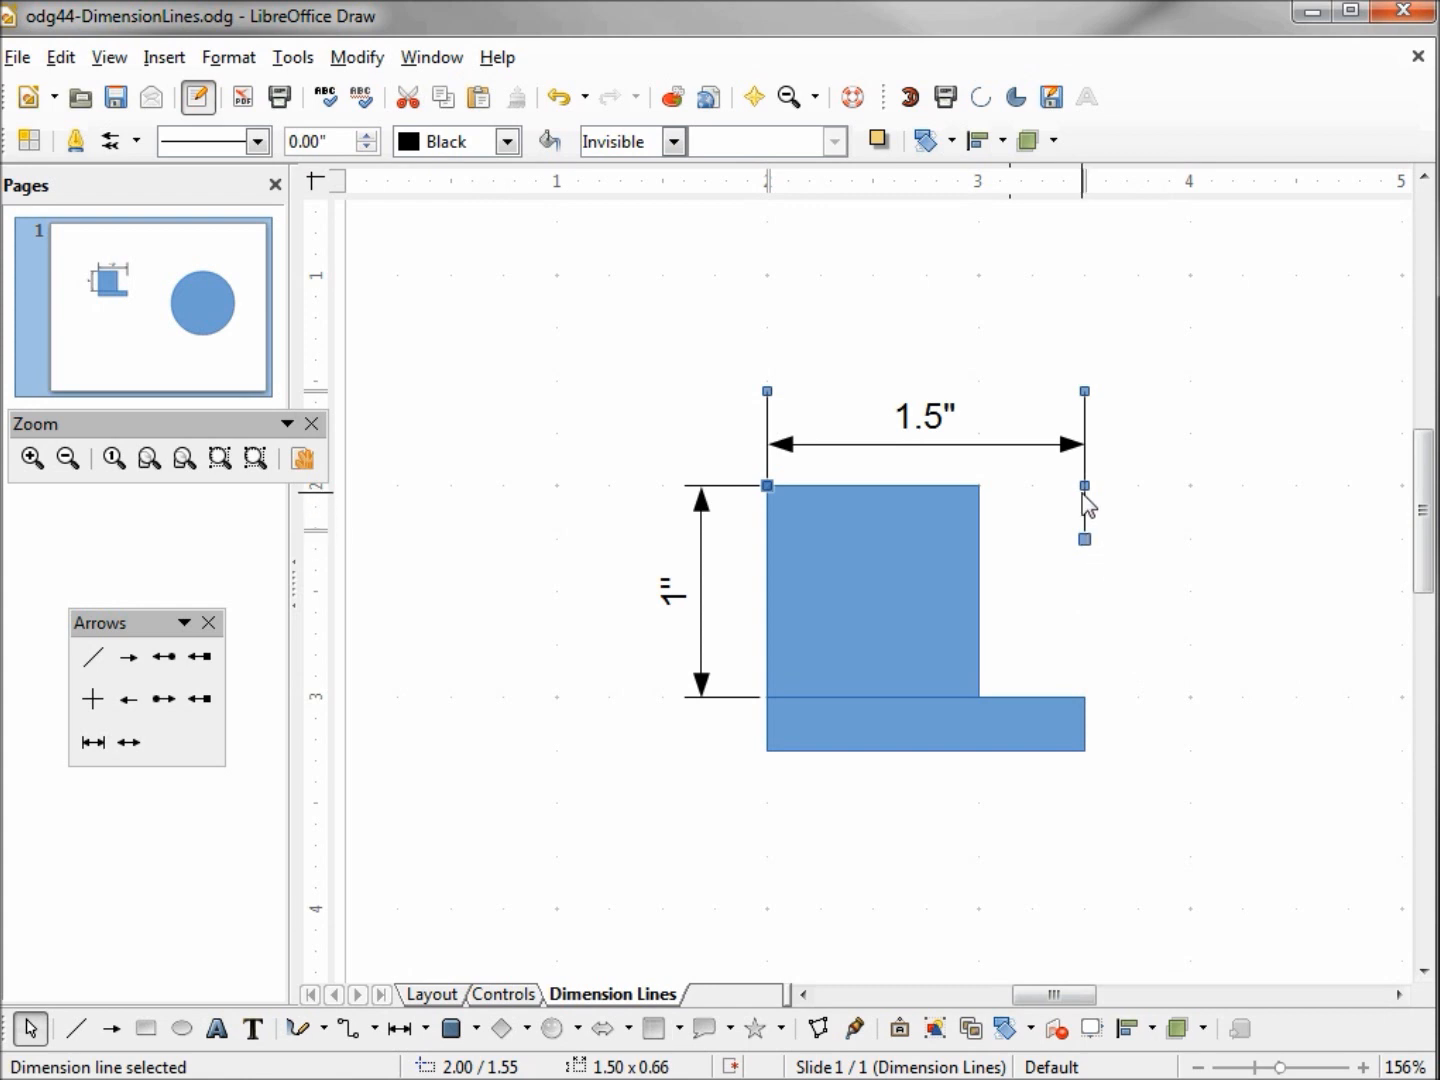
mouse_move(1088, 504)
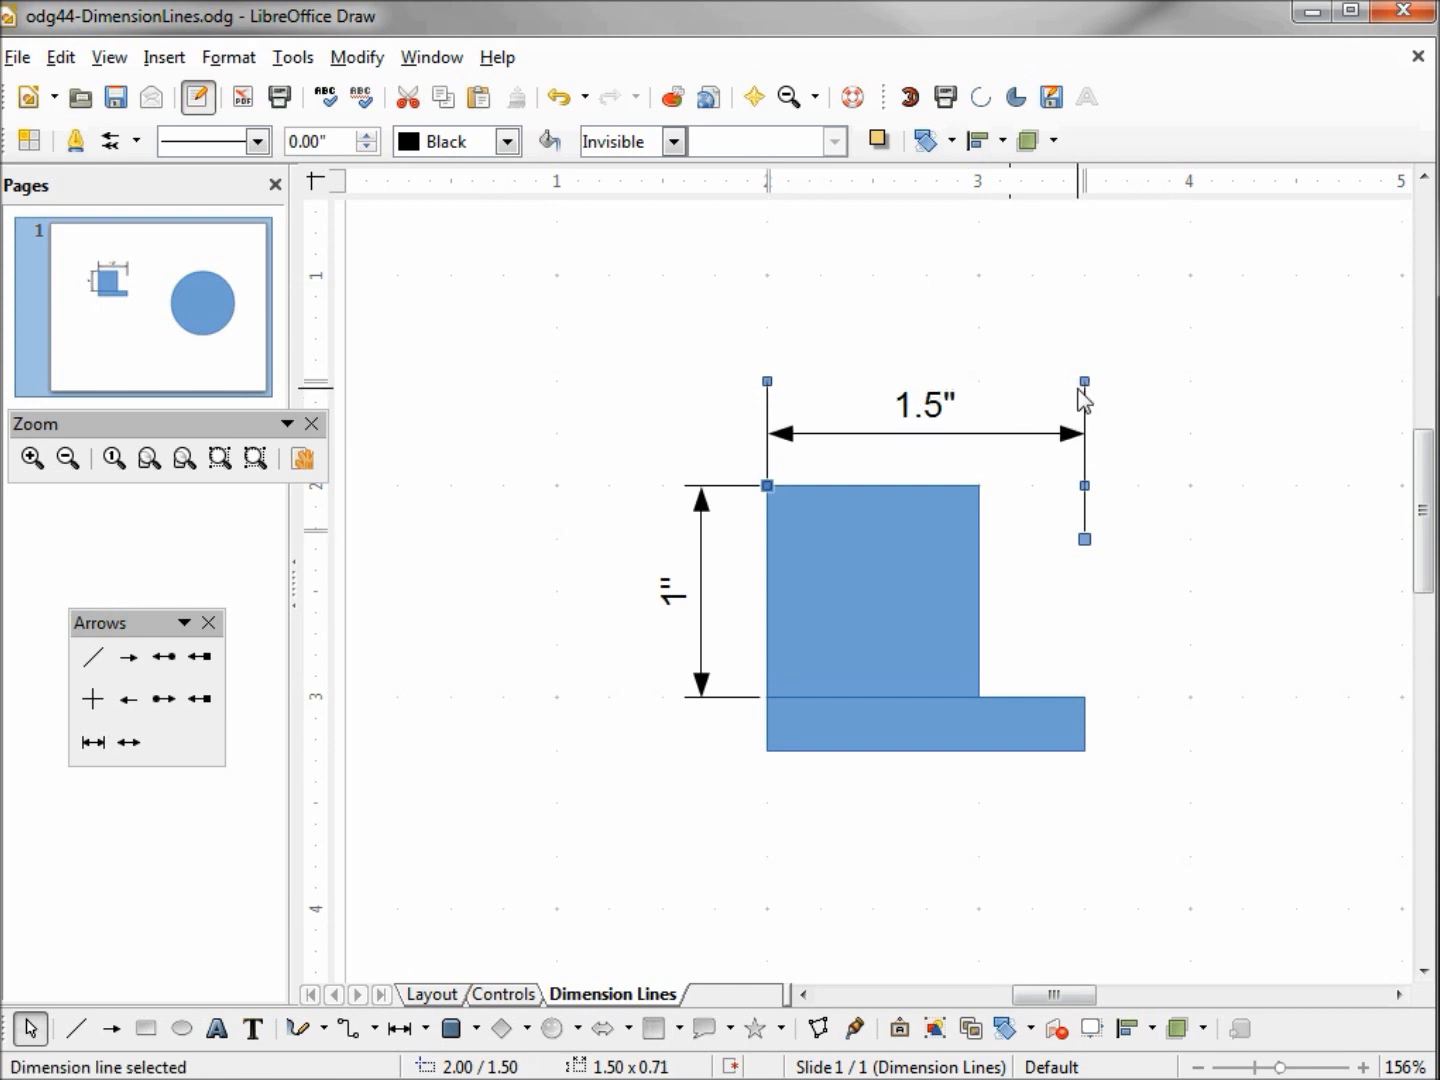
mouse_move(1087, 545)
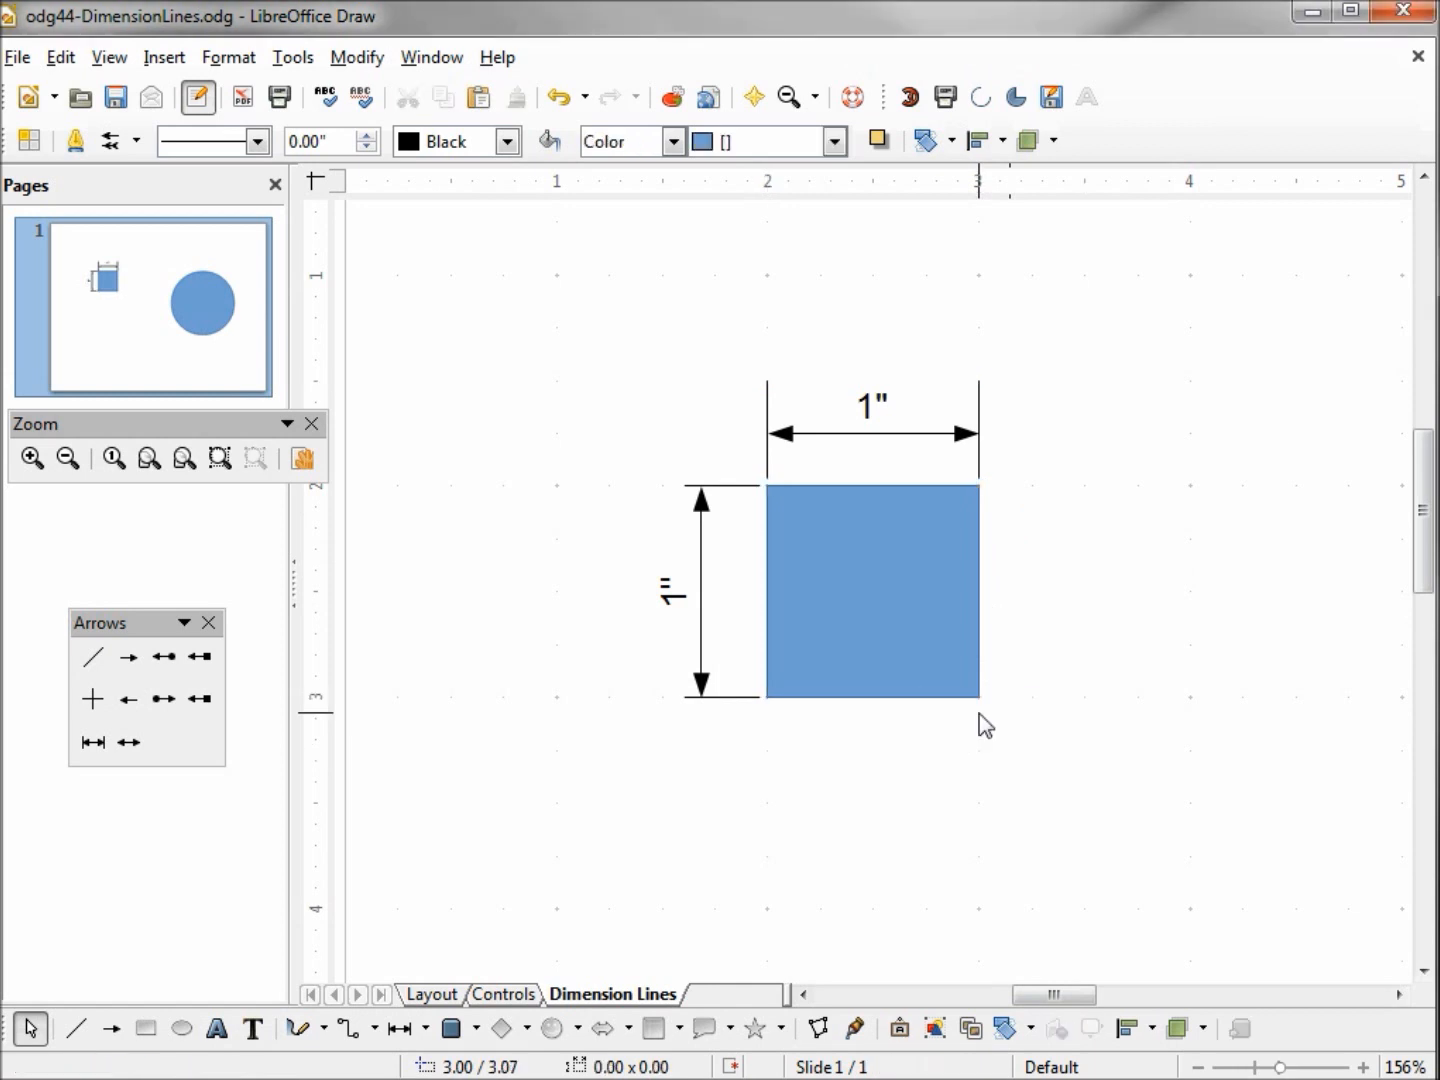
Reopen the top dimension's settings and switch Measure below object on, then back off.
right_click(960, 433)
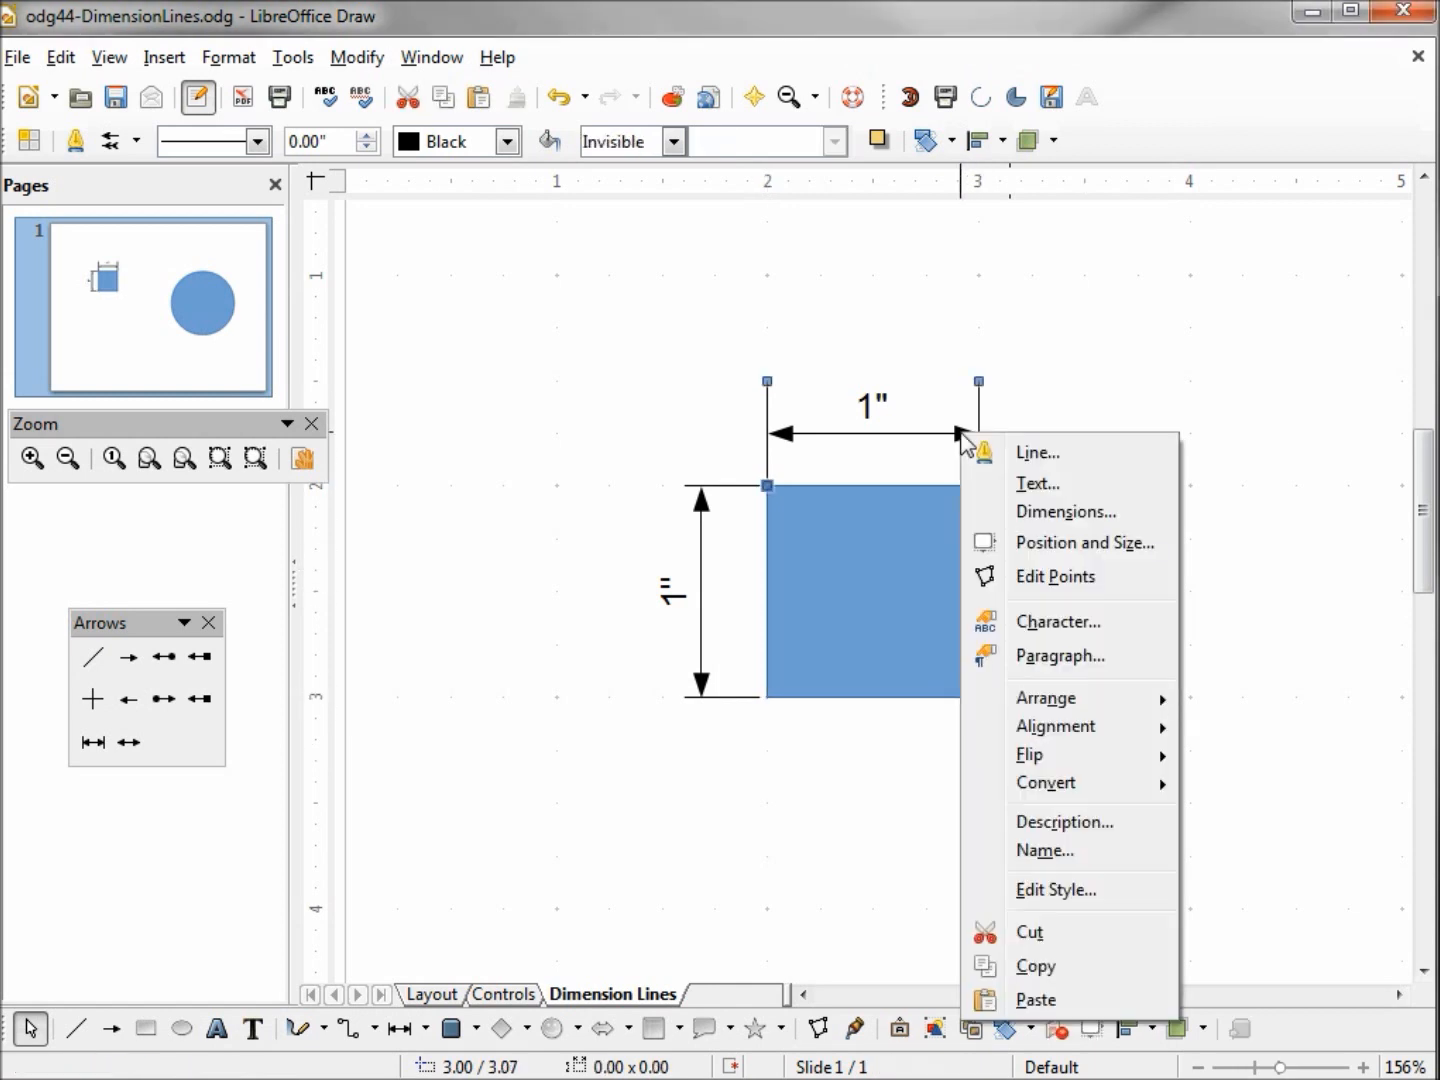
click(1066, 511)
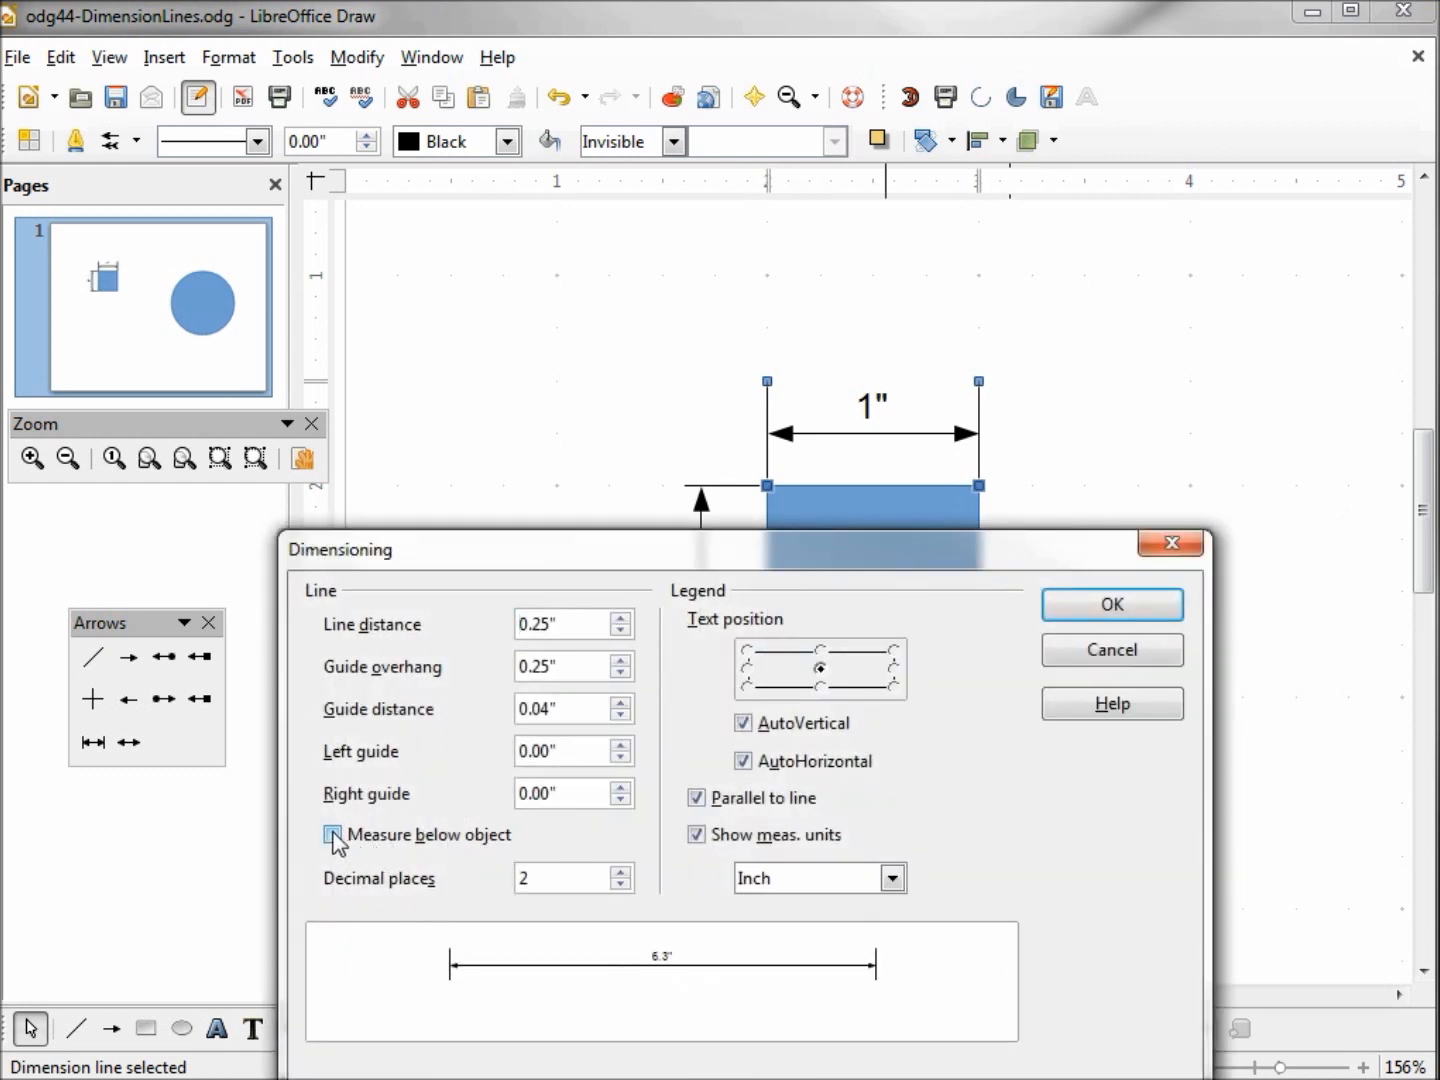
click(332, 834)
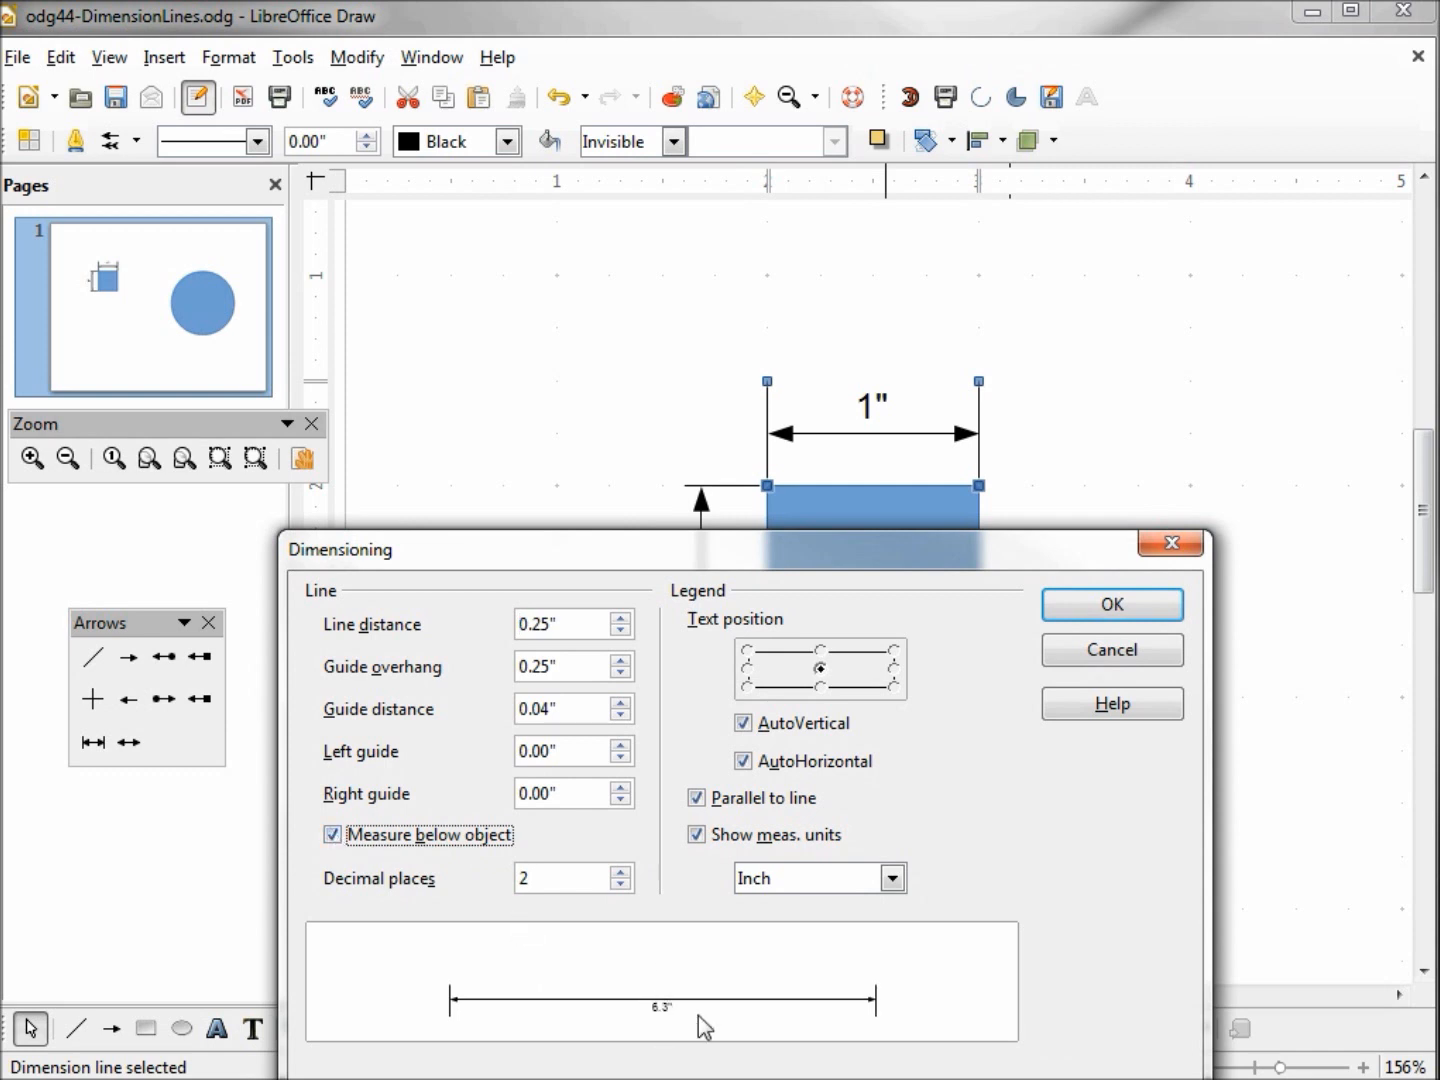
mouse_move(762, 655)
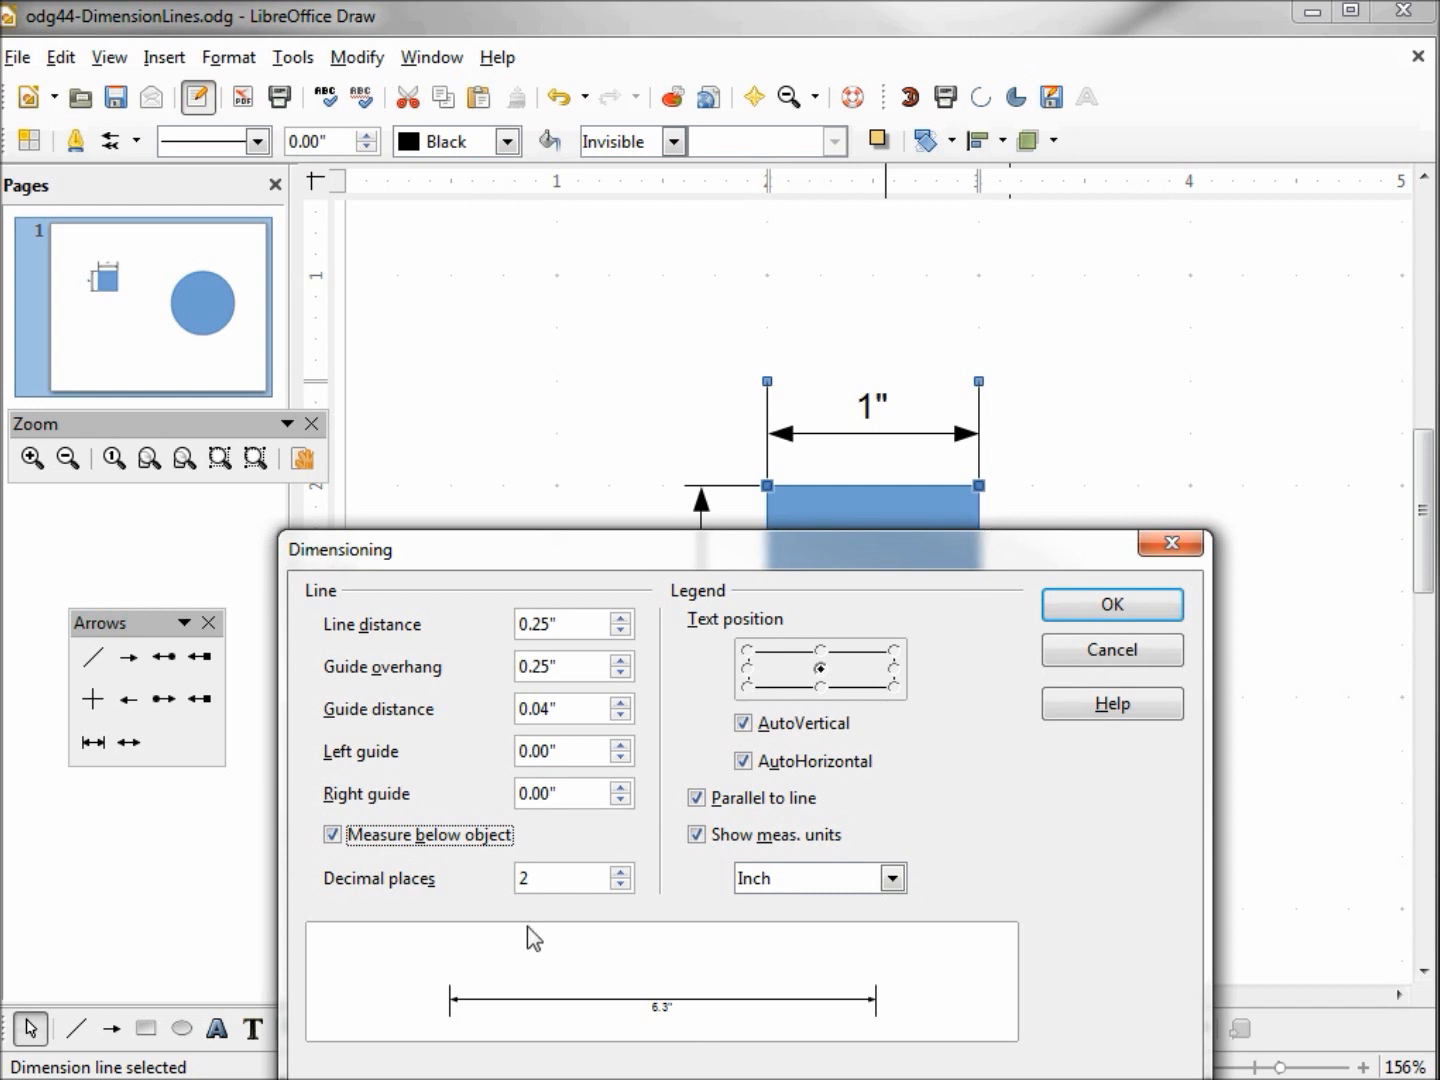
click(332, 834)
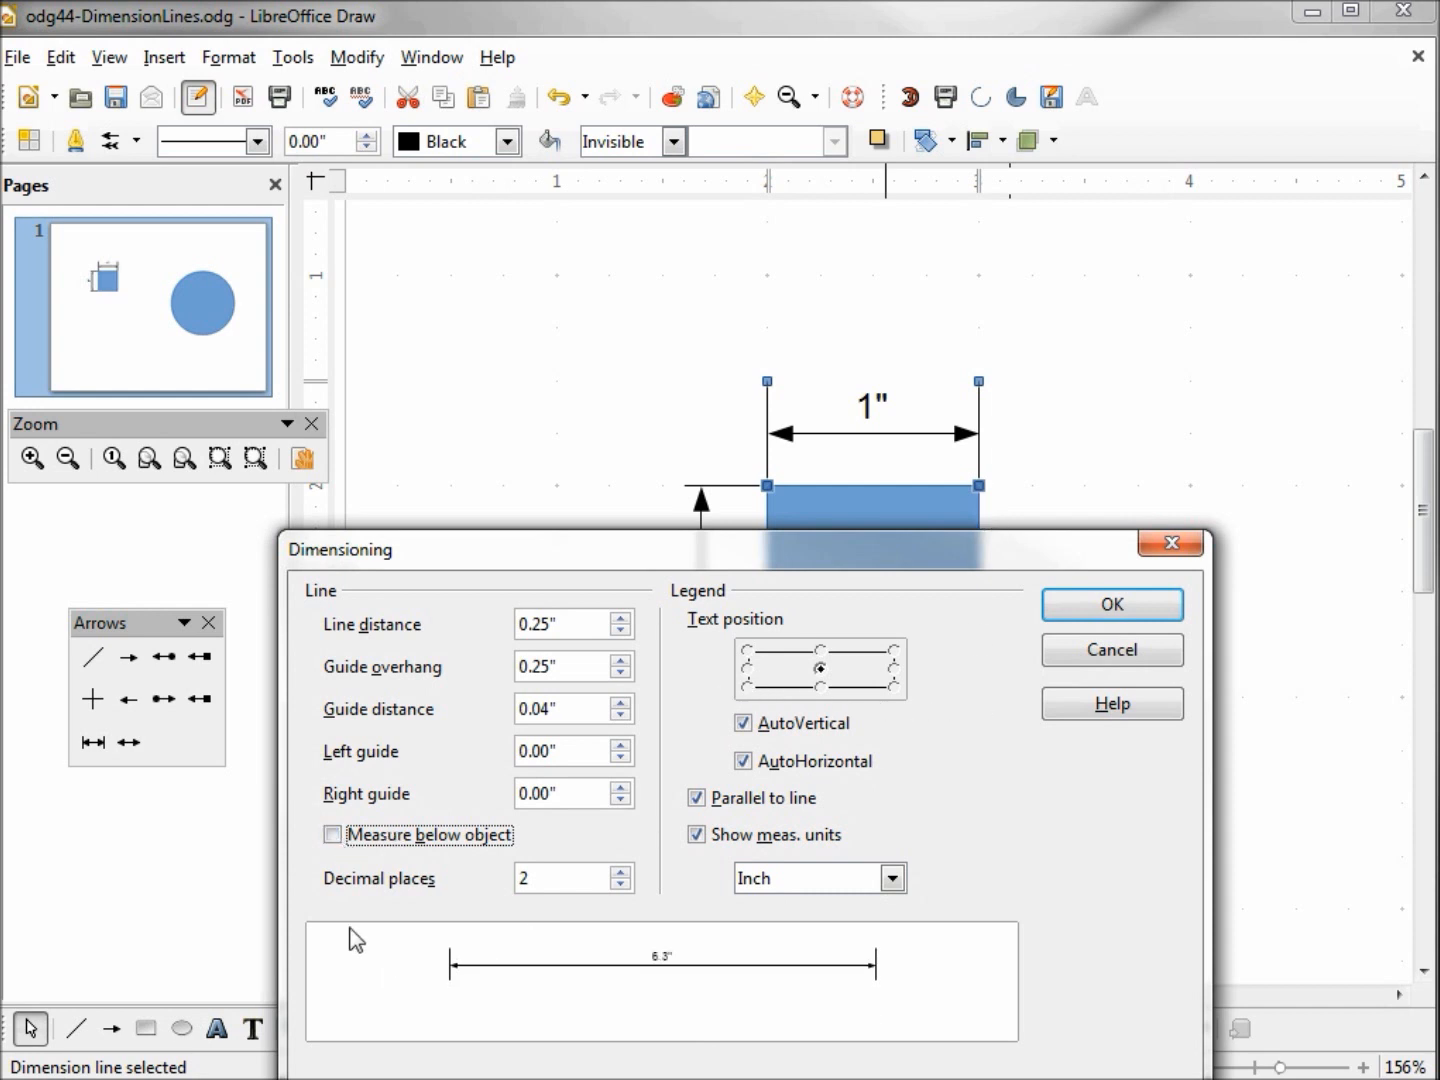
mouse_move(615, 935)
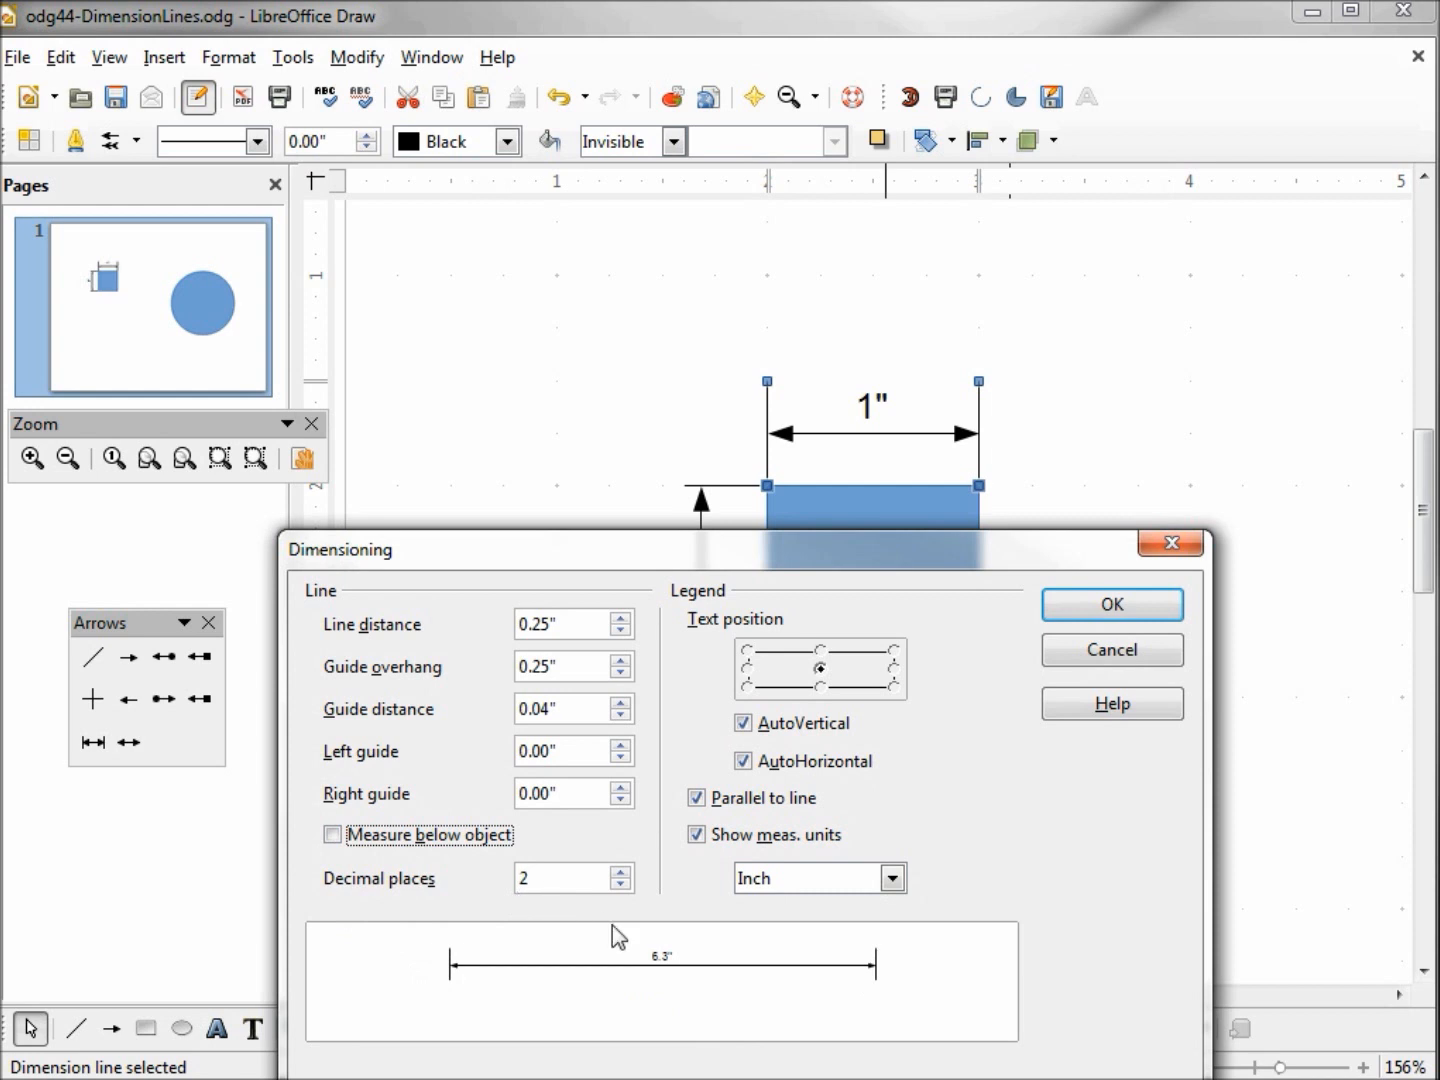
mouse_move(668, 978)
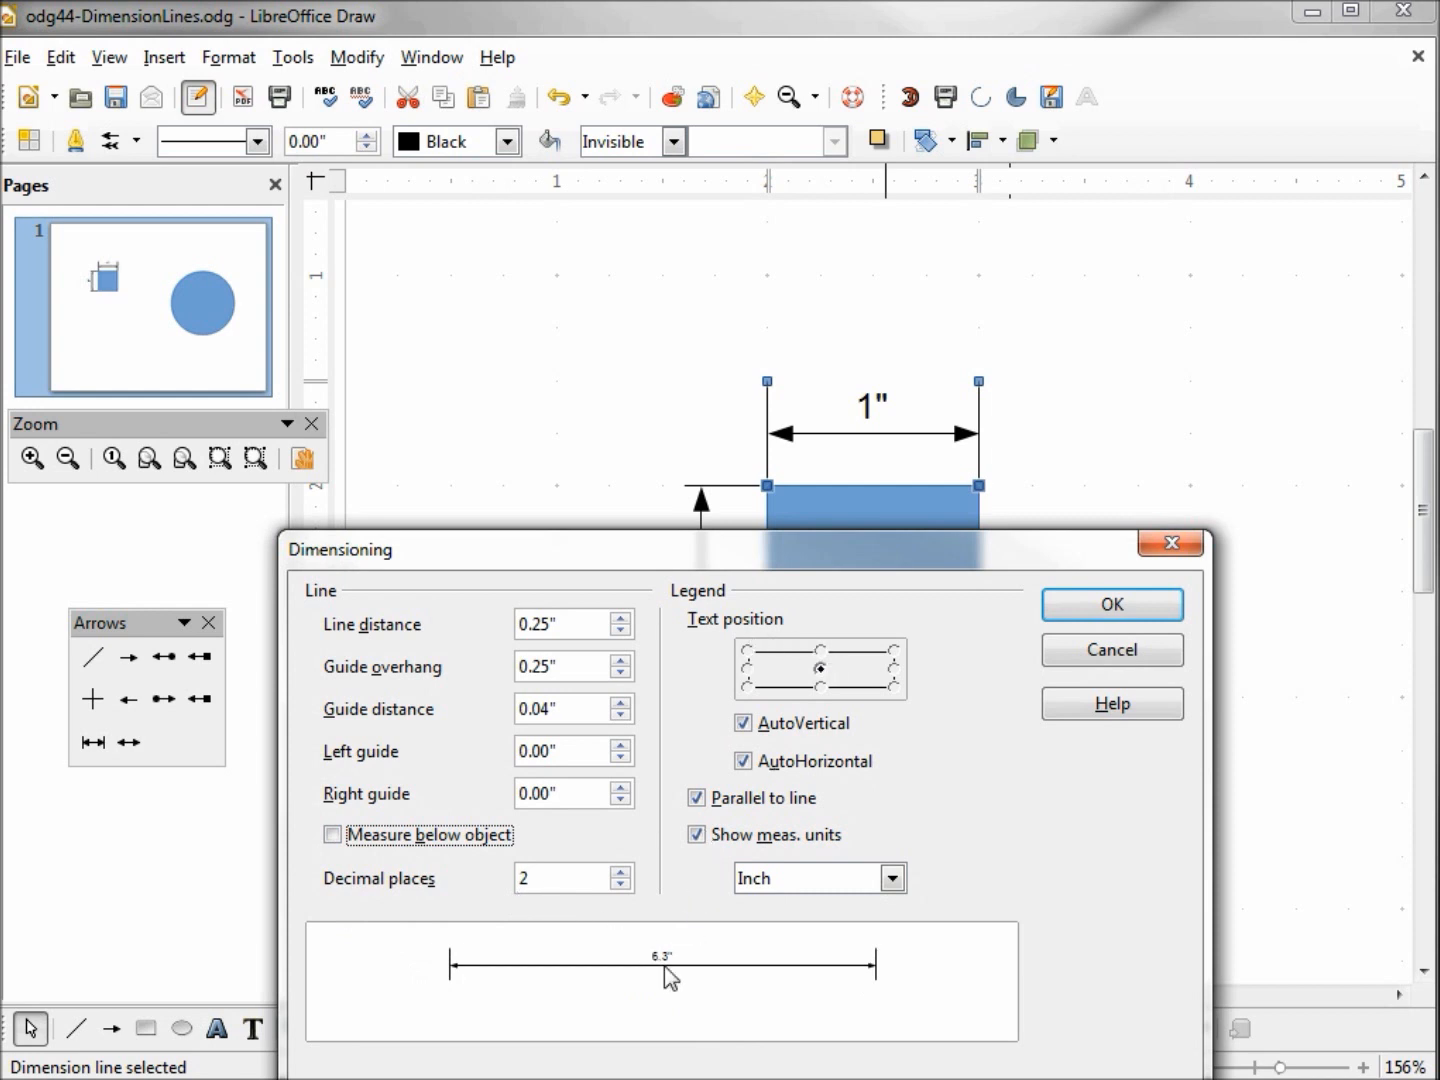
mouse_move(767, 745)
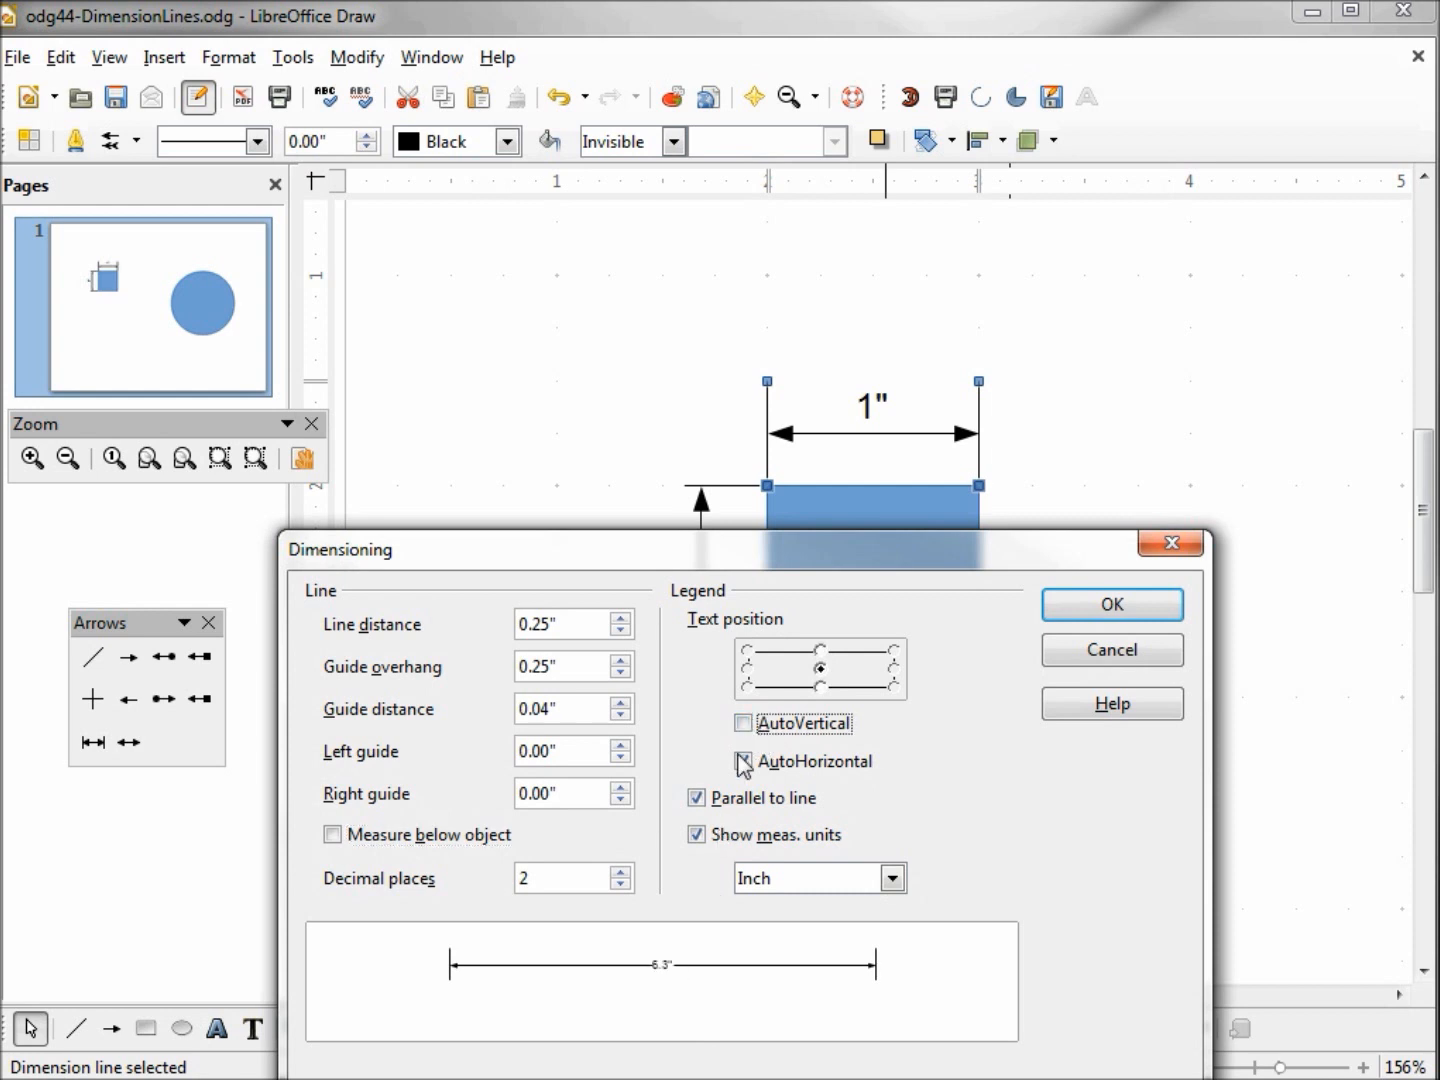
Turn off AutoHorizontal and try several text positions, ending with the label centred.
click(742, 761)
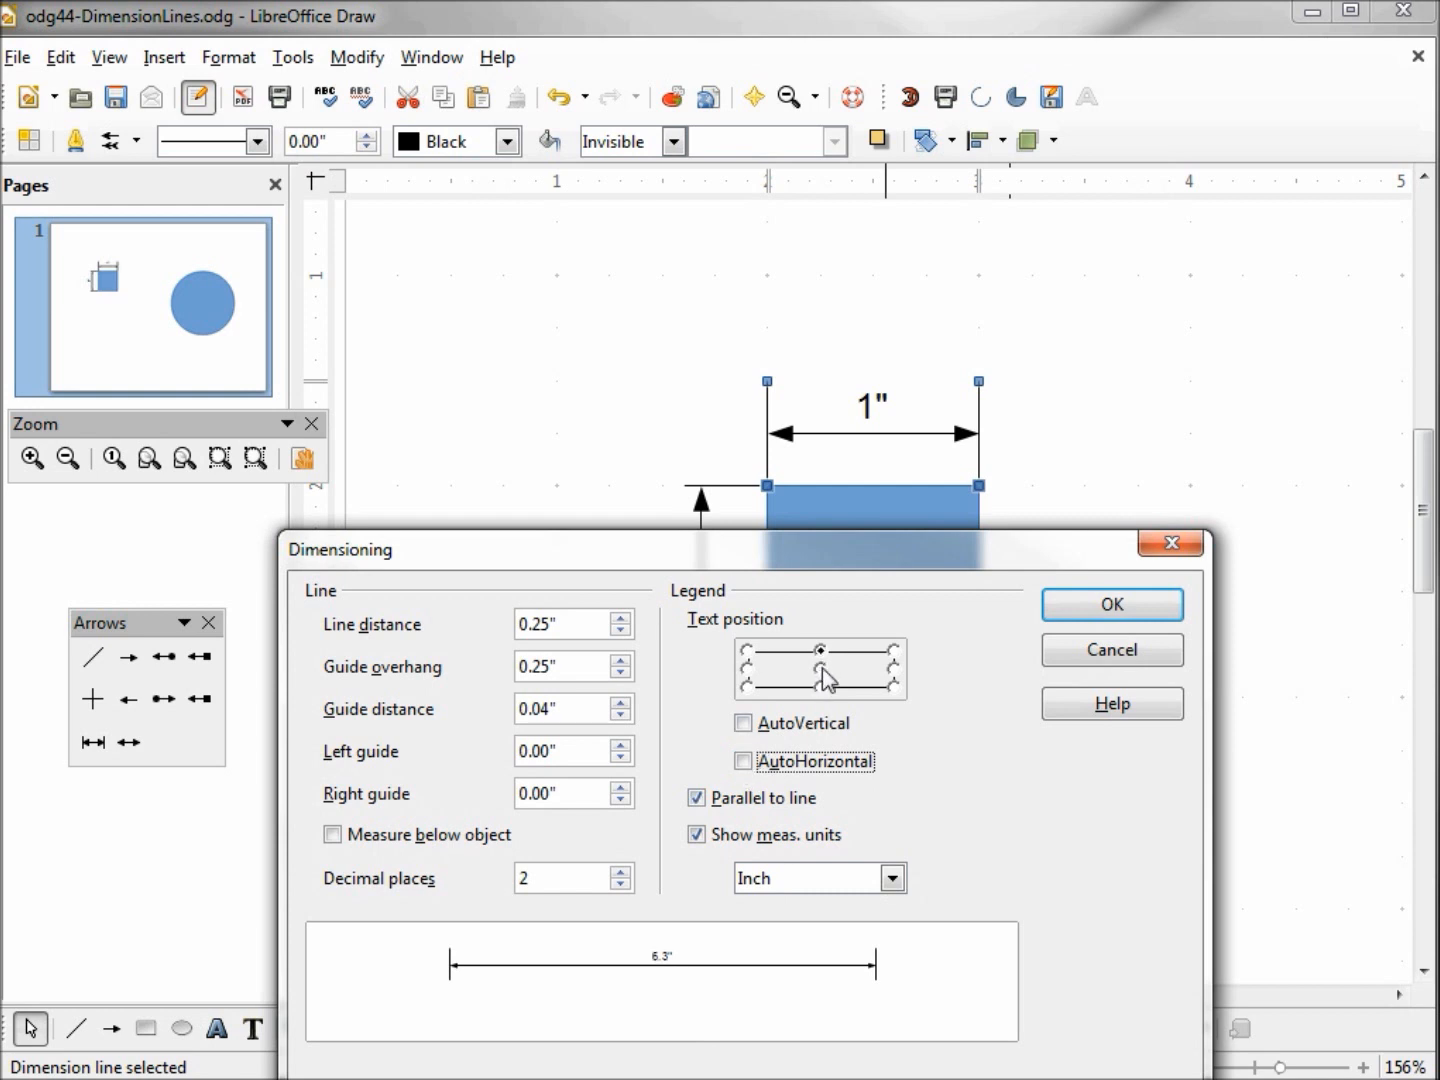
click(821, 668)
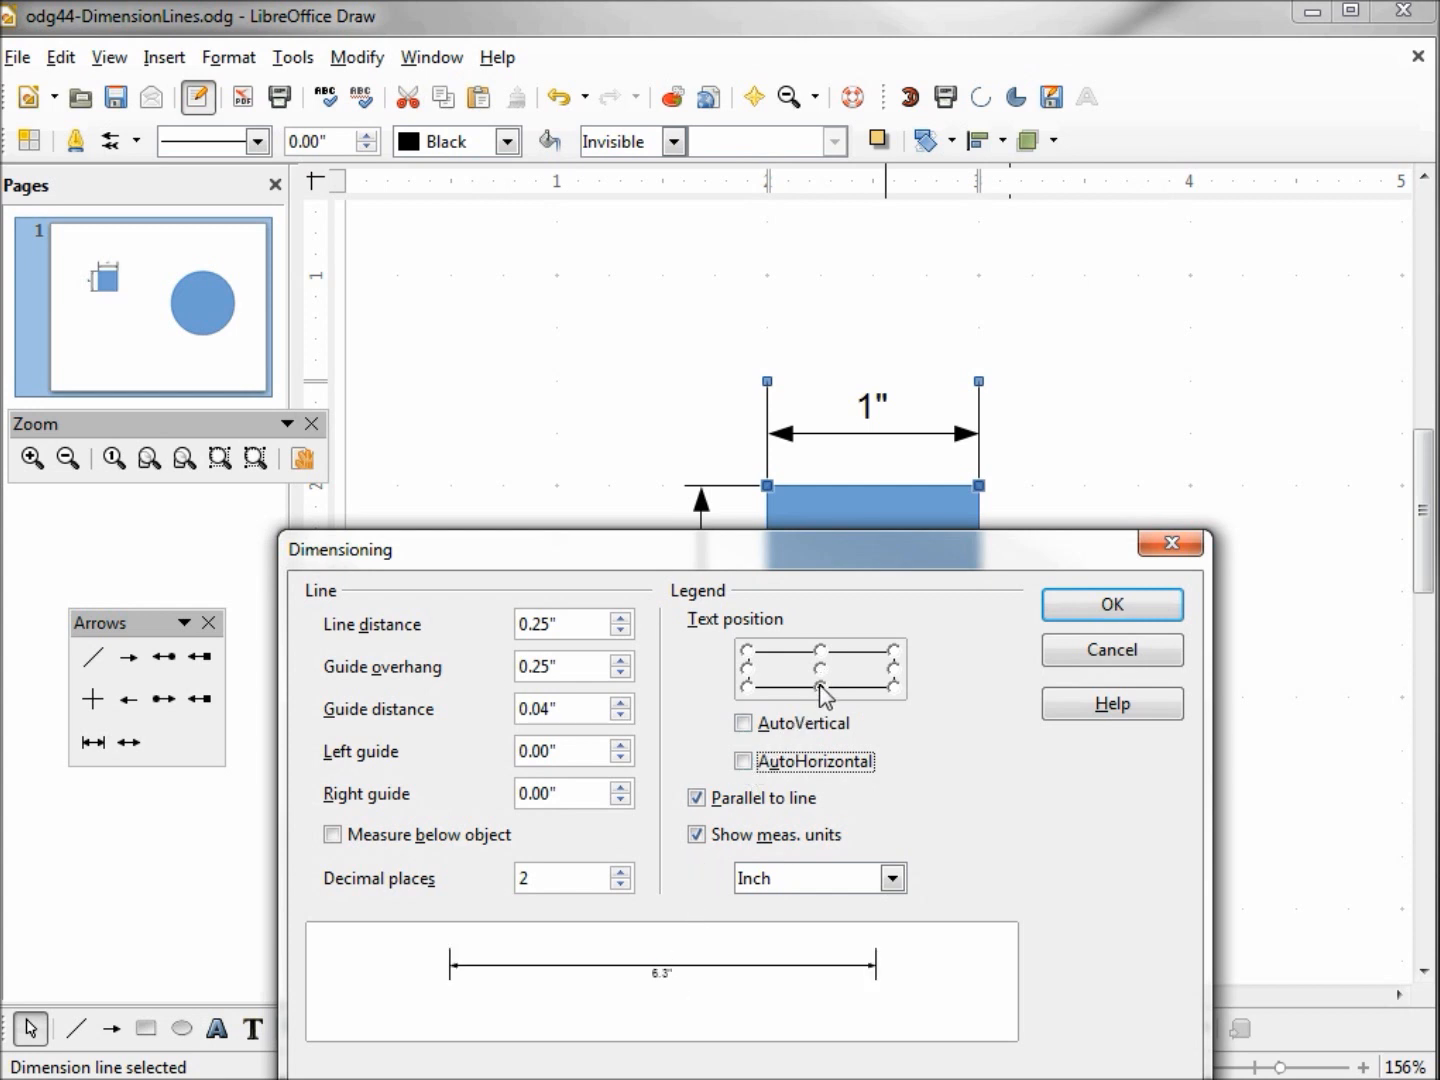
click(893, 668)
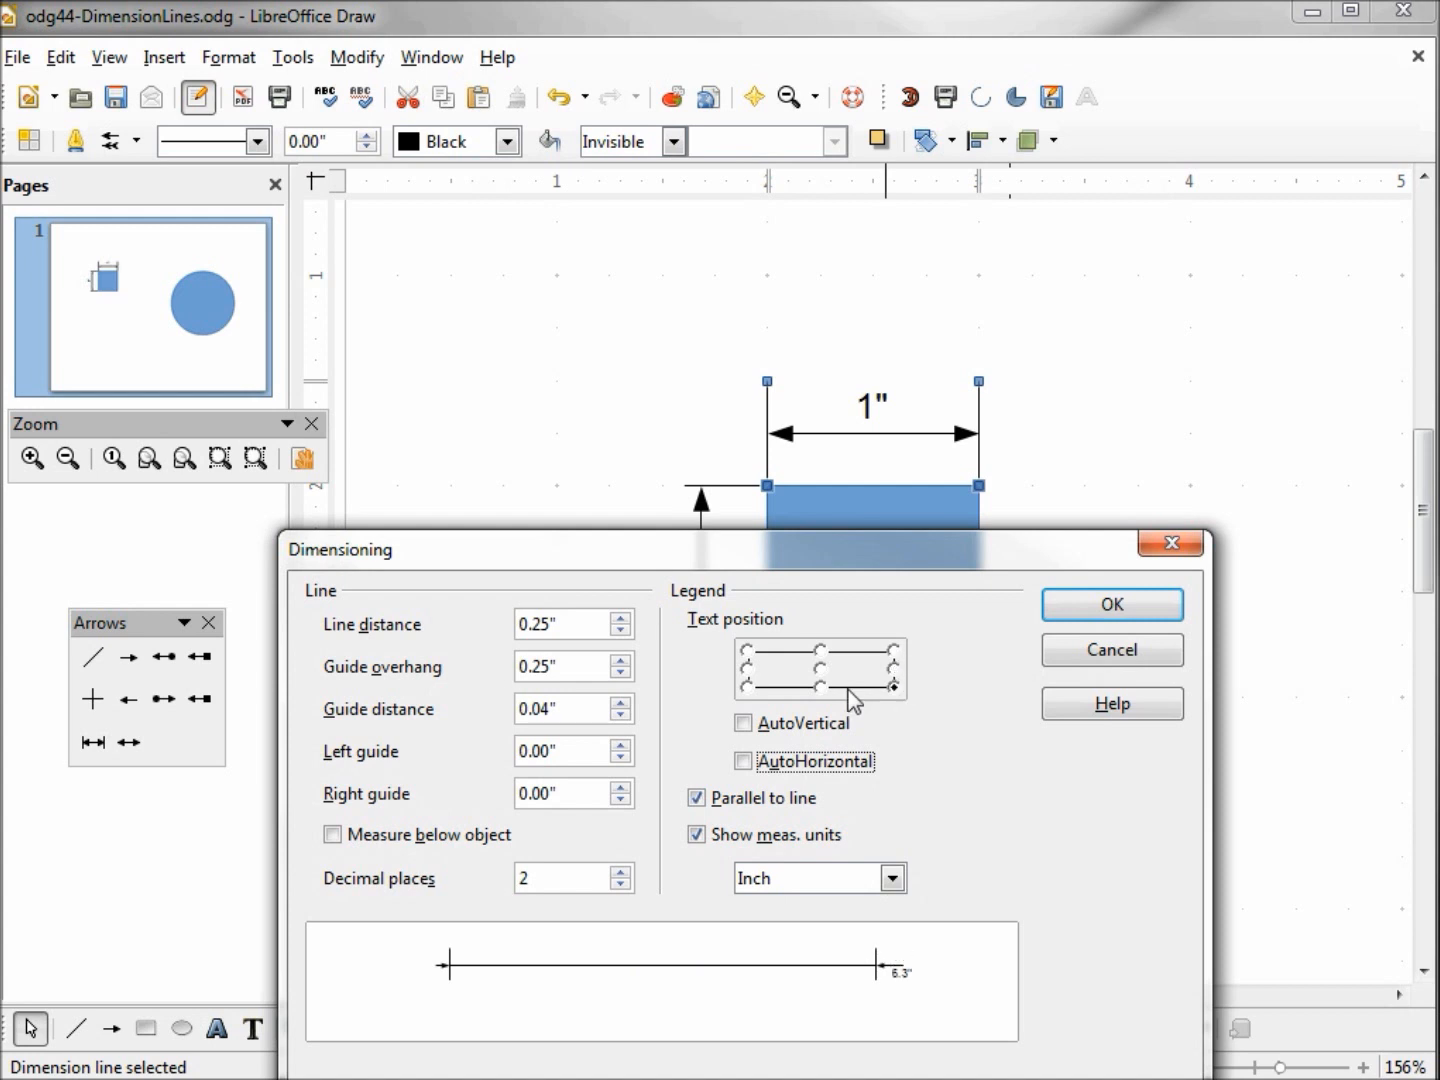
click(820, 687)
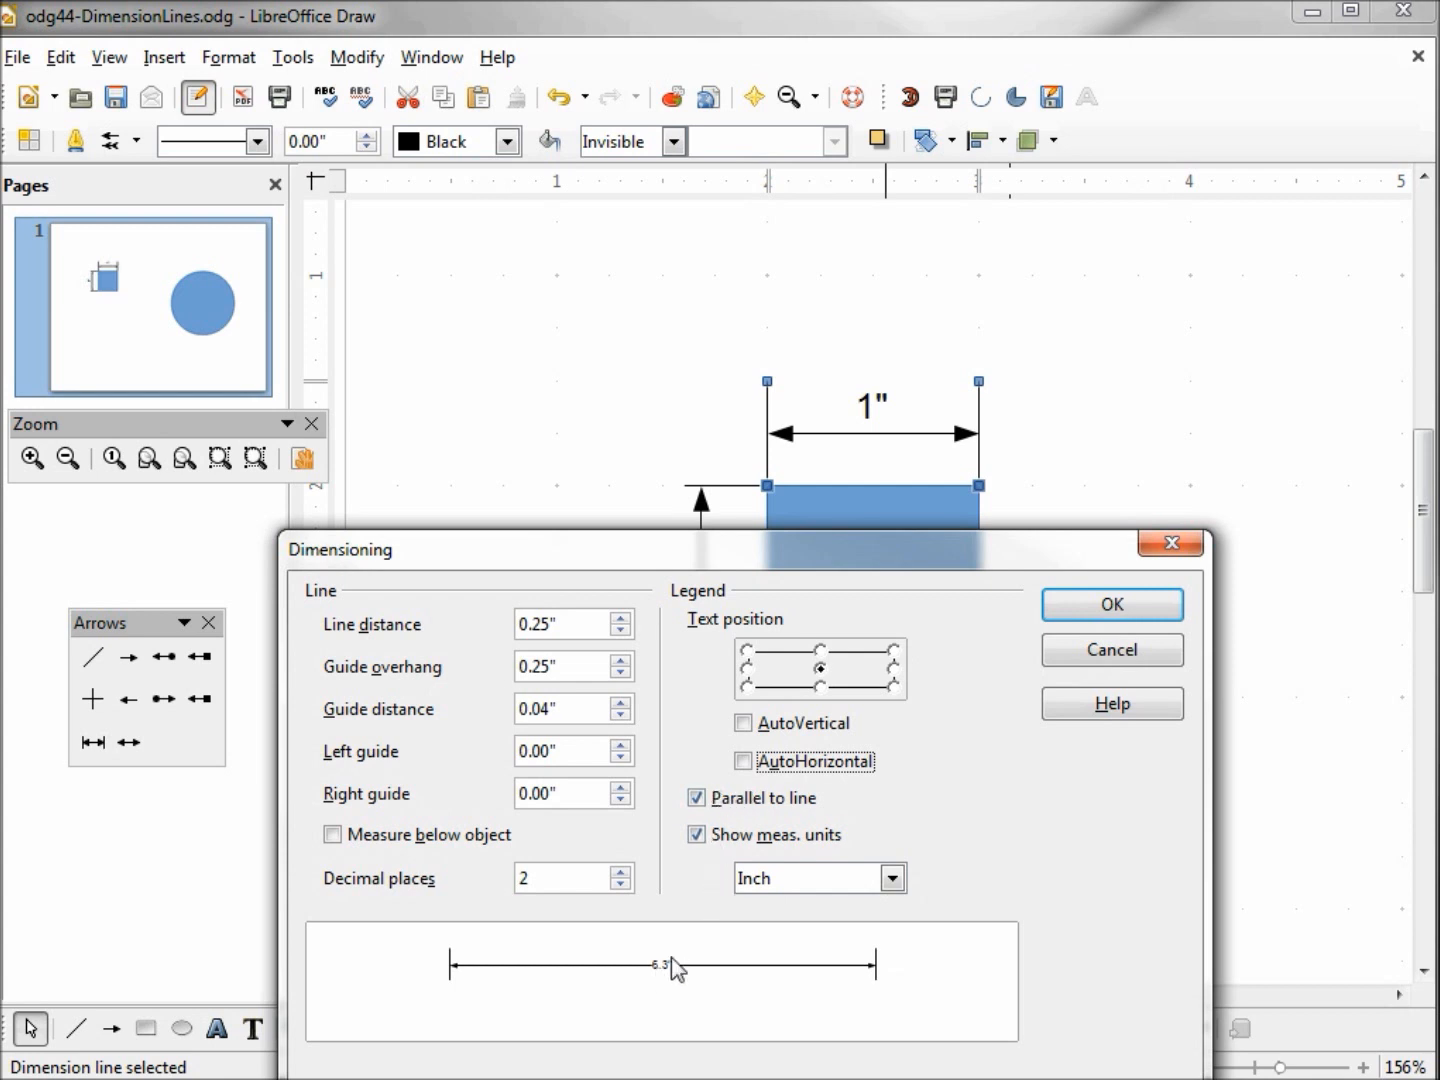
Apply the label toggled perpendicular, then reopen Dimensions and re-tick Parallel to line.
click(696, 798)
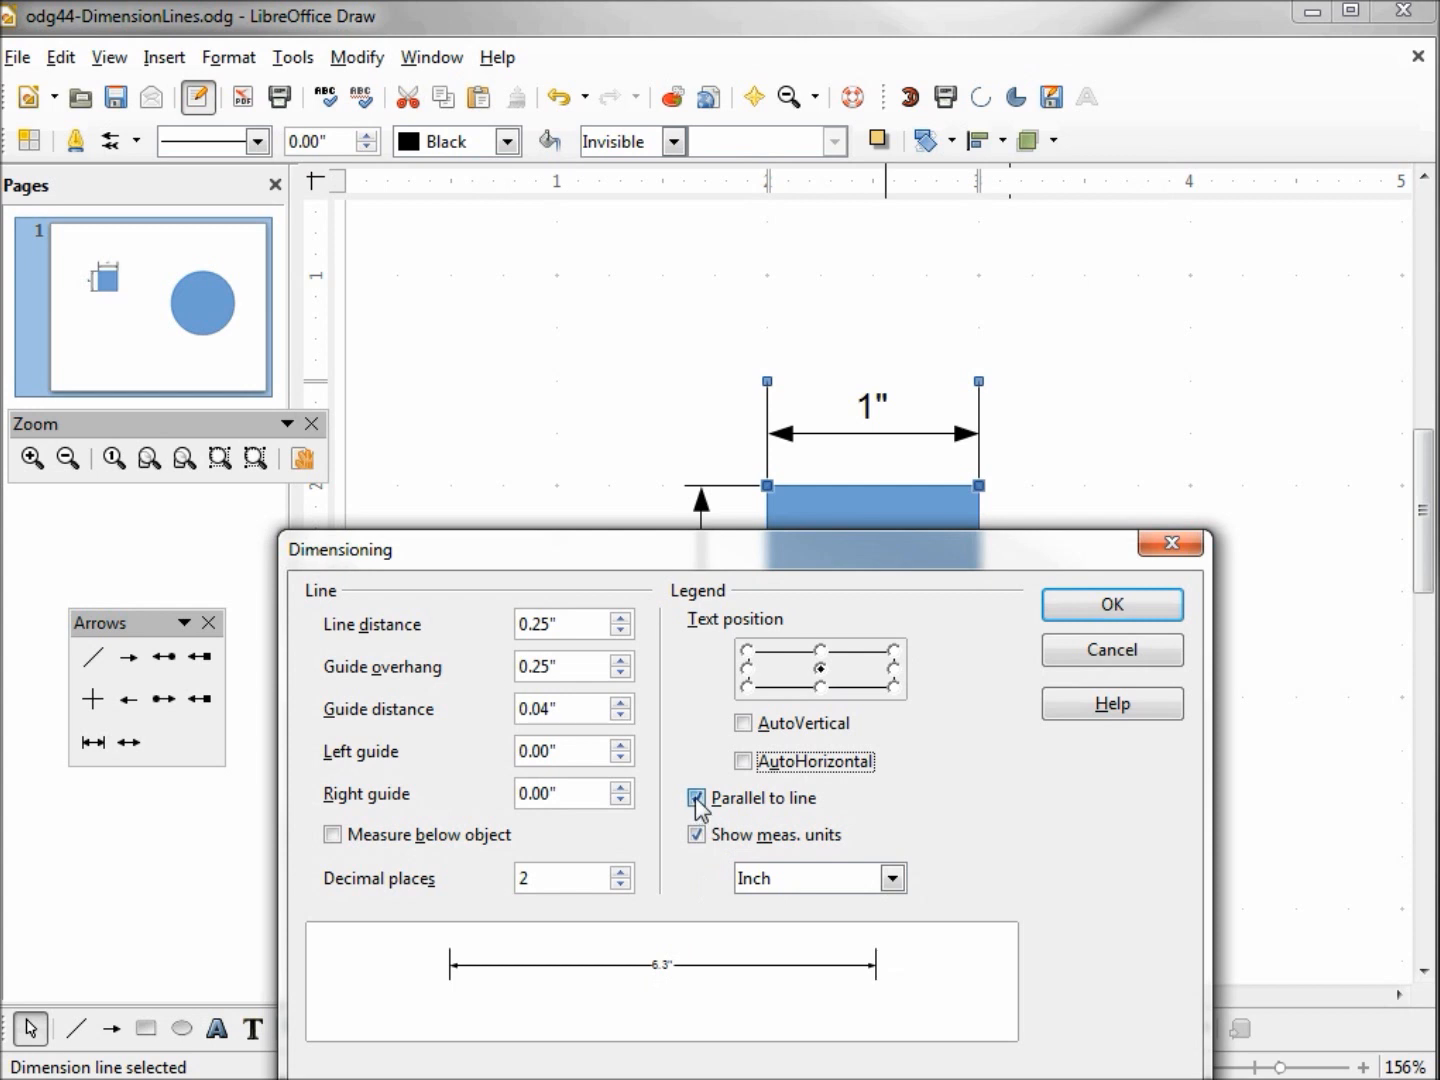
click(1110, 604)
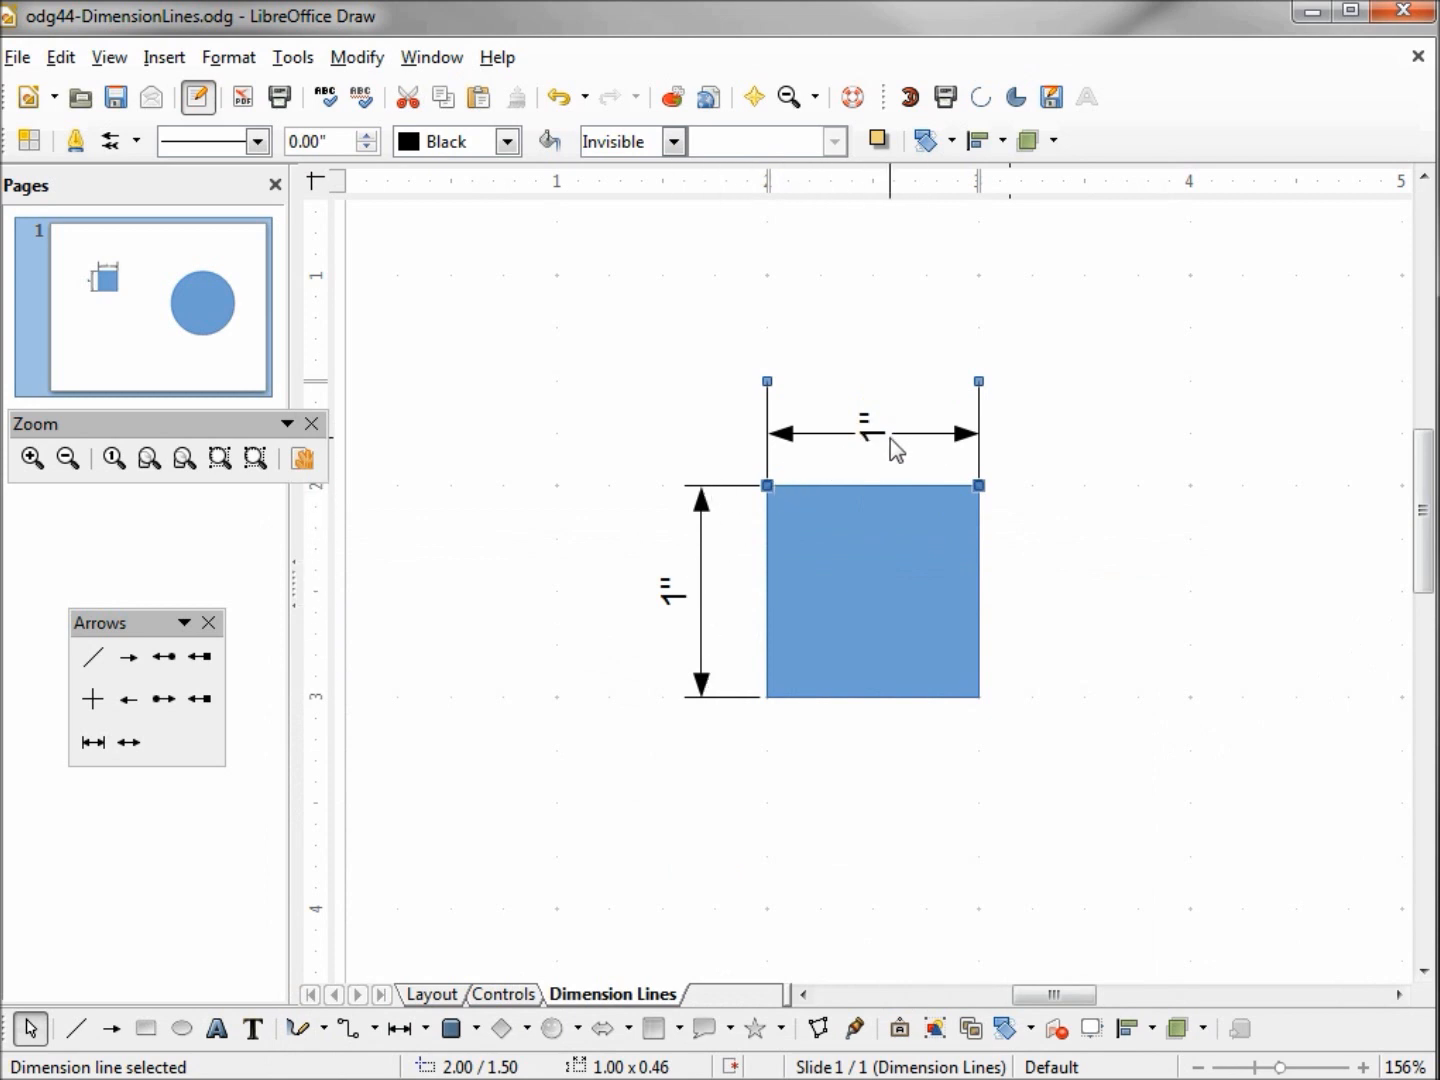
right_click(895, 450)
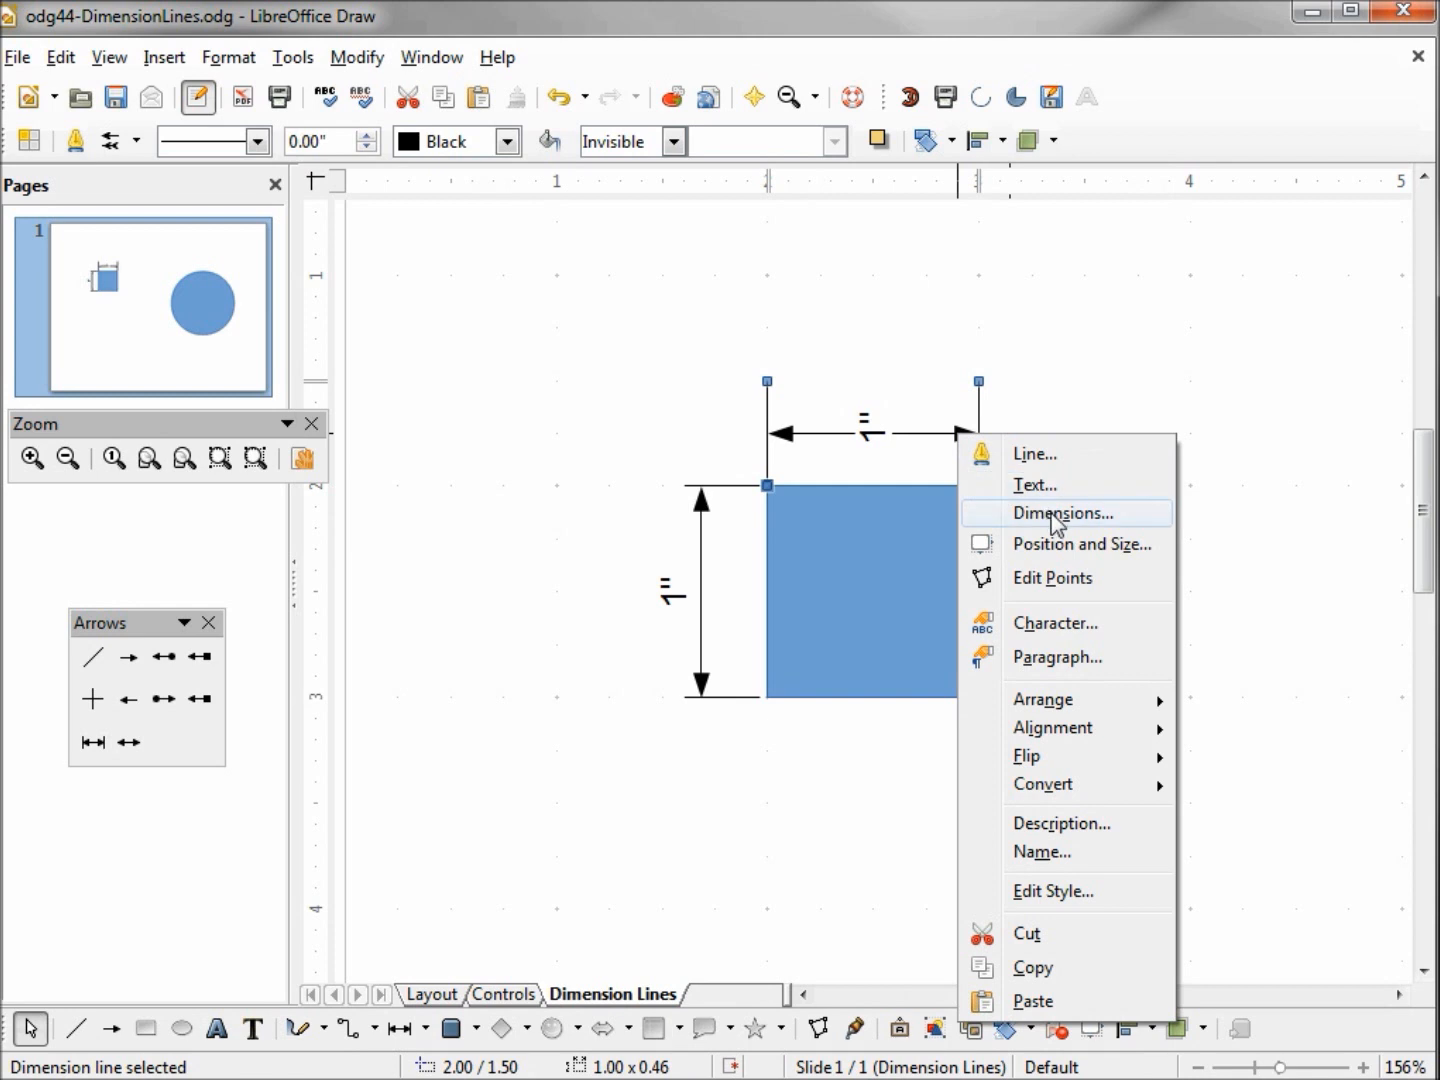
click(1062, 512)
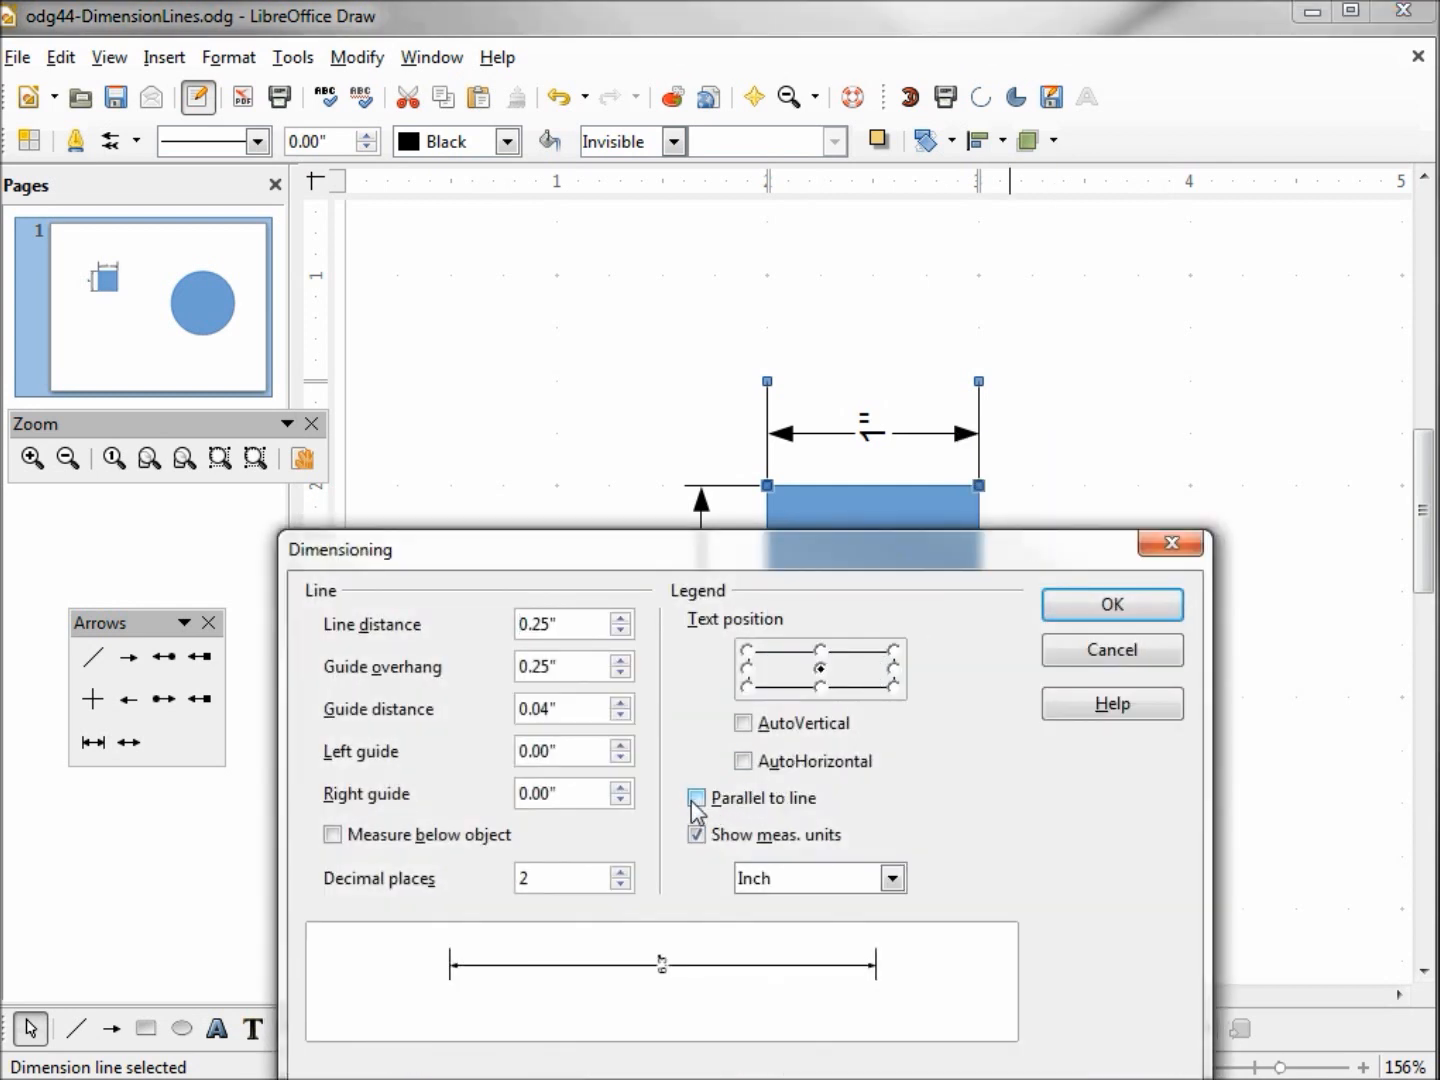
click(696, 797)
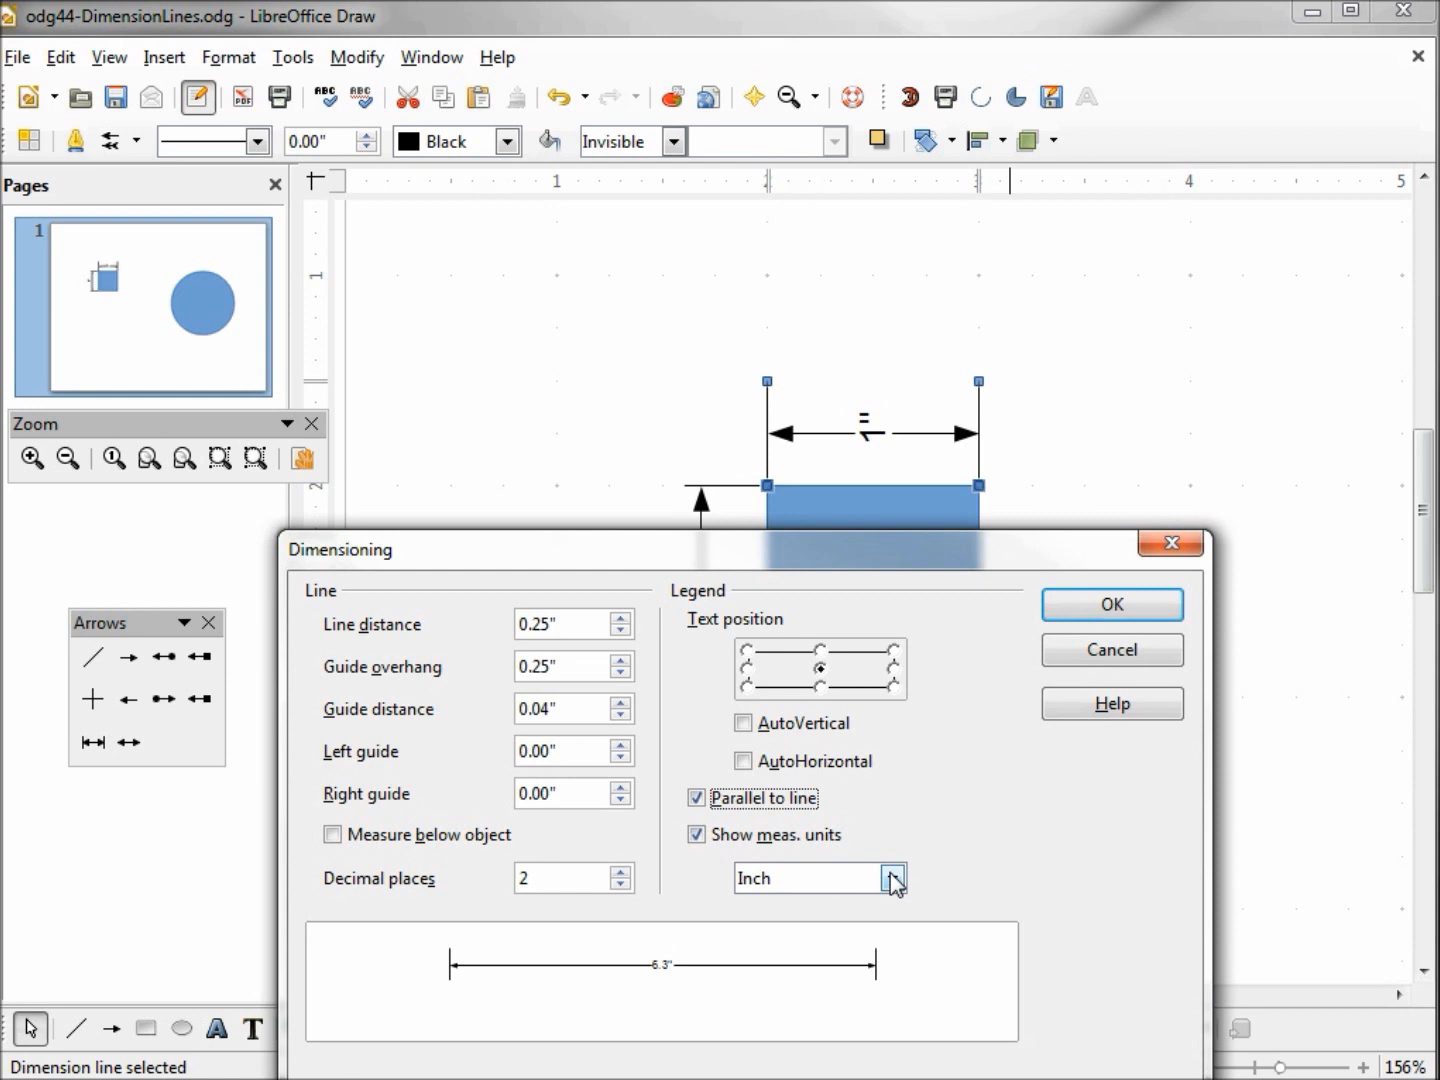
Switch the top dimension line's measurement unit to centimetres so it reads 2.54cm.
click(893, 878)
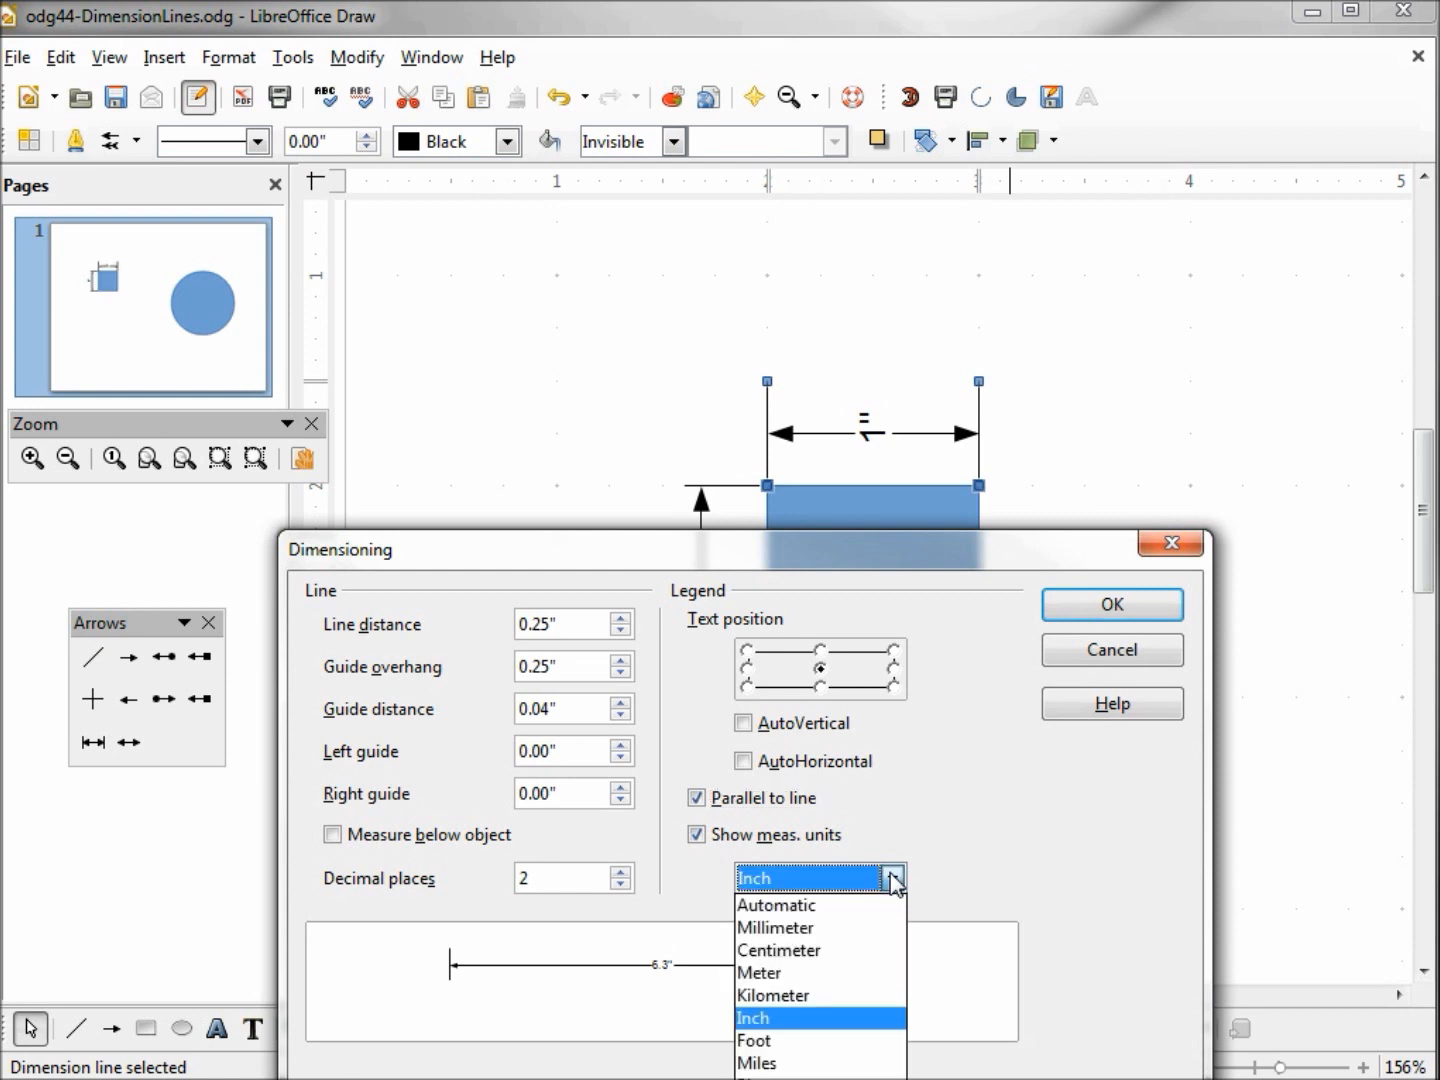
mouse_move(779, 950)
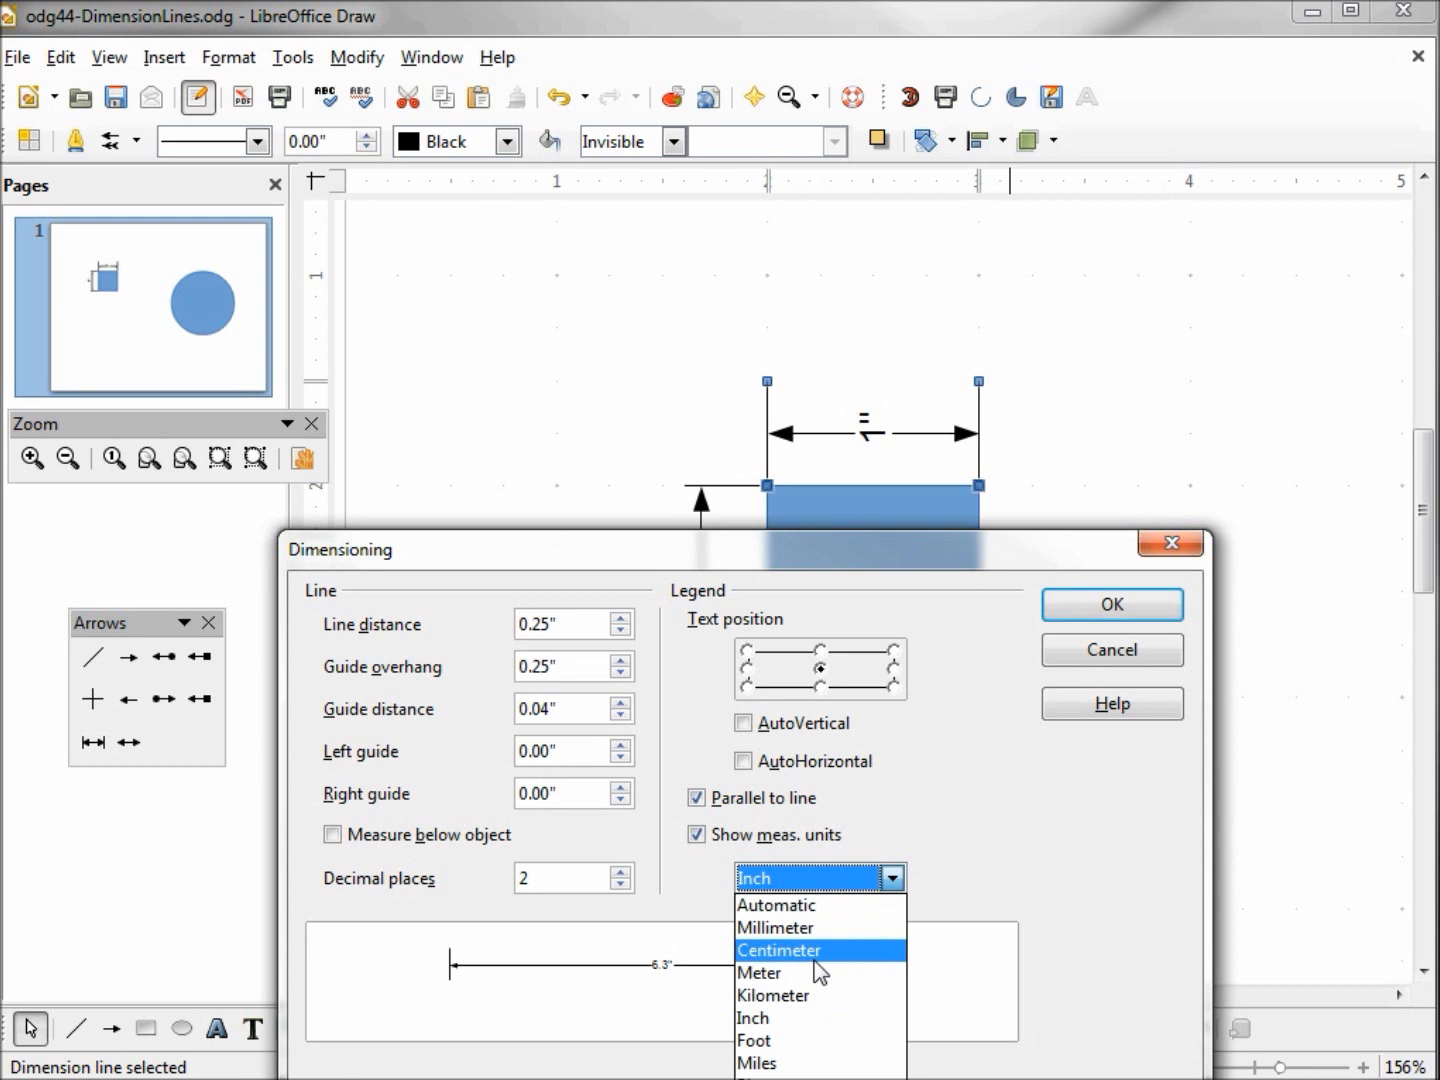
click(778, 950)
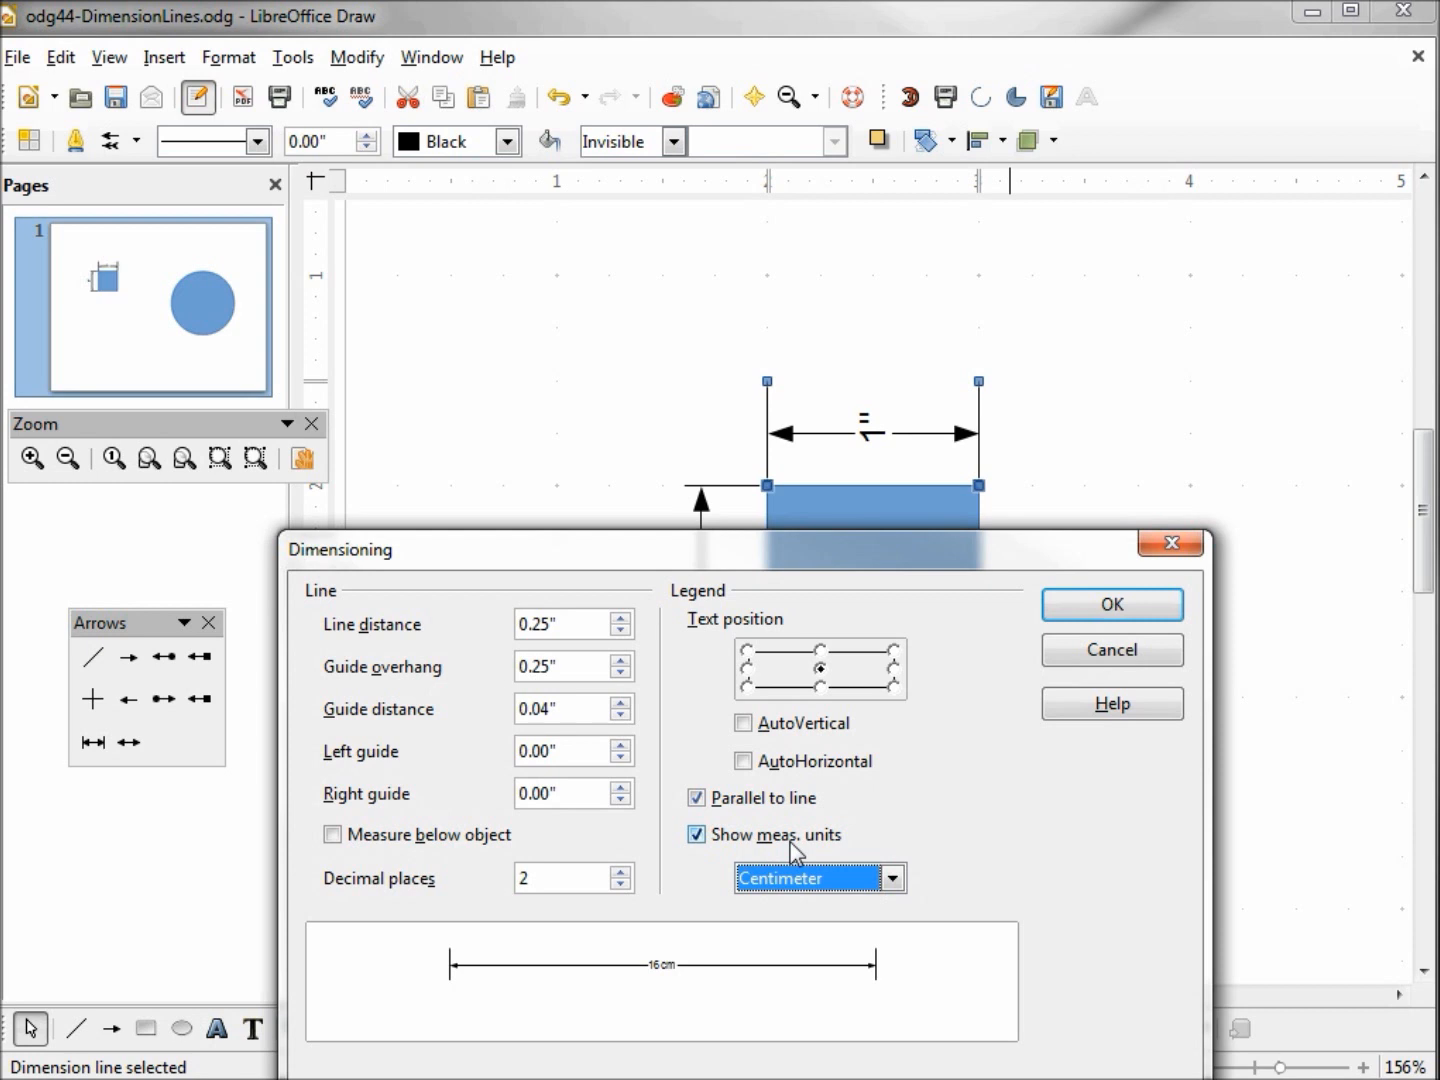
click(1110, 604)
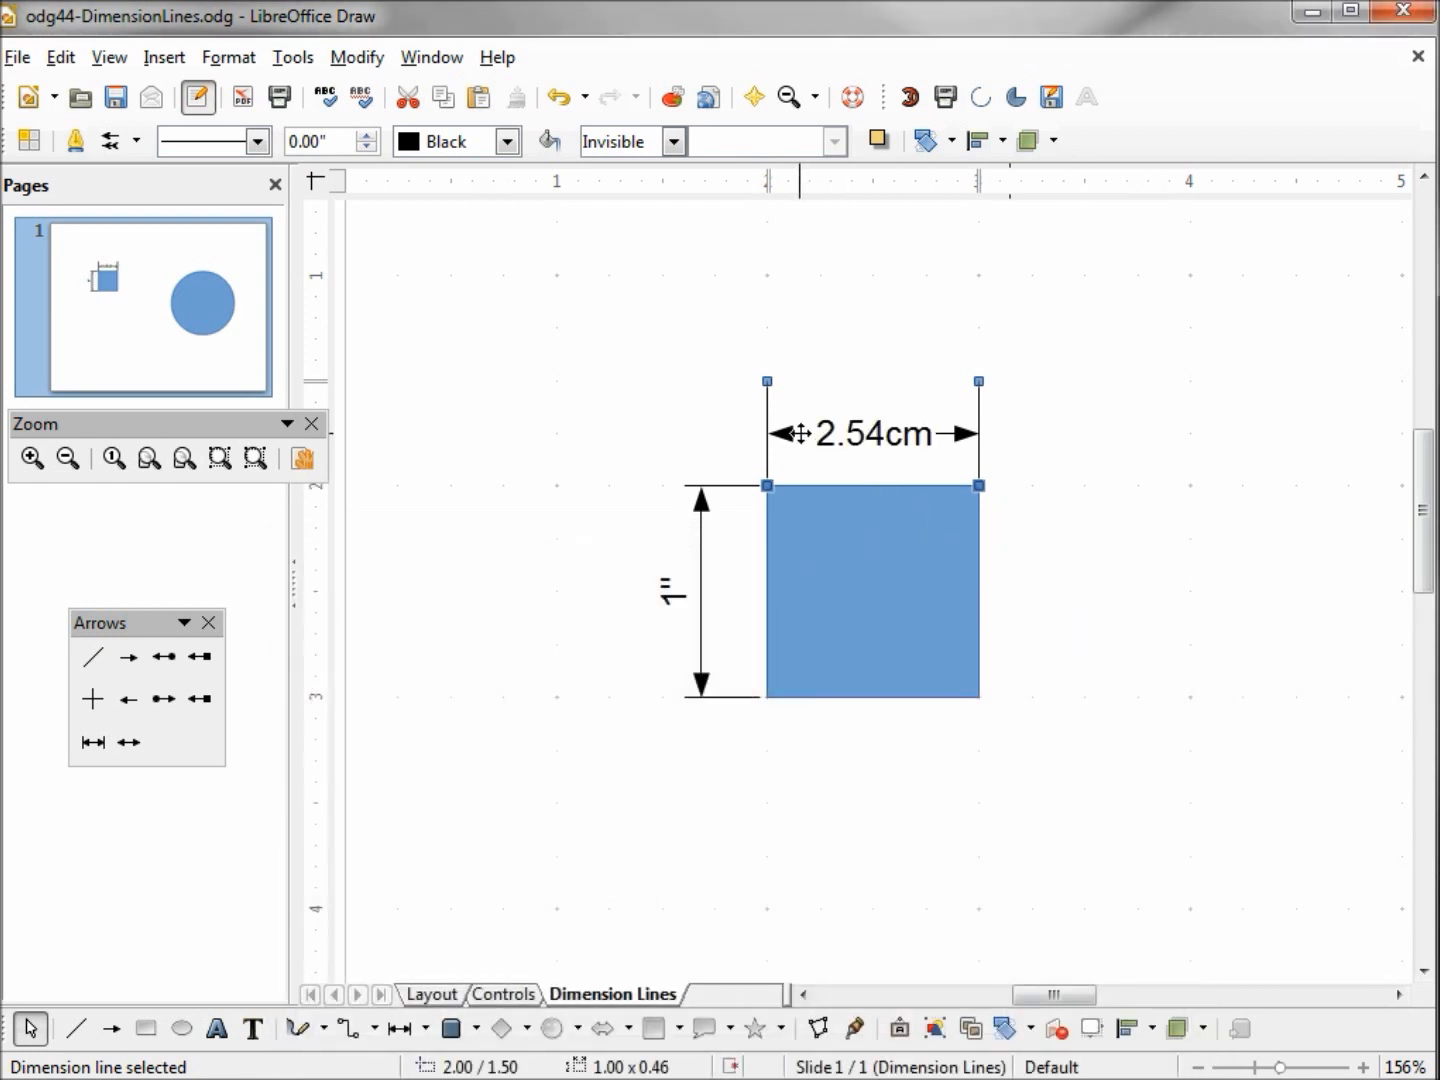
mouse_move(925, 434)
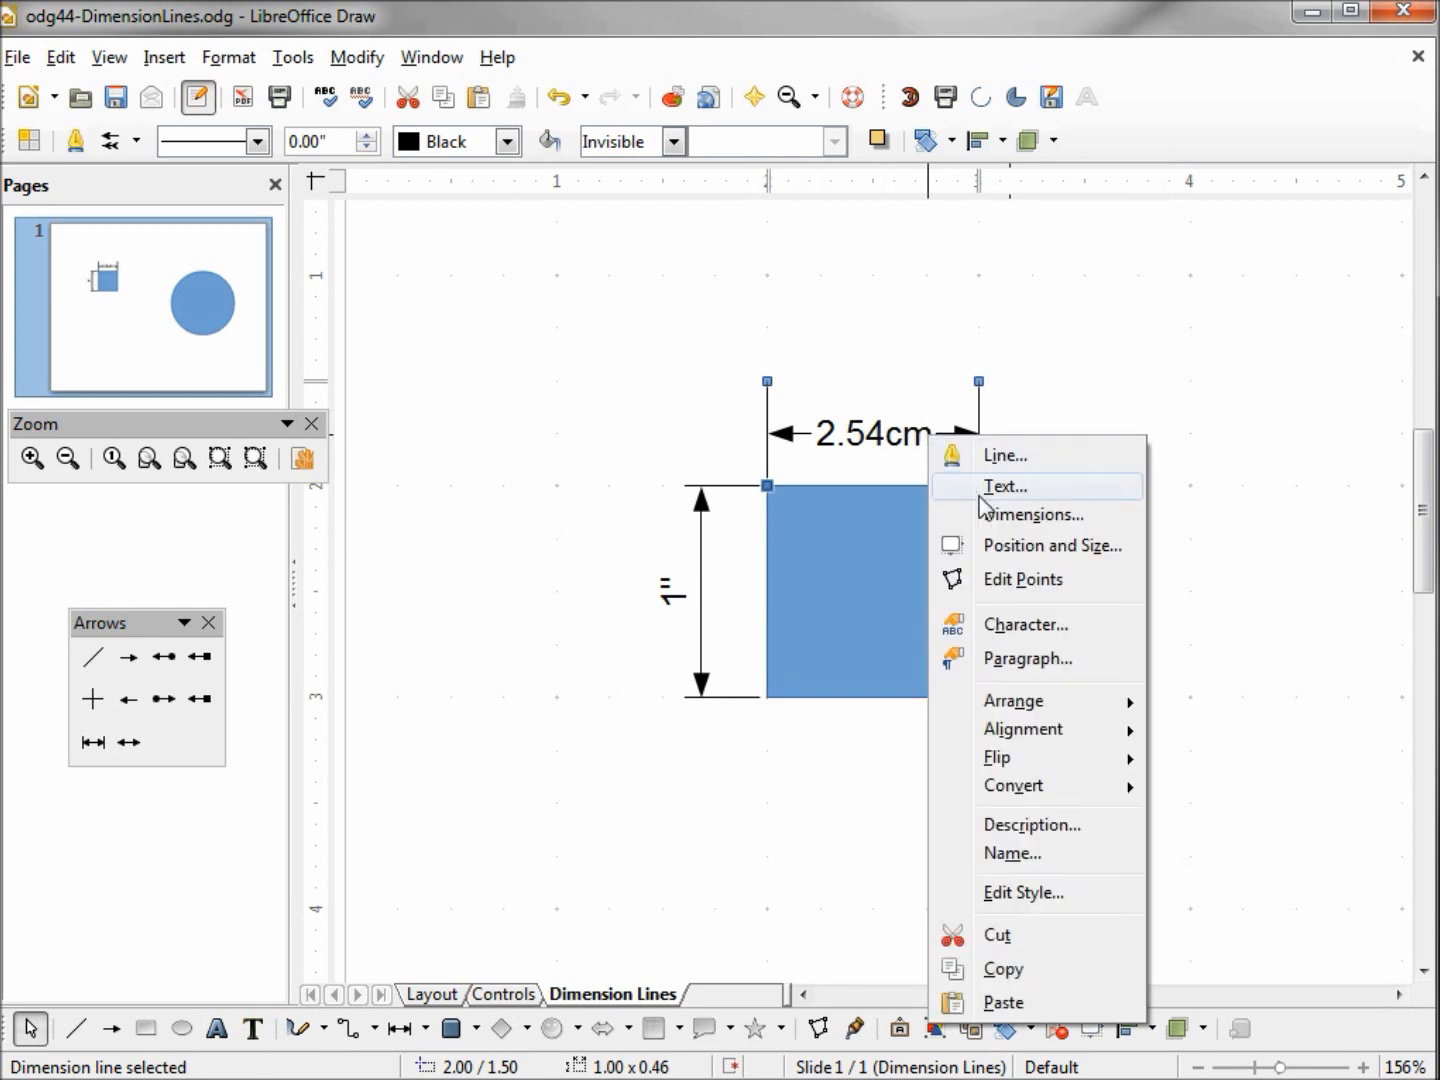
click(1031, 514)
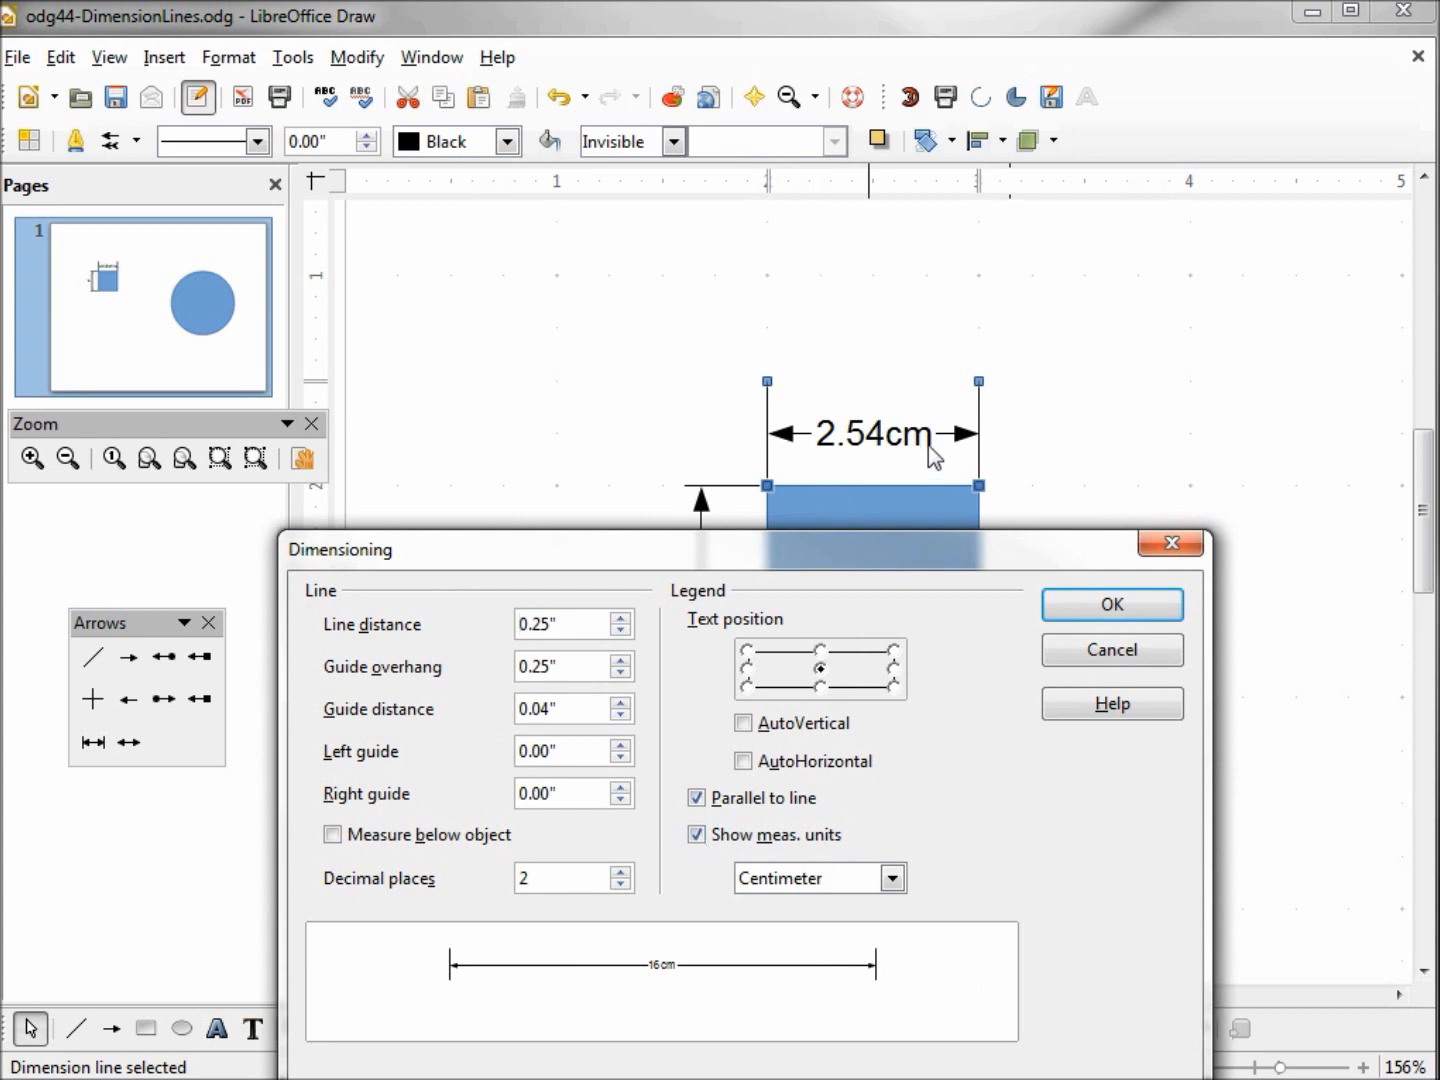
click(696, 834)
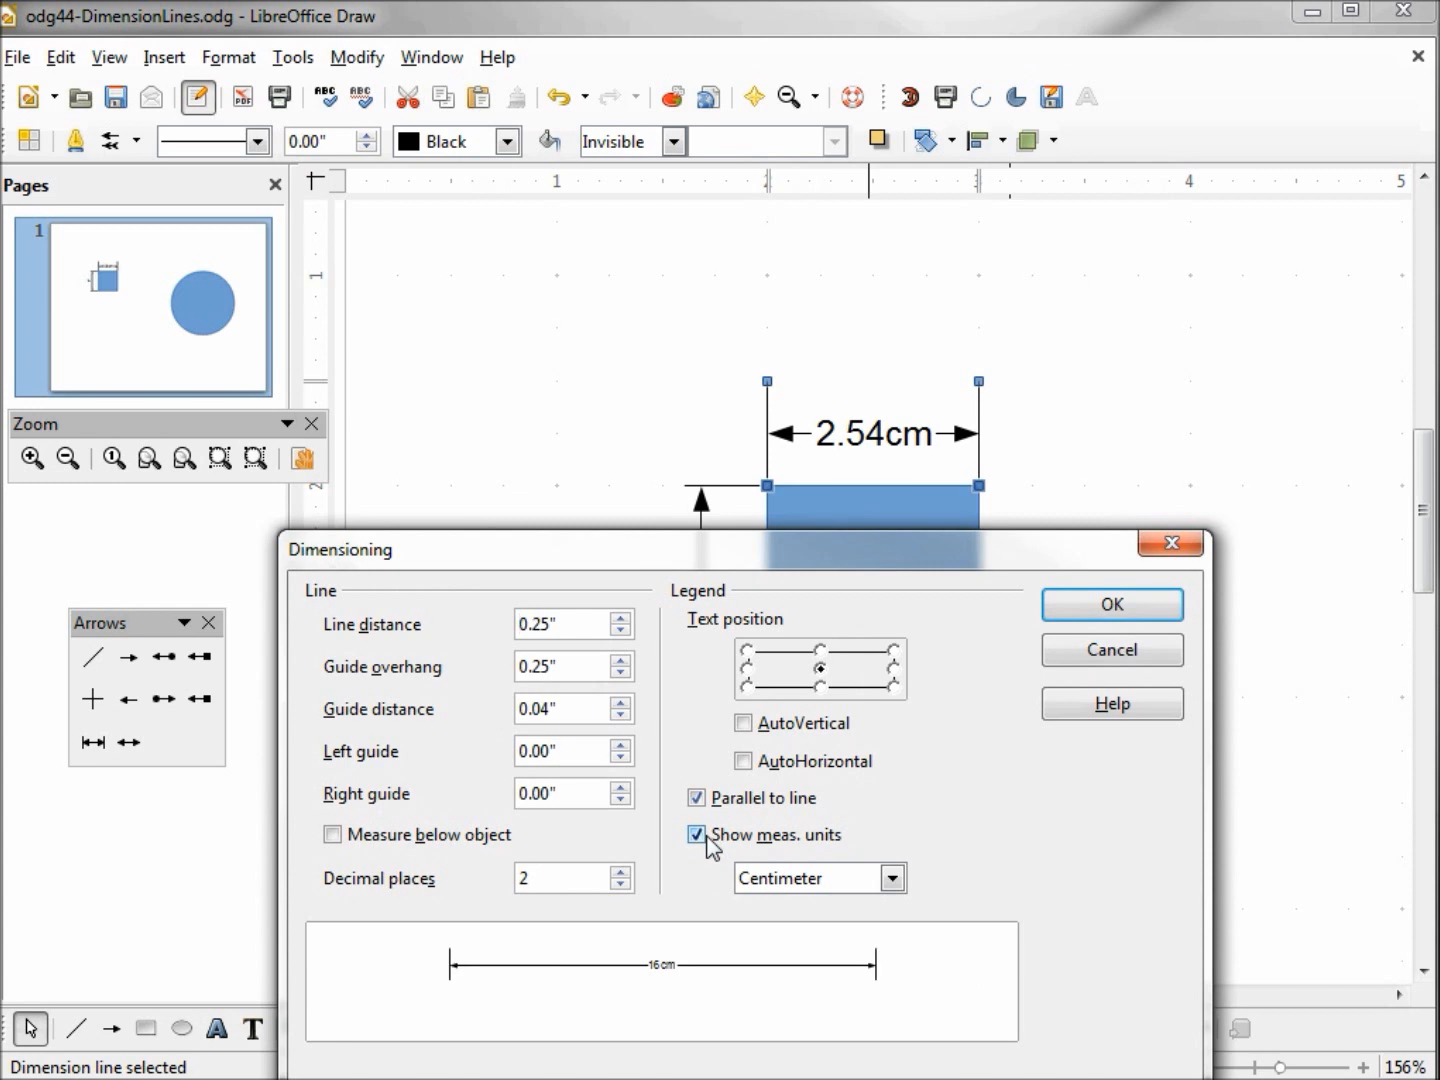
click(889, 877)
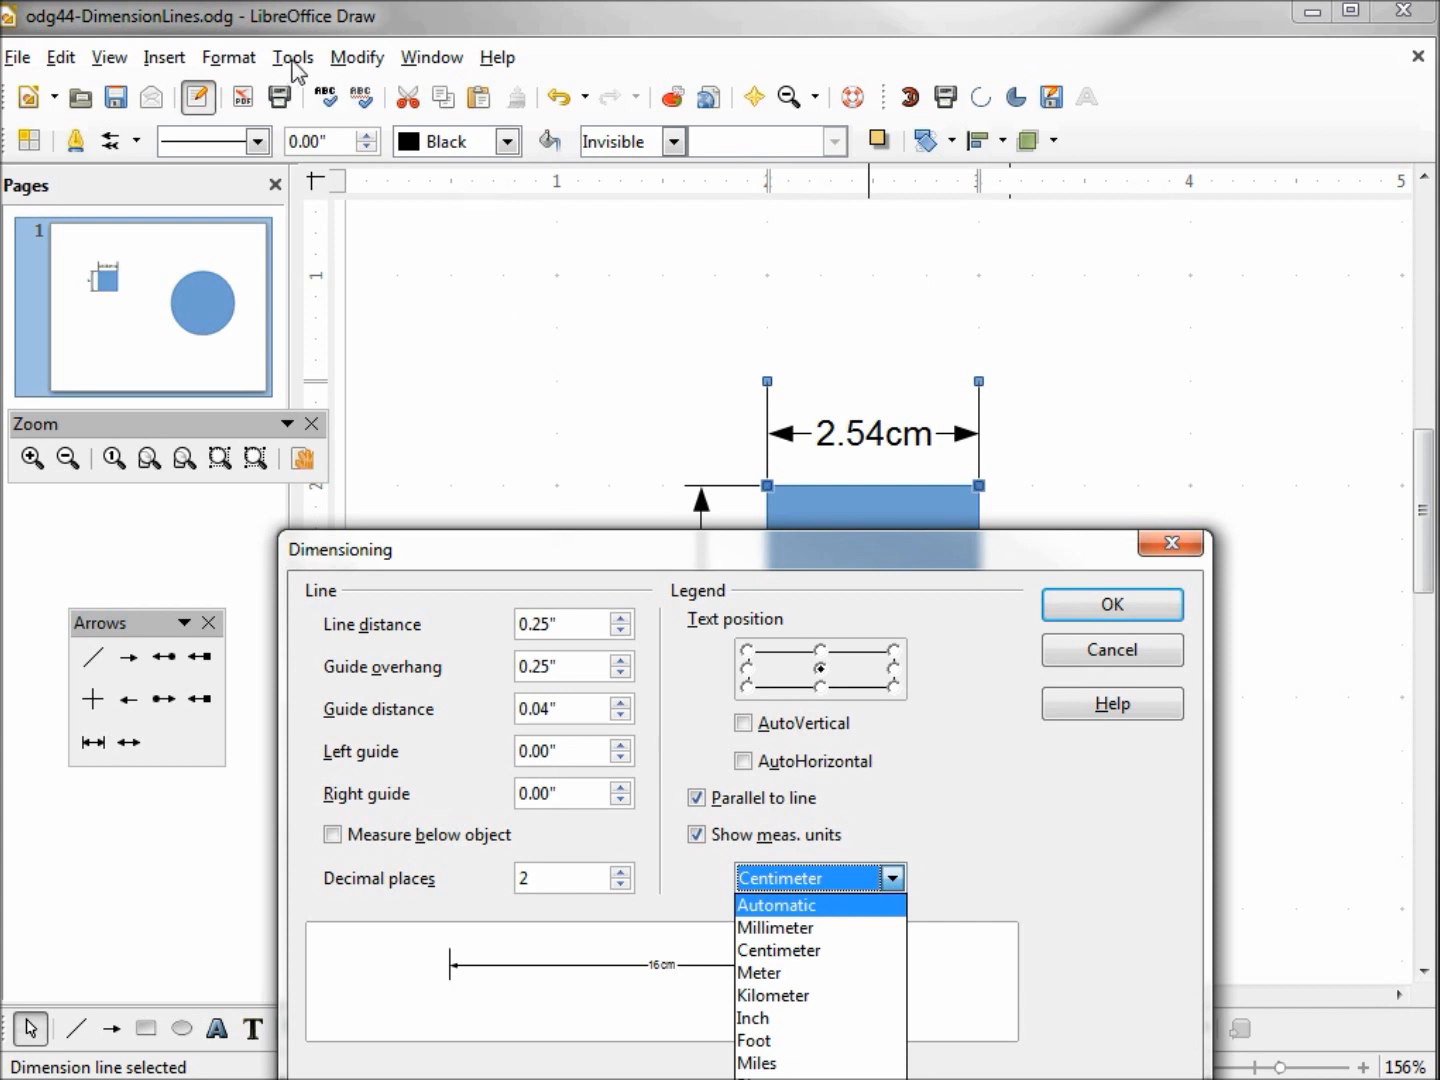
mouse_move(330, 377)
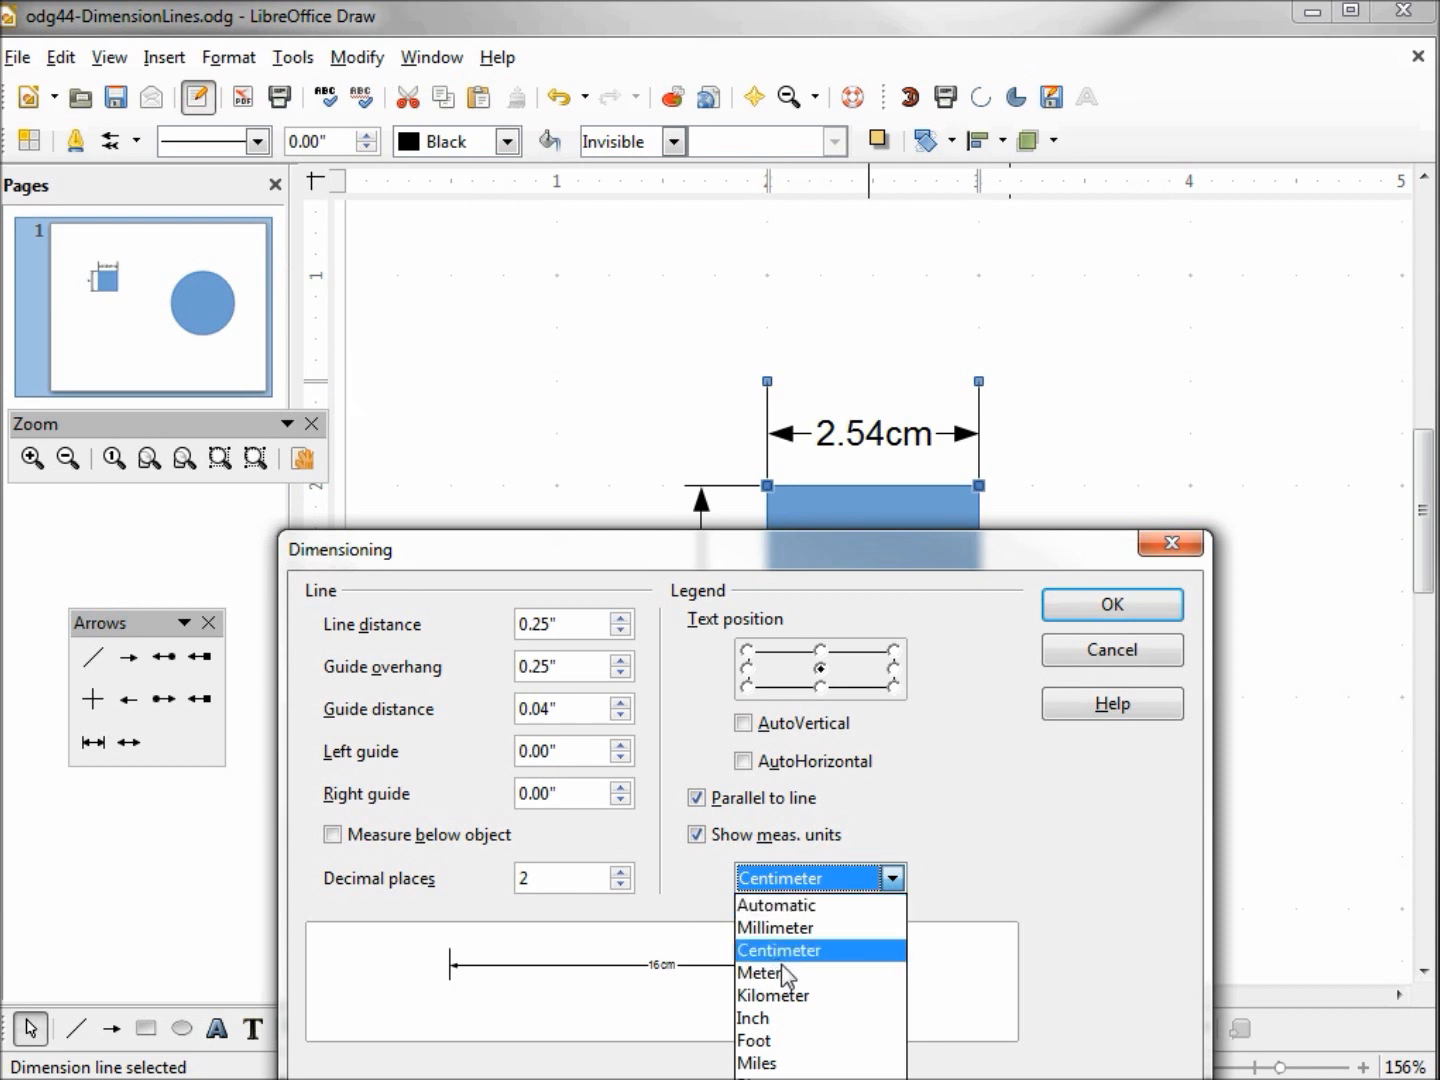
mouse_move(775, 905)
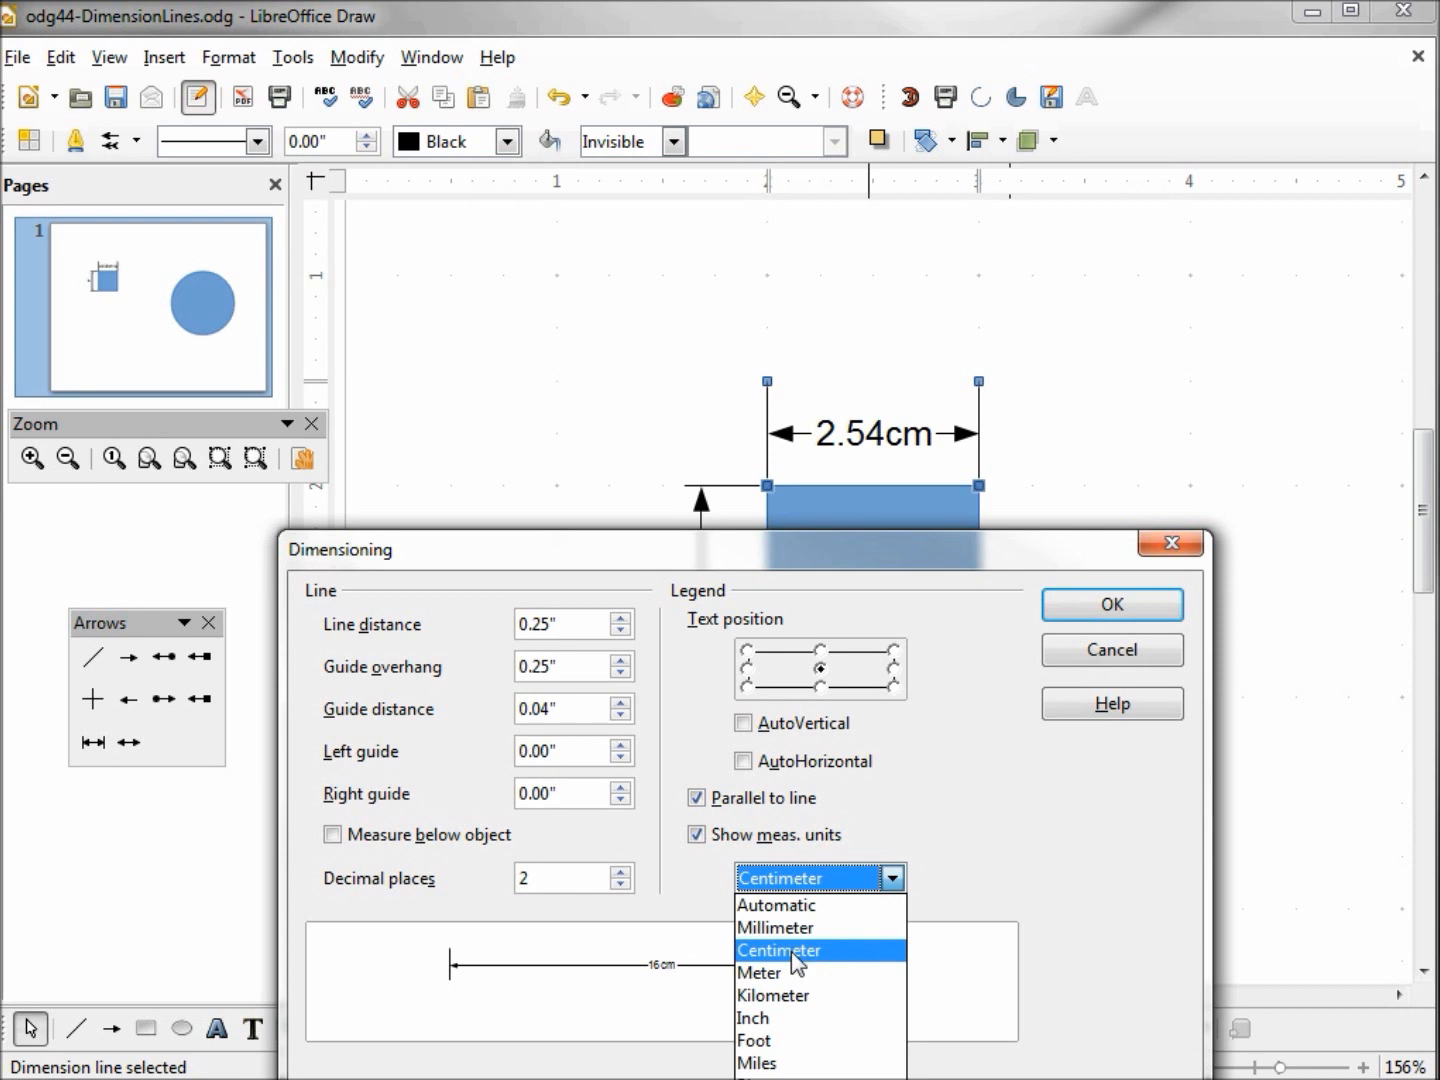
click(779, 950)
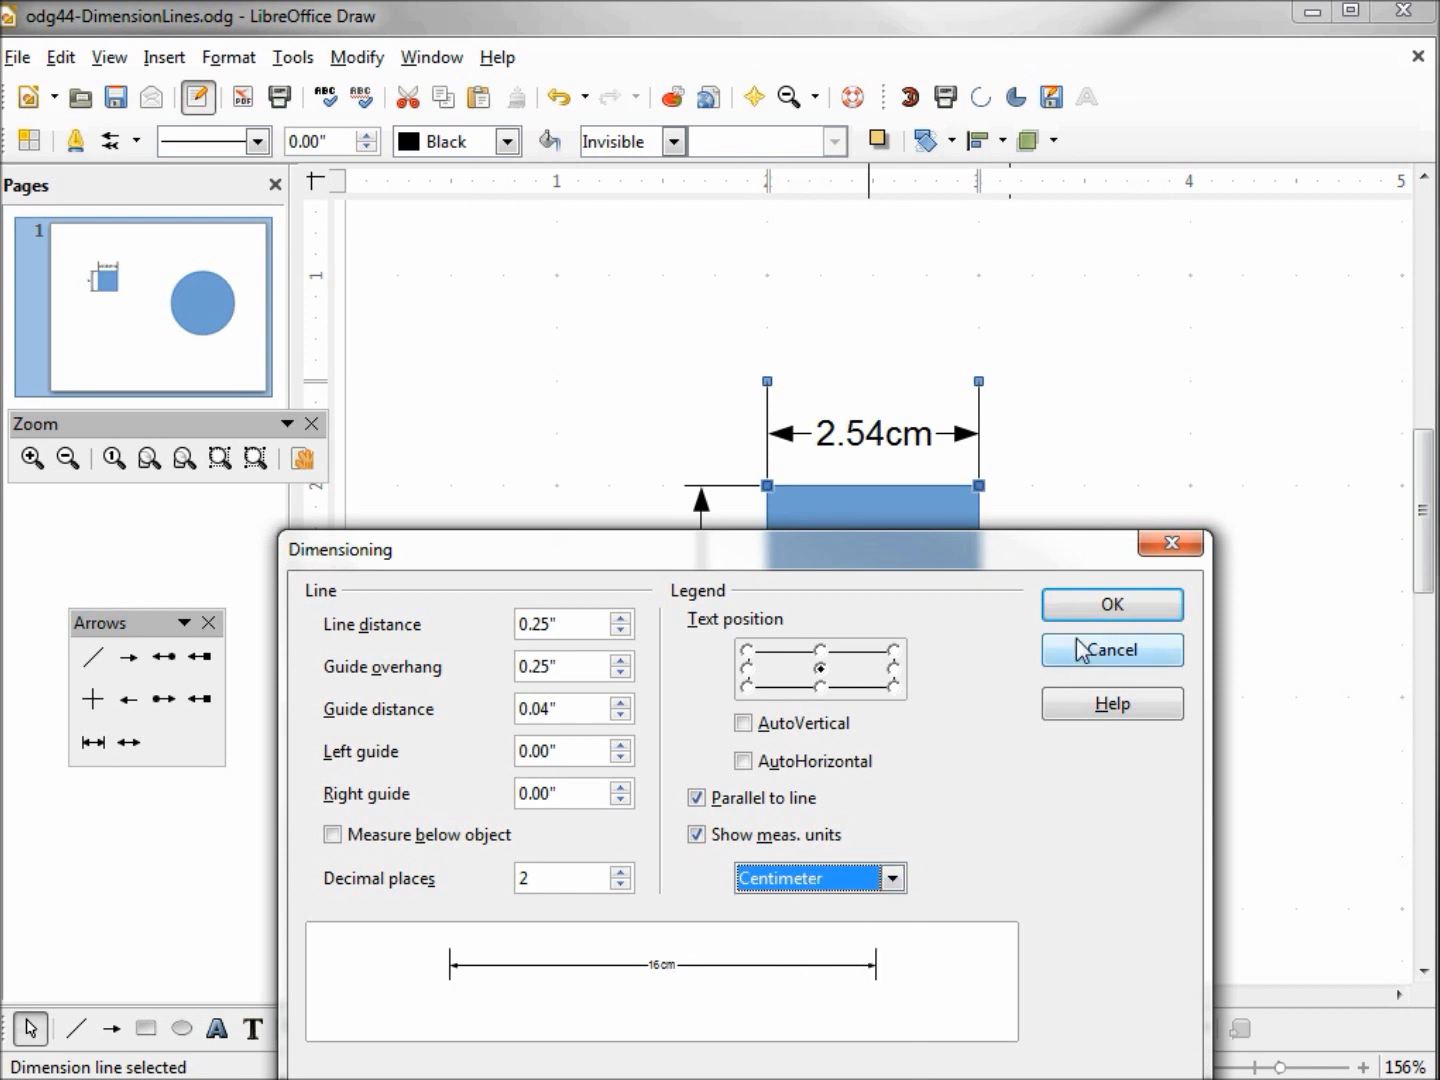
click(1110, 650)
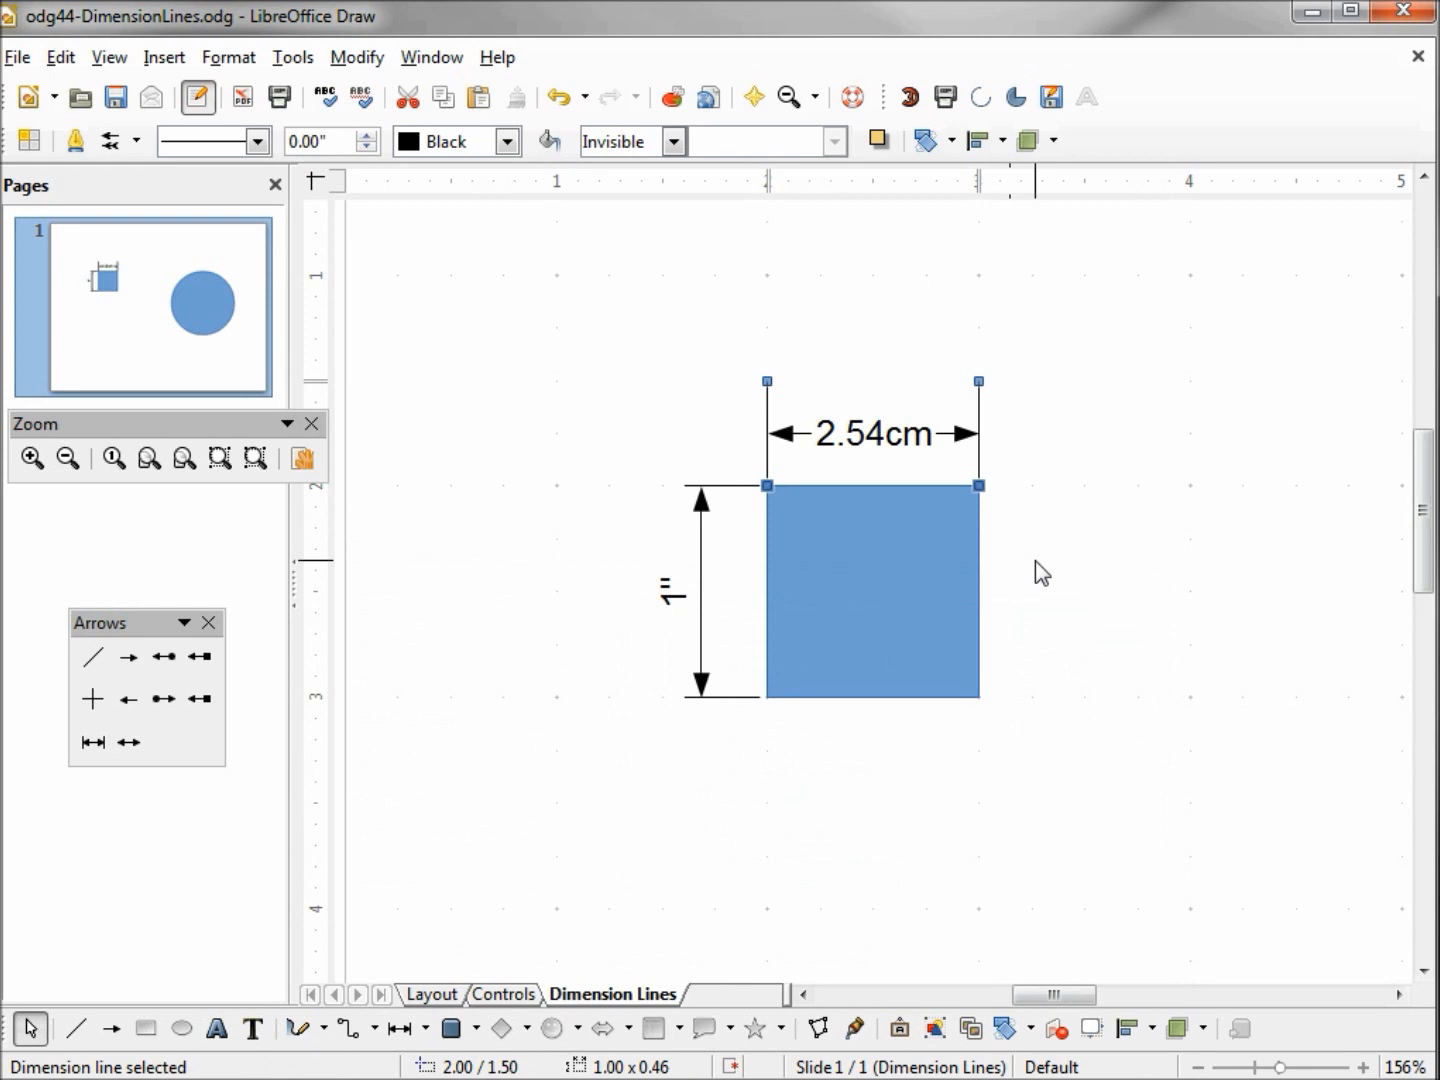
mouse_move(980, 432)
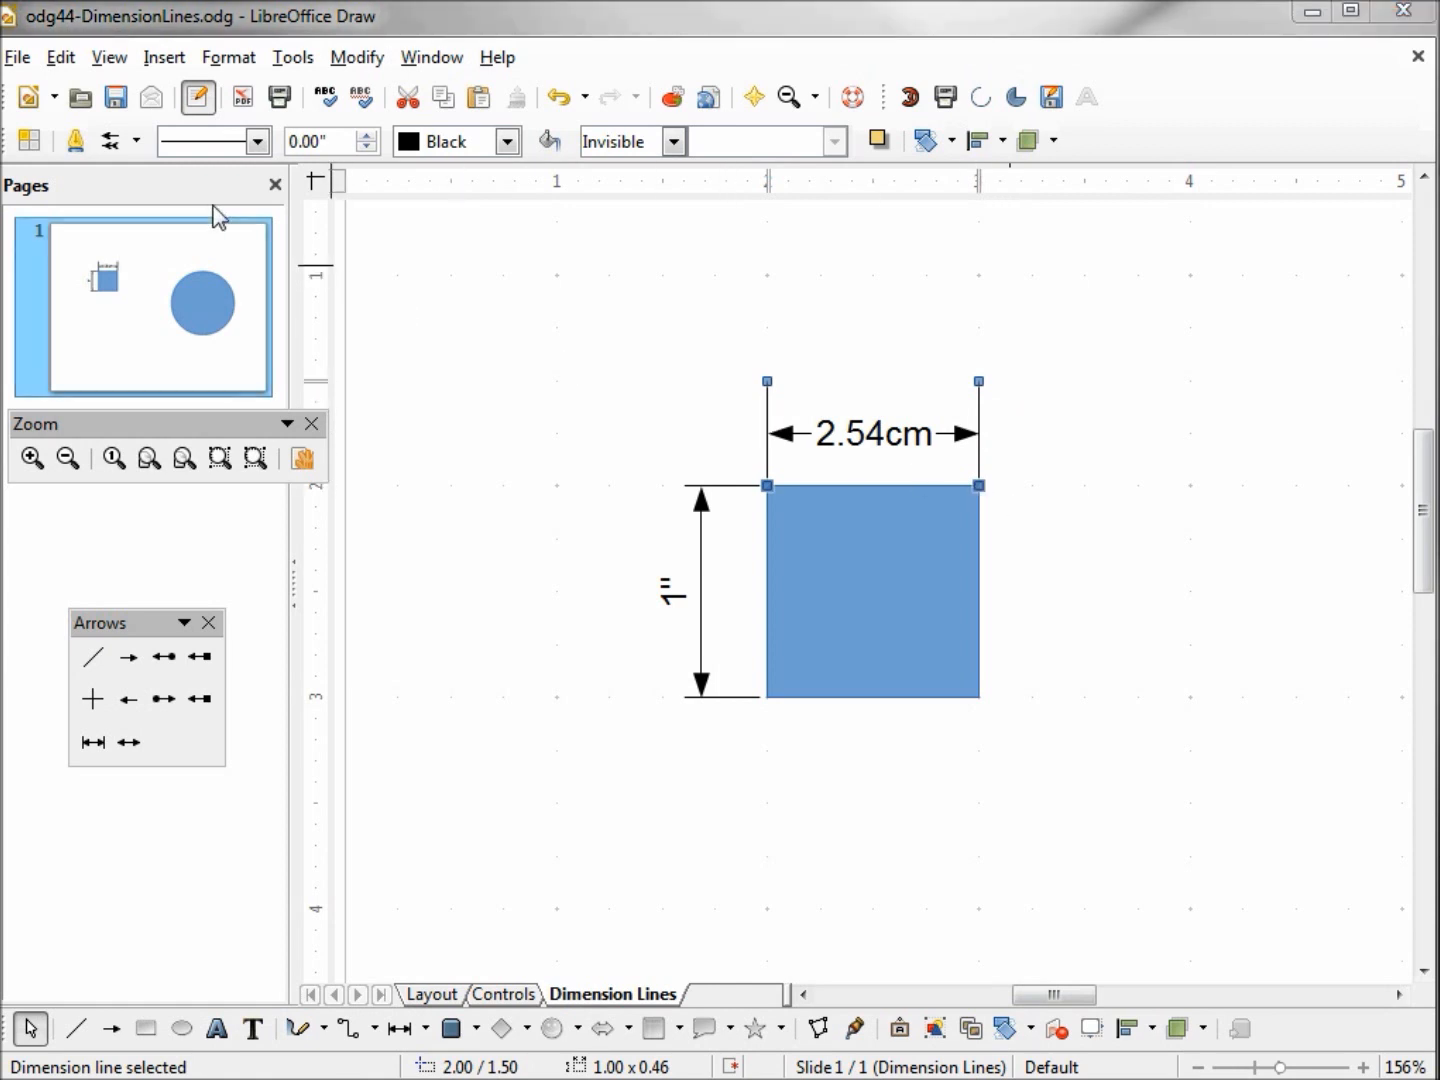
mouse_move(28, 140)
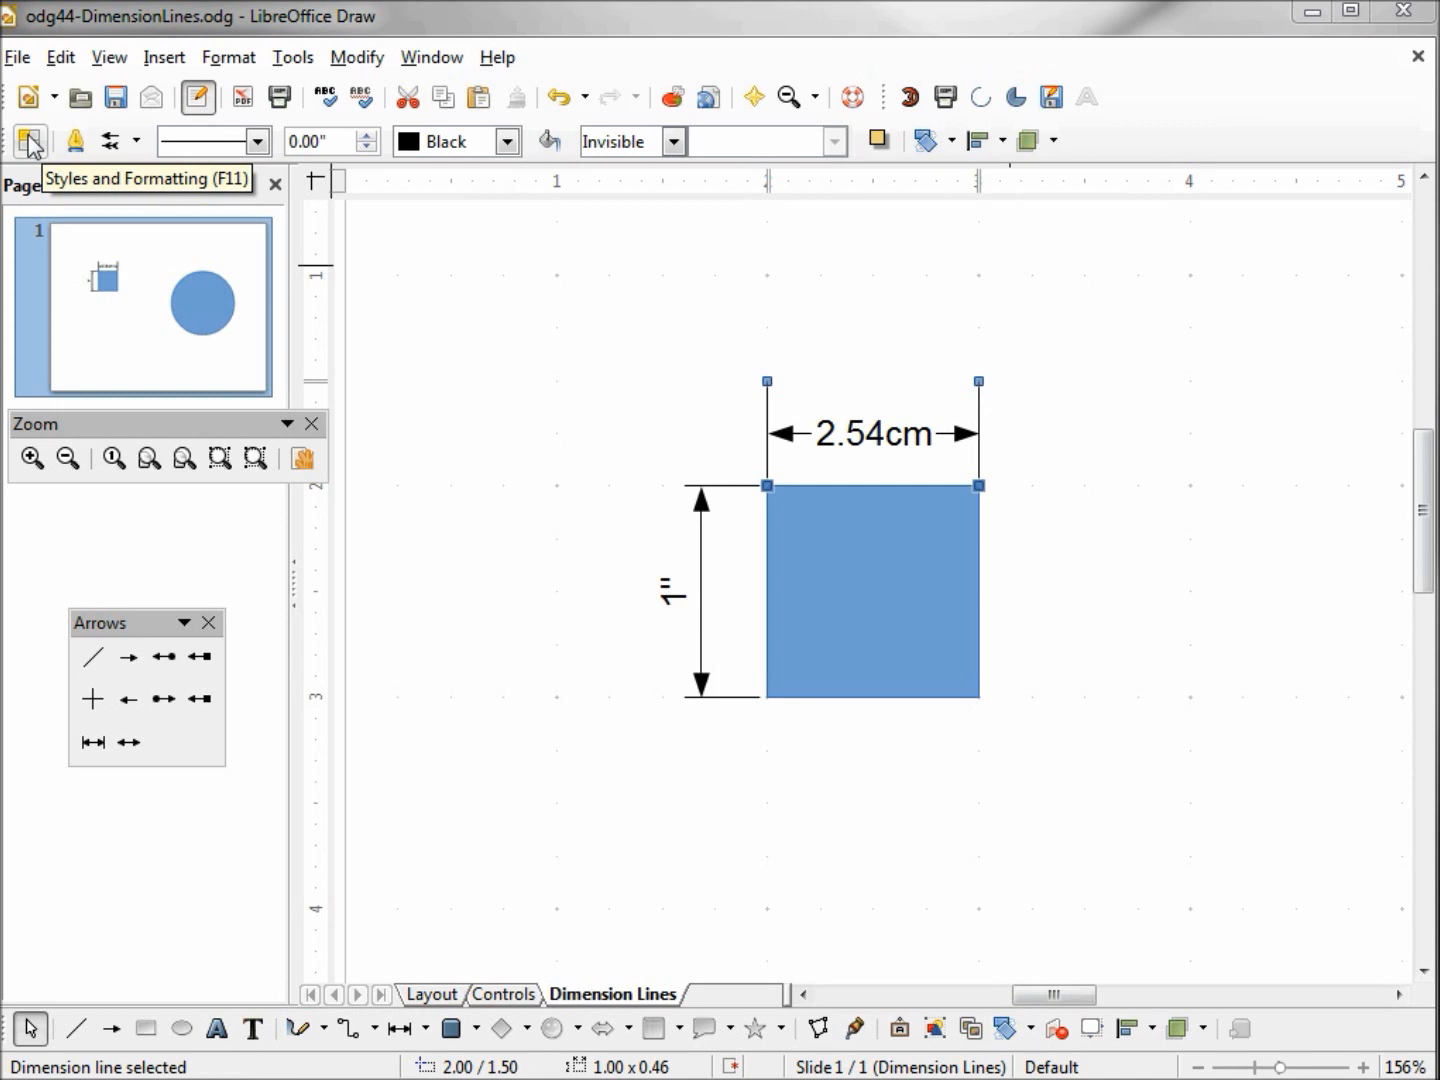
Show the drawing styles list and bring up the Dimension Line style's context menu.
click(29, 140)
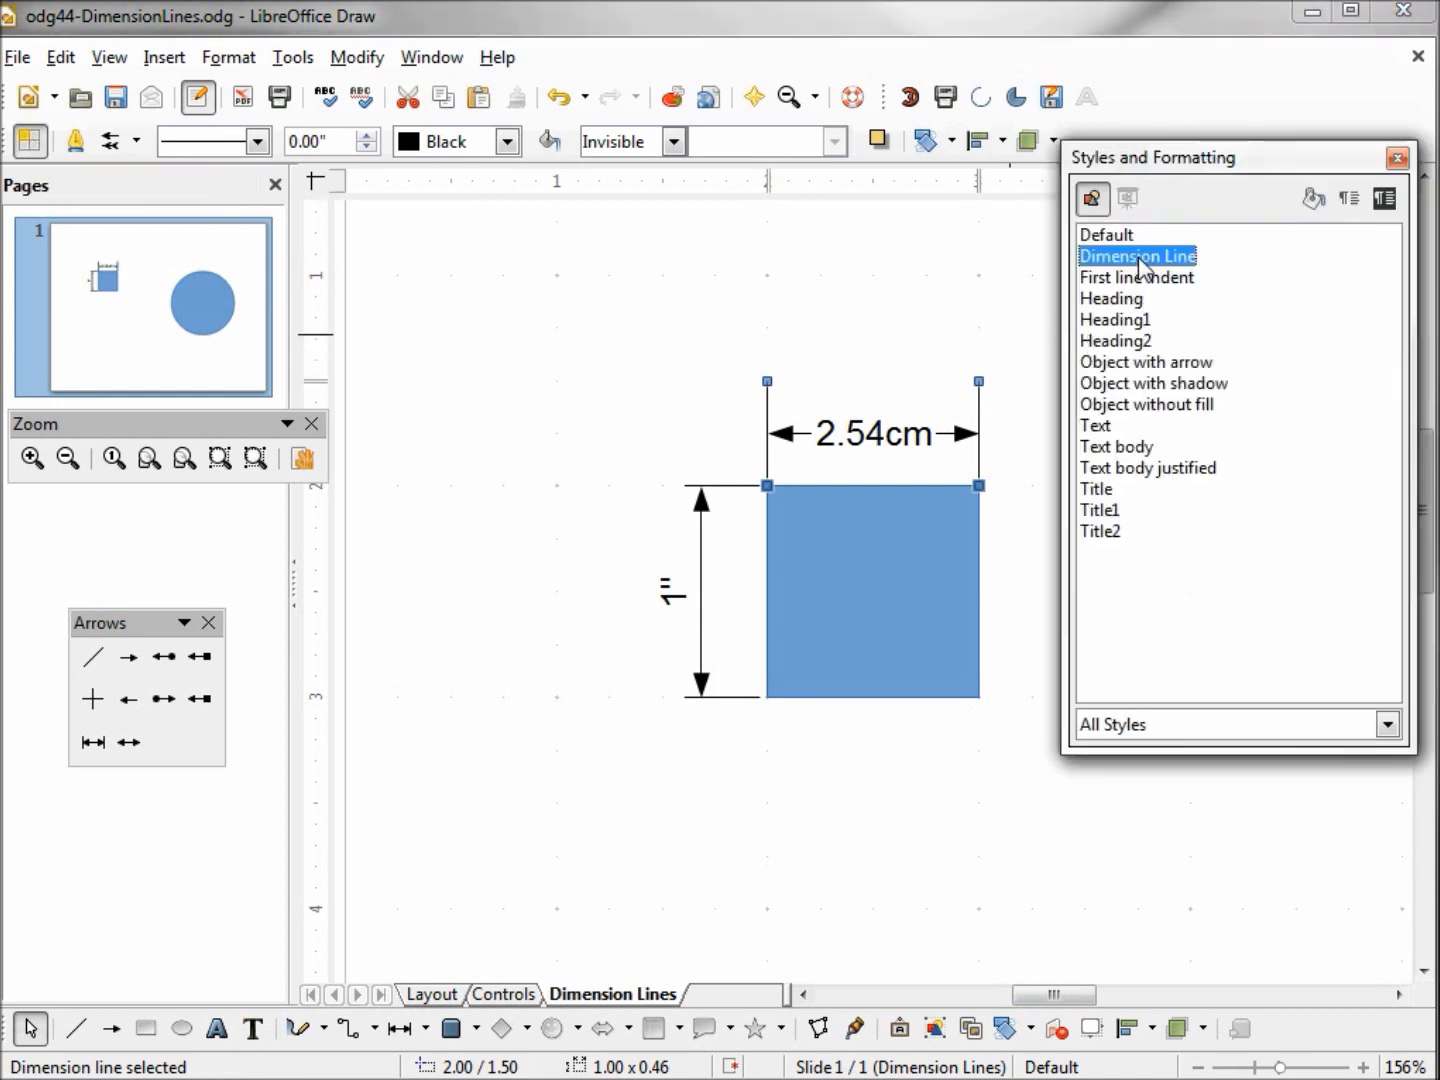
right_click(1137, 256)
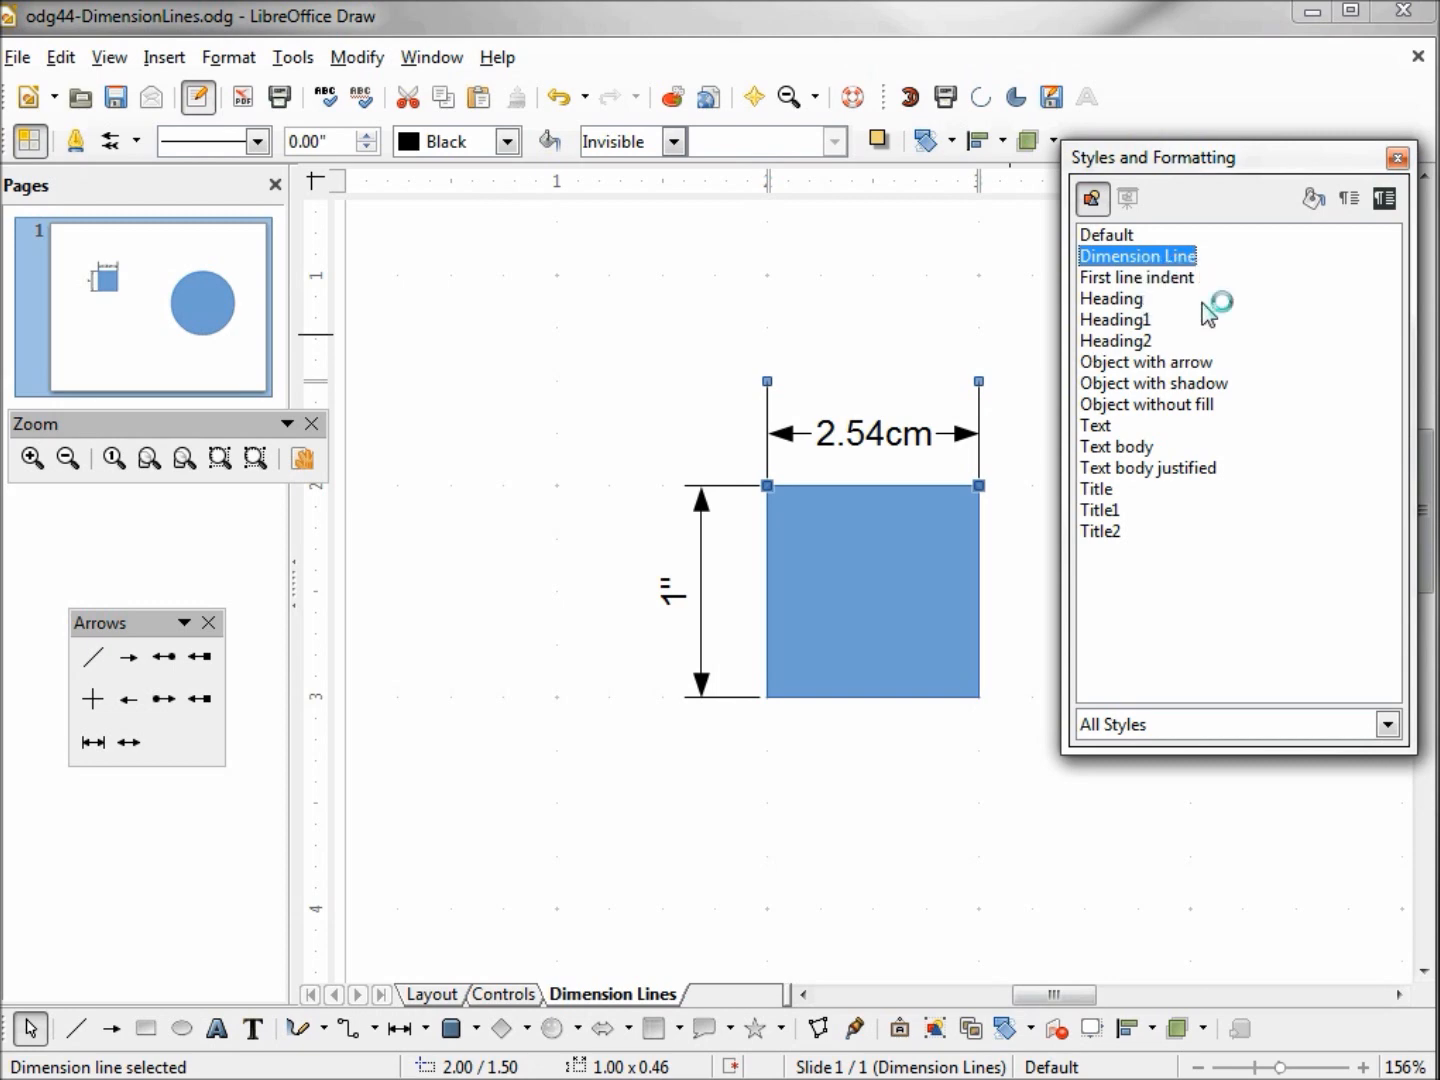
Apply the Dimension Line style from the styles list.
double_click(1137, 256)
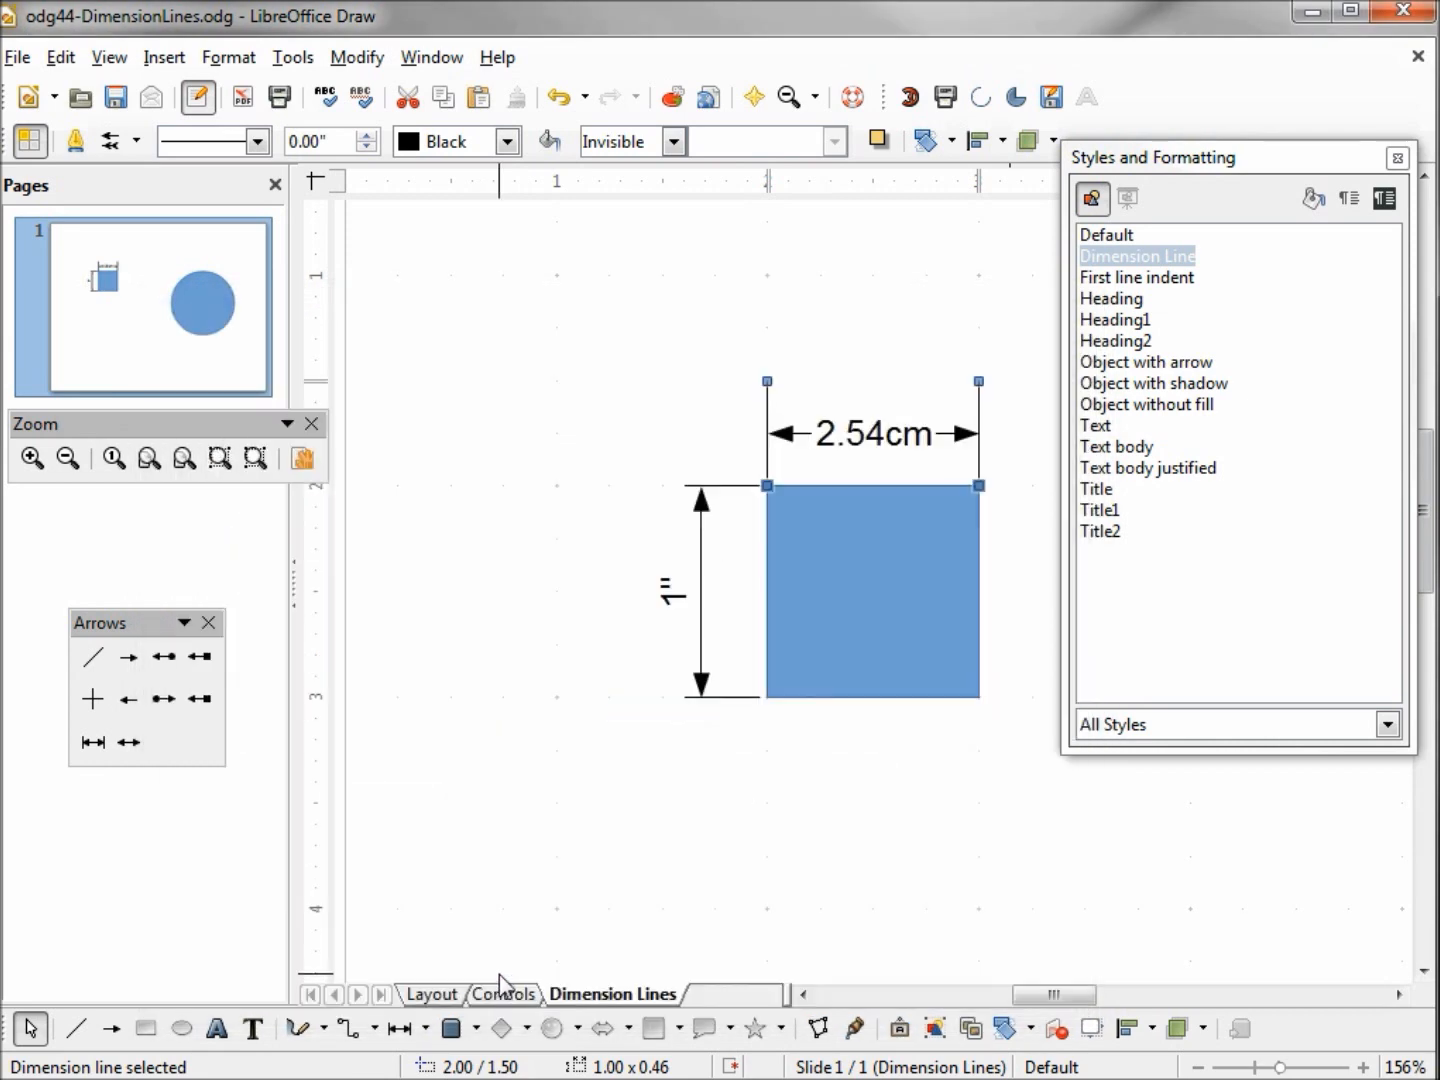
mouse_move(128, 770)
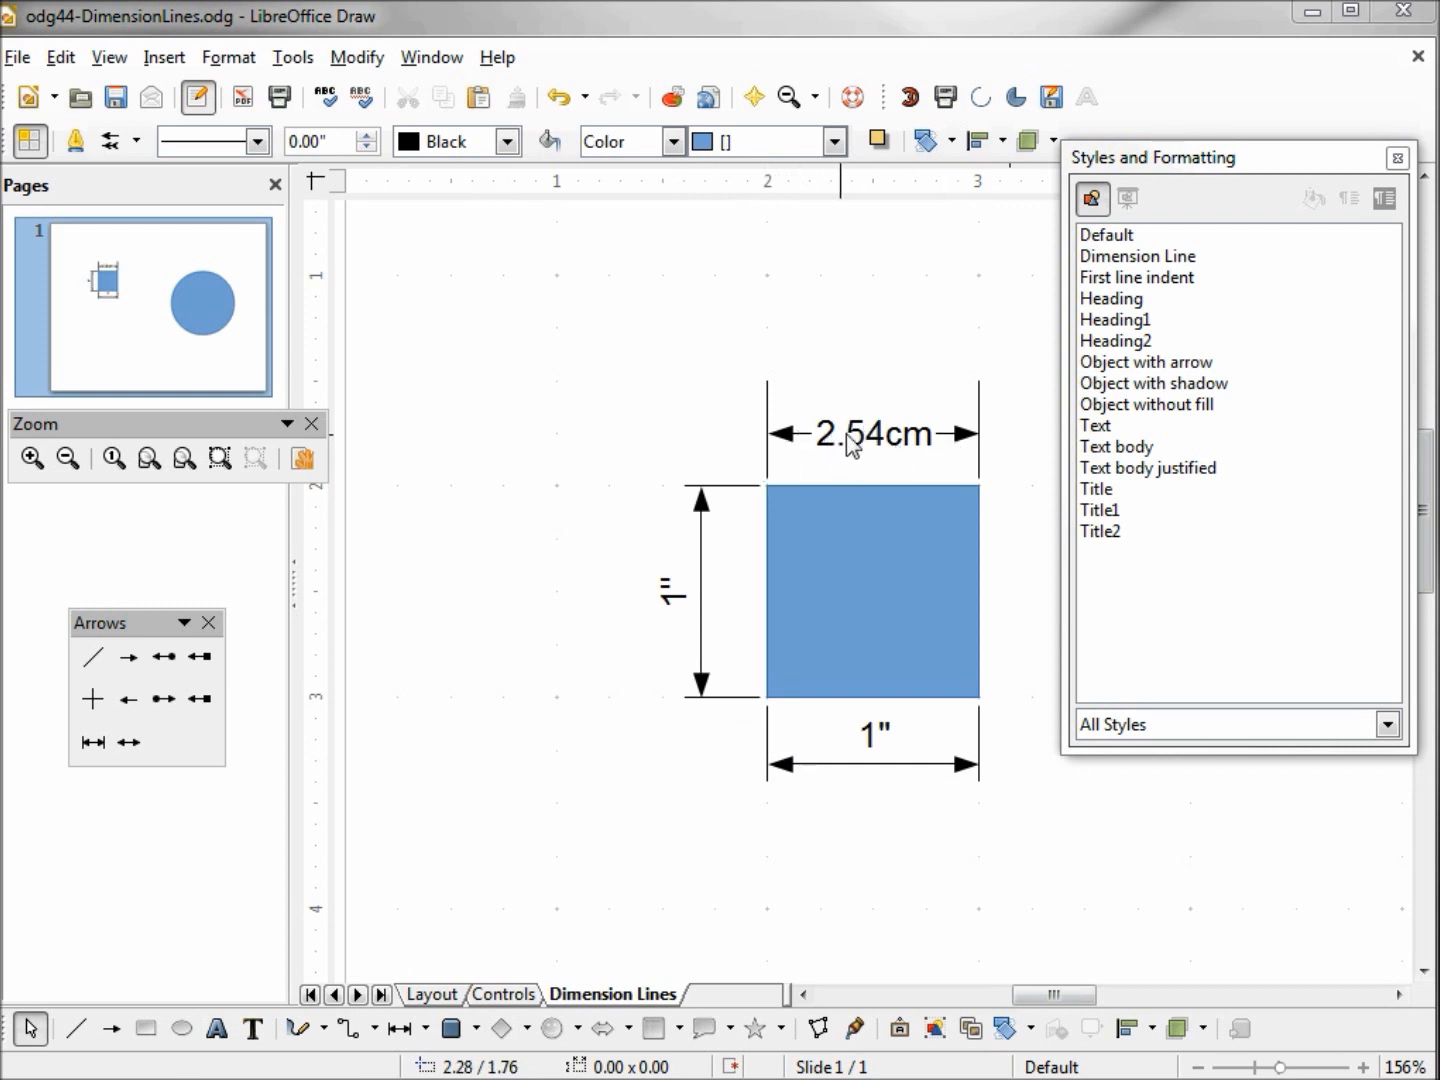
mouse_move(965, 415)
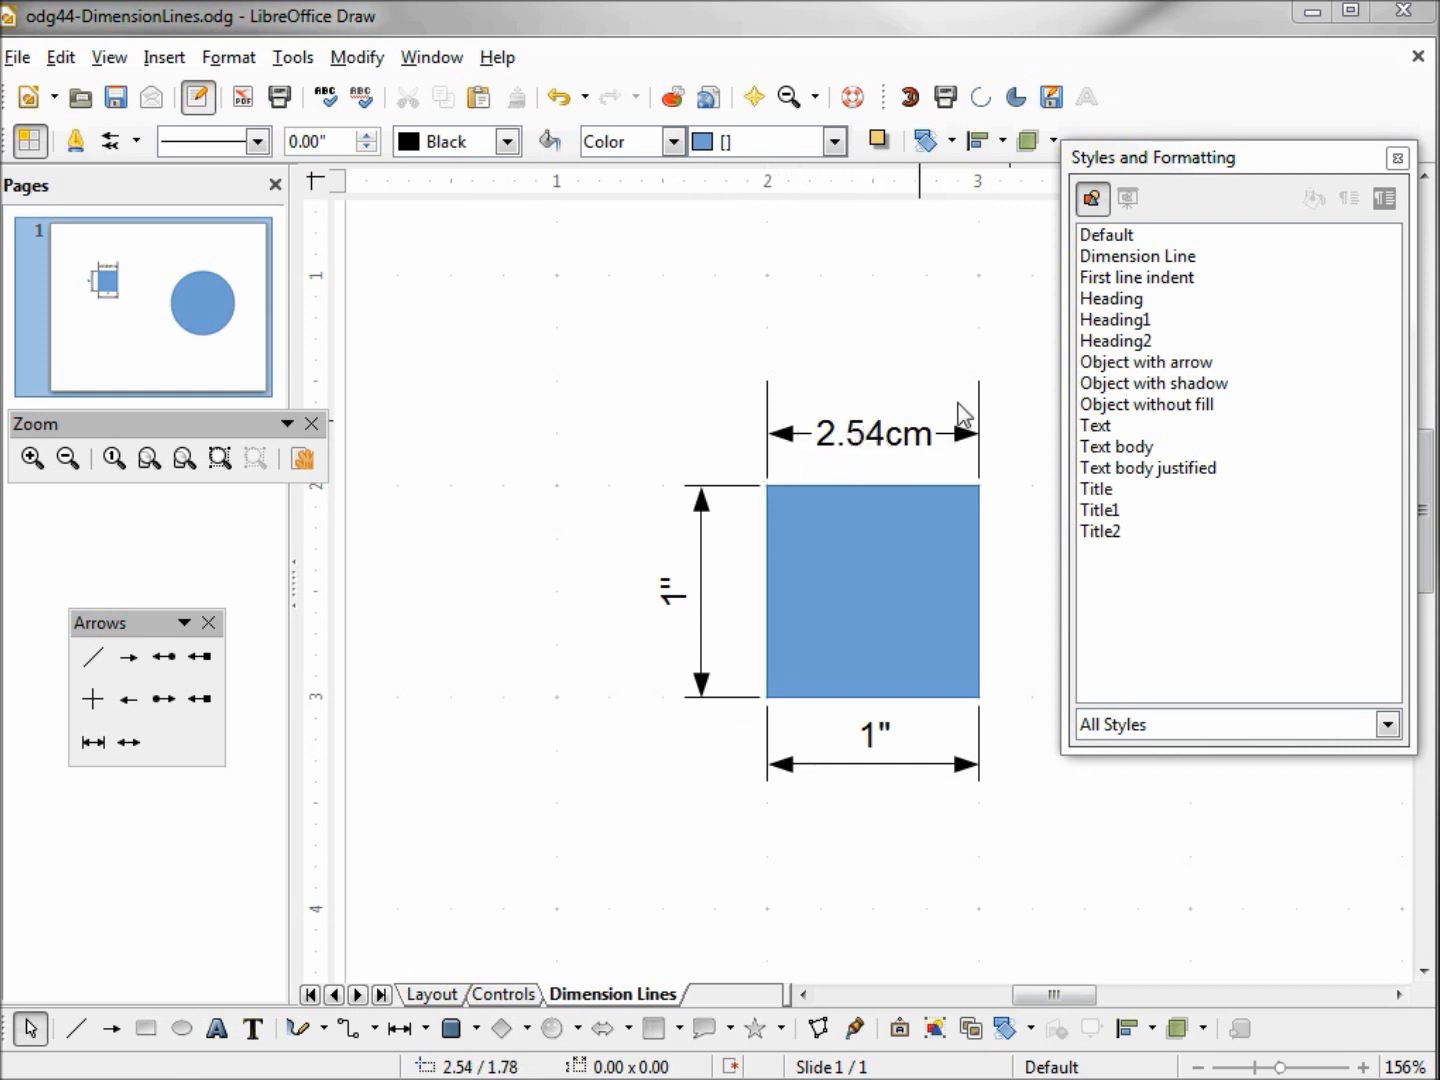